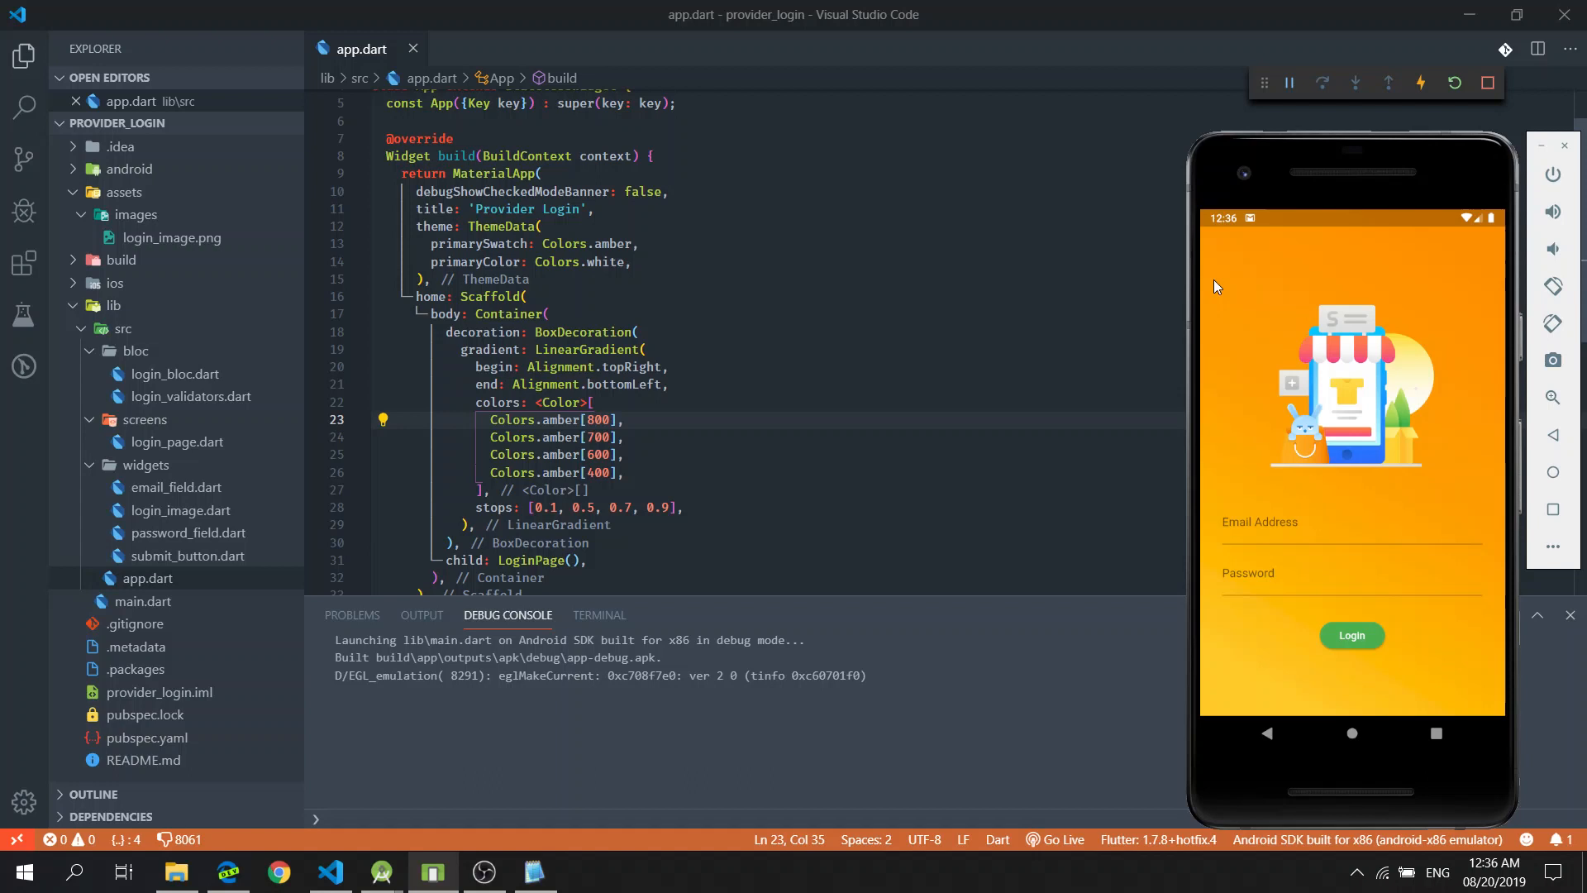
mouse_move(190, 473)
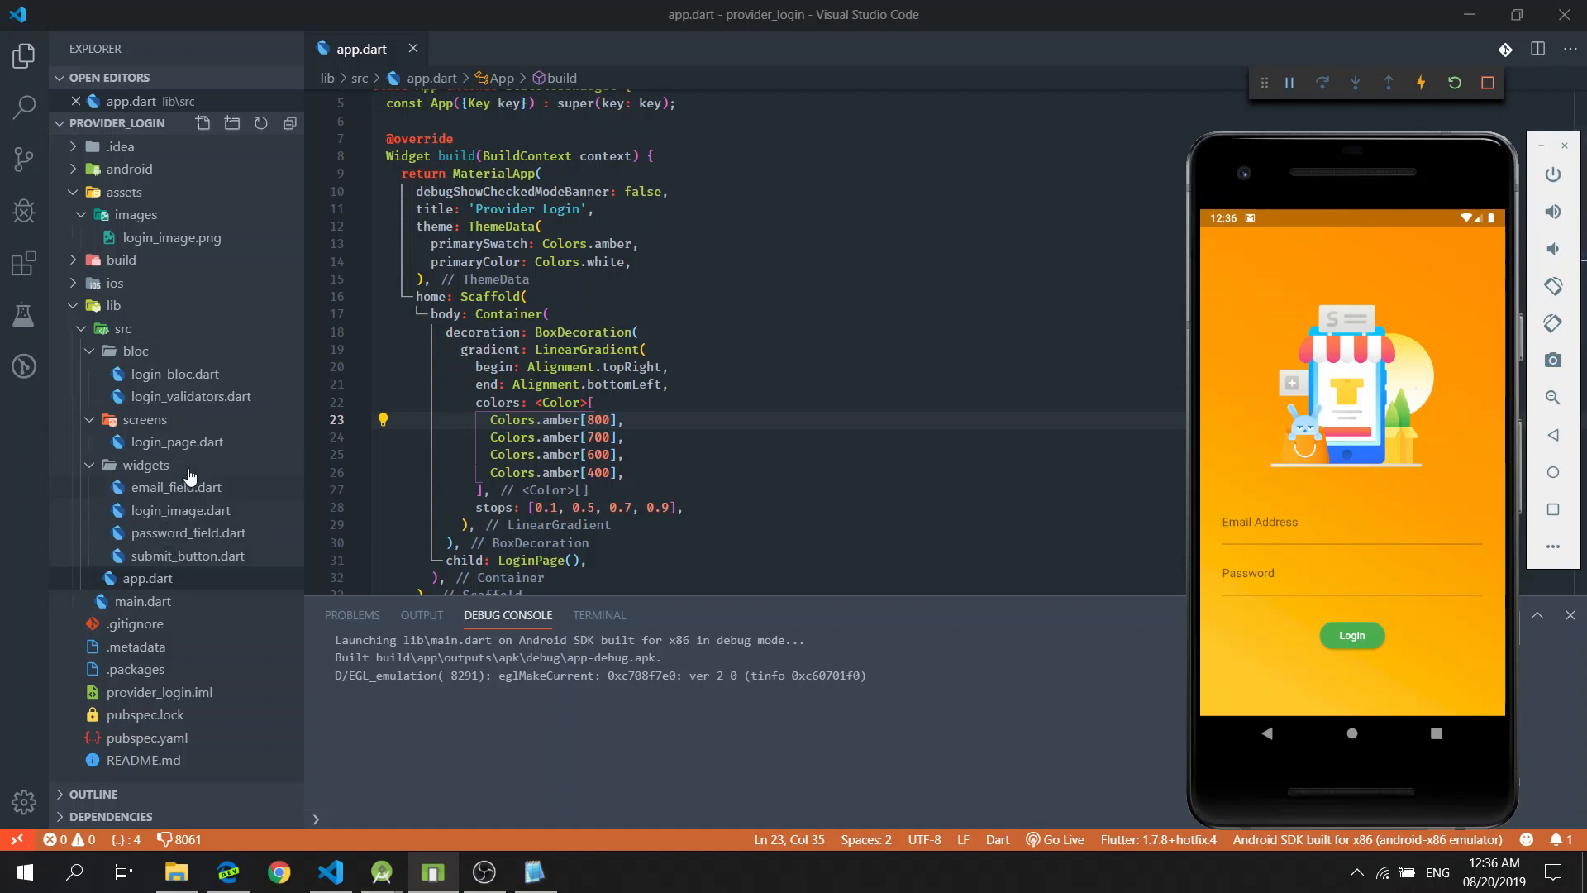
Open login_bloc.dart, email_field.dart and password_field.dart for review, then return to app.dart
left_click(175, 373)
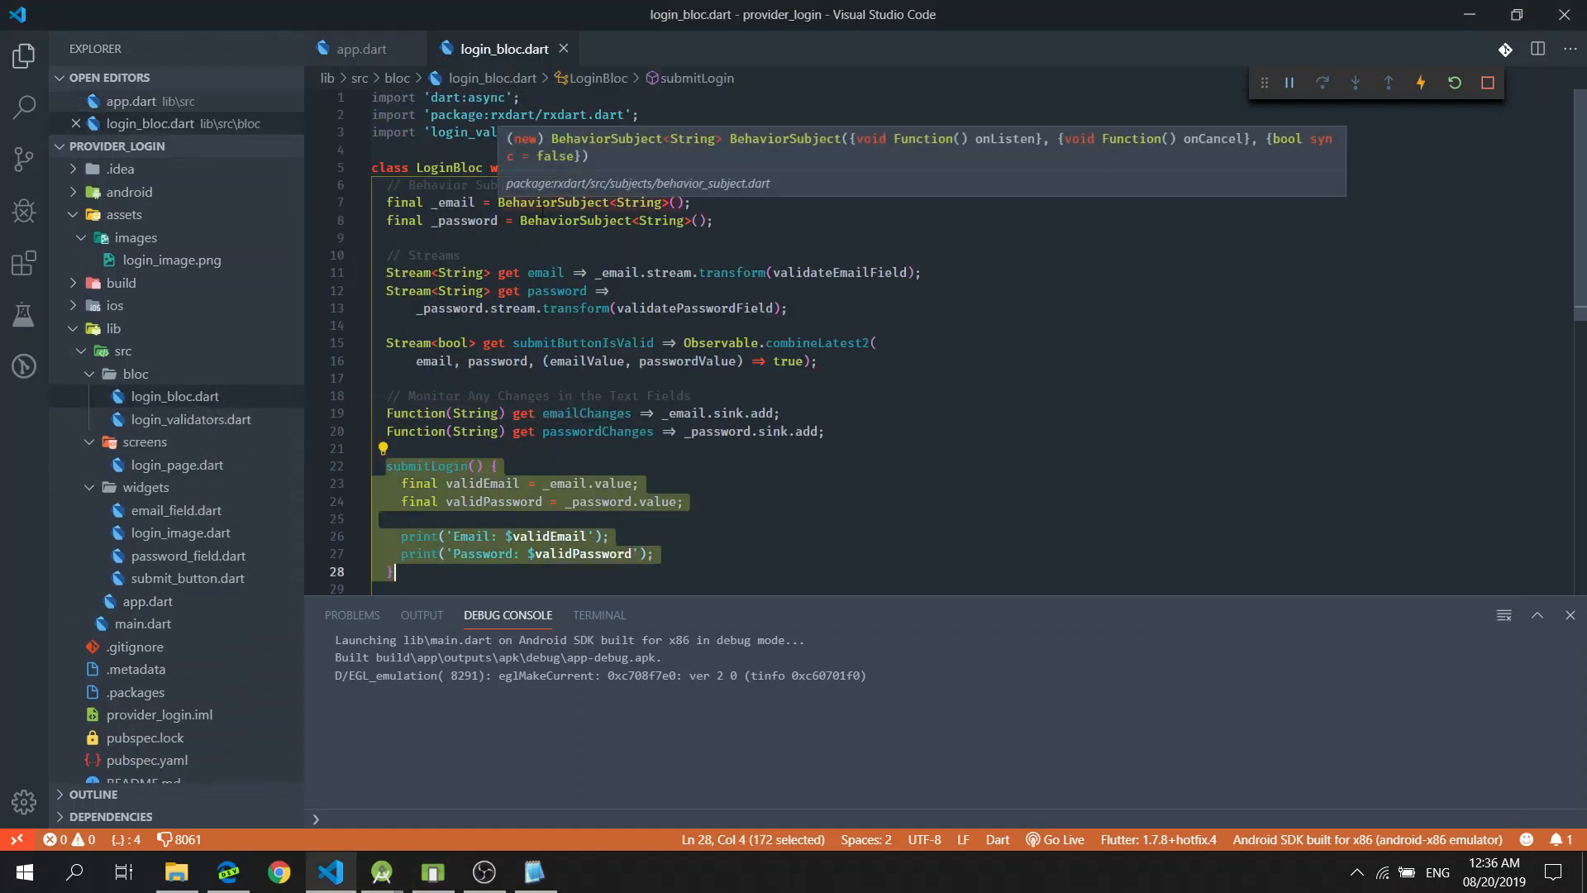
mouse_move(692, 256)
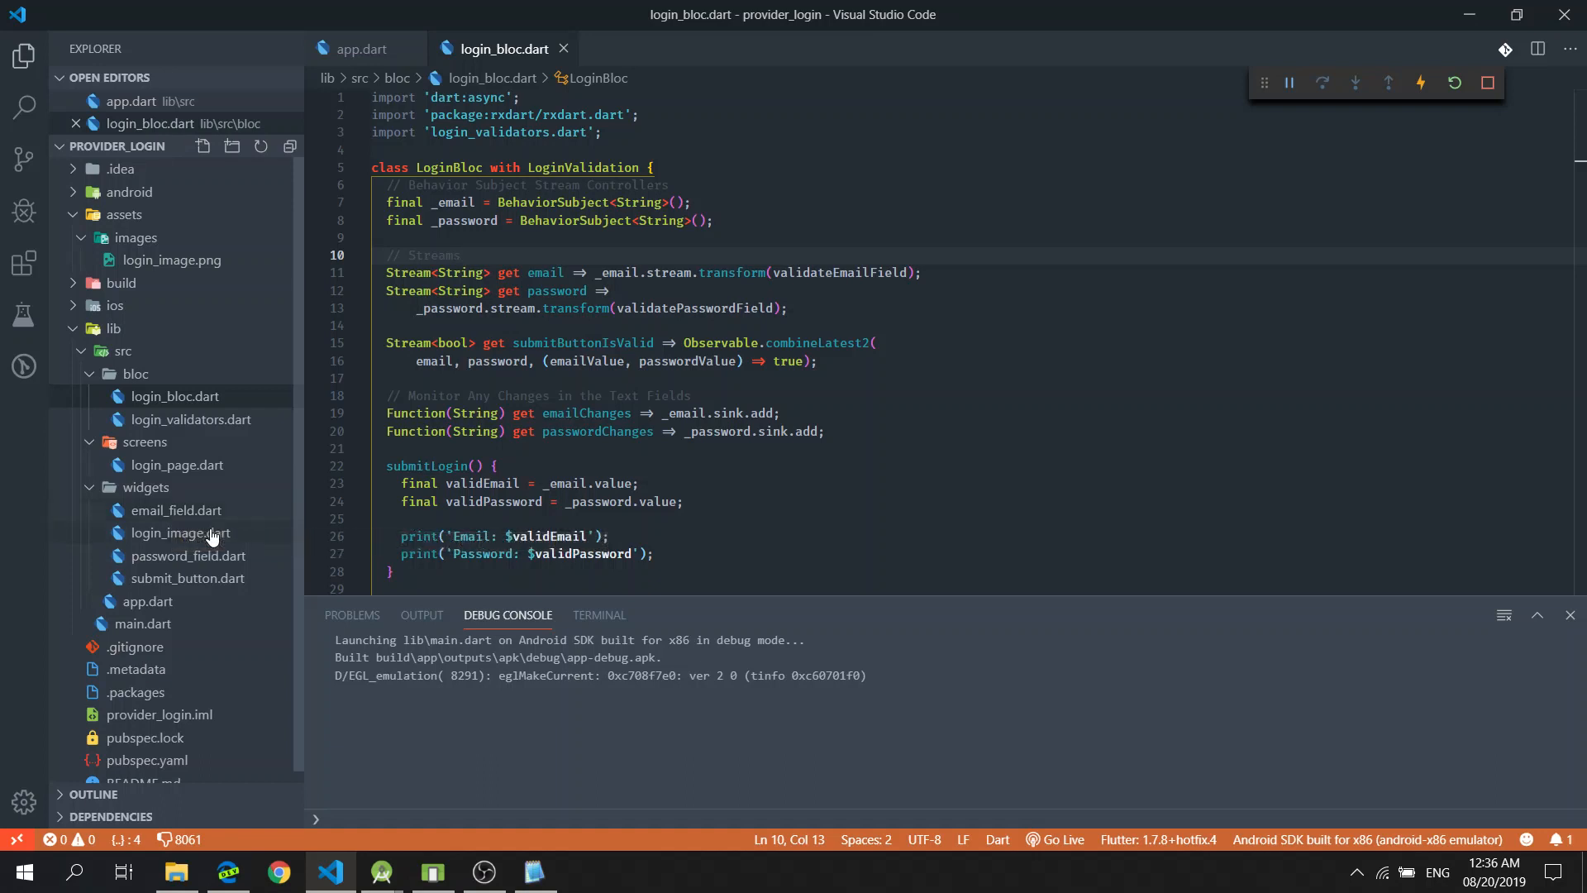
mouse_move(176, 510)
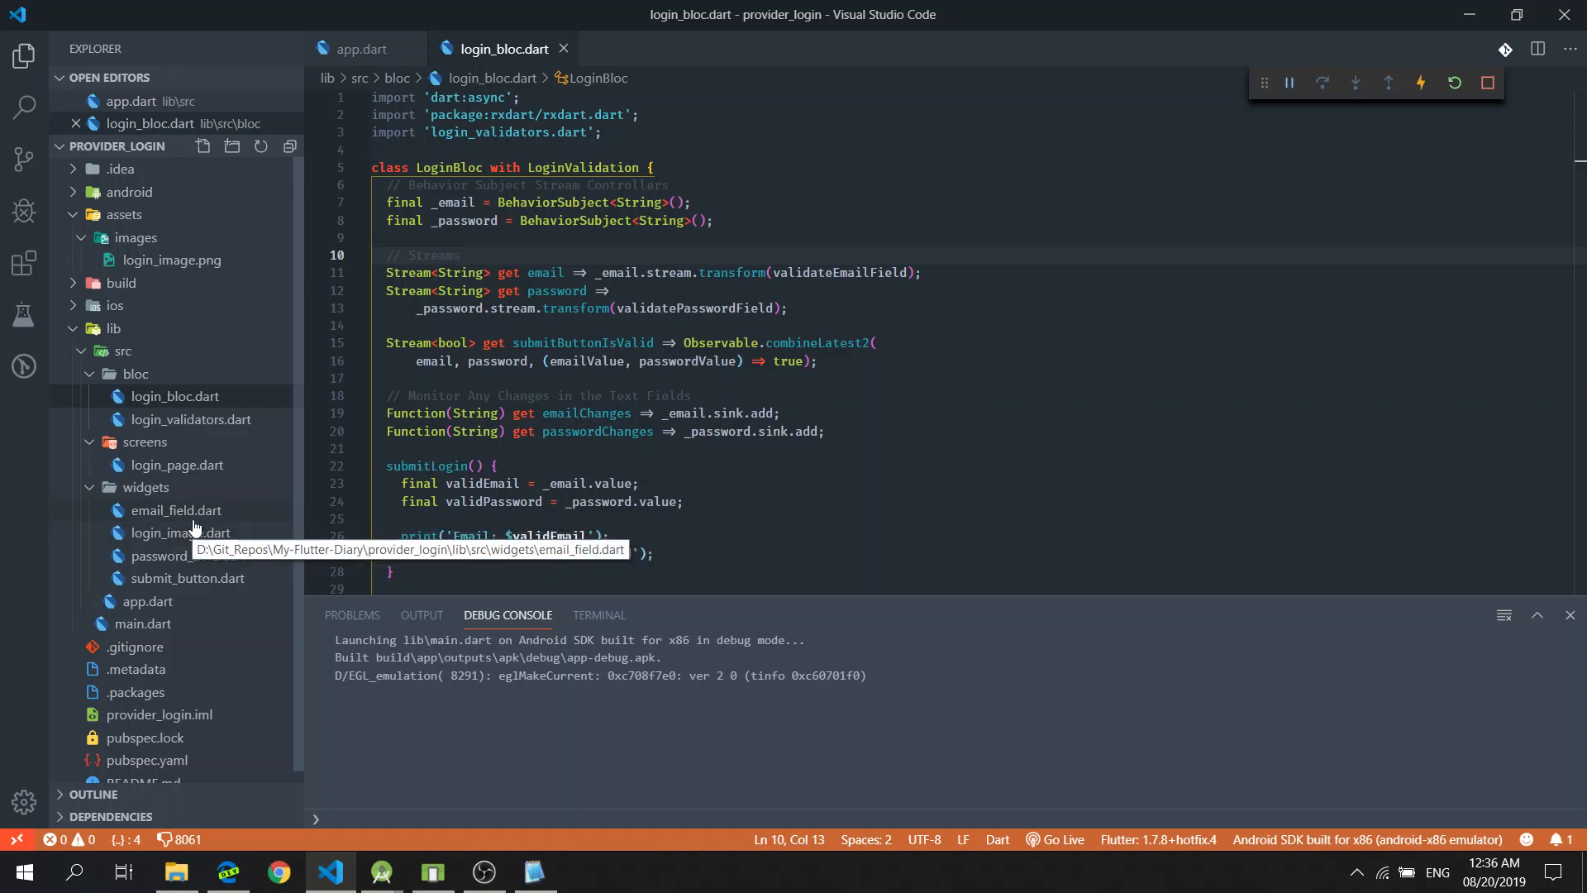
left_click(175, 510)
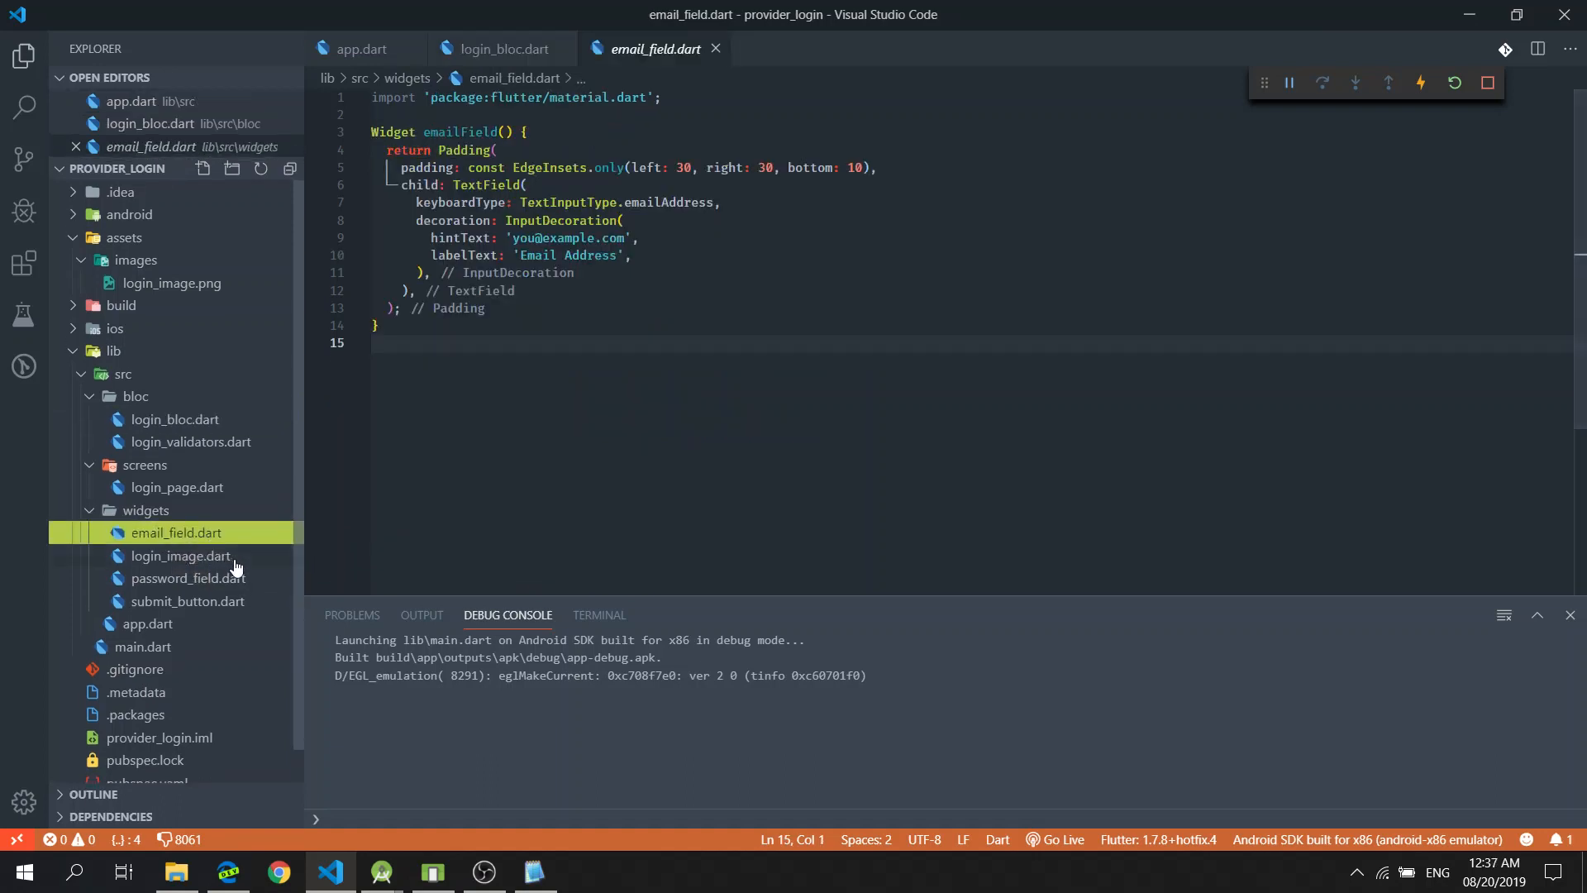
left_click(188, 578)
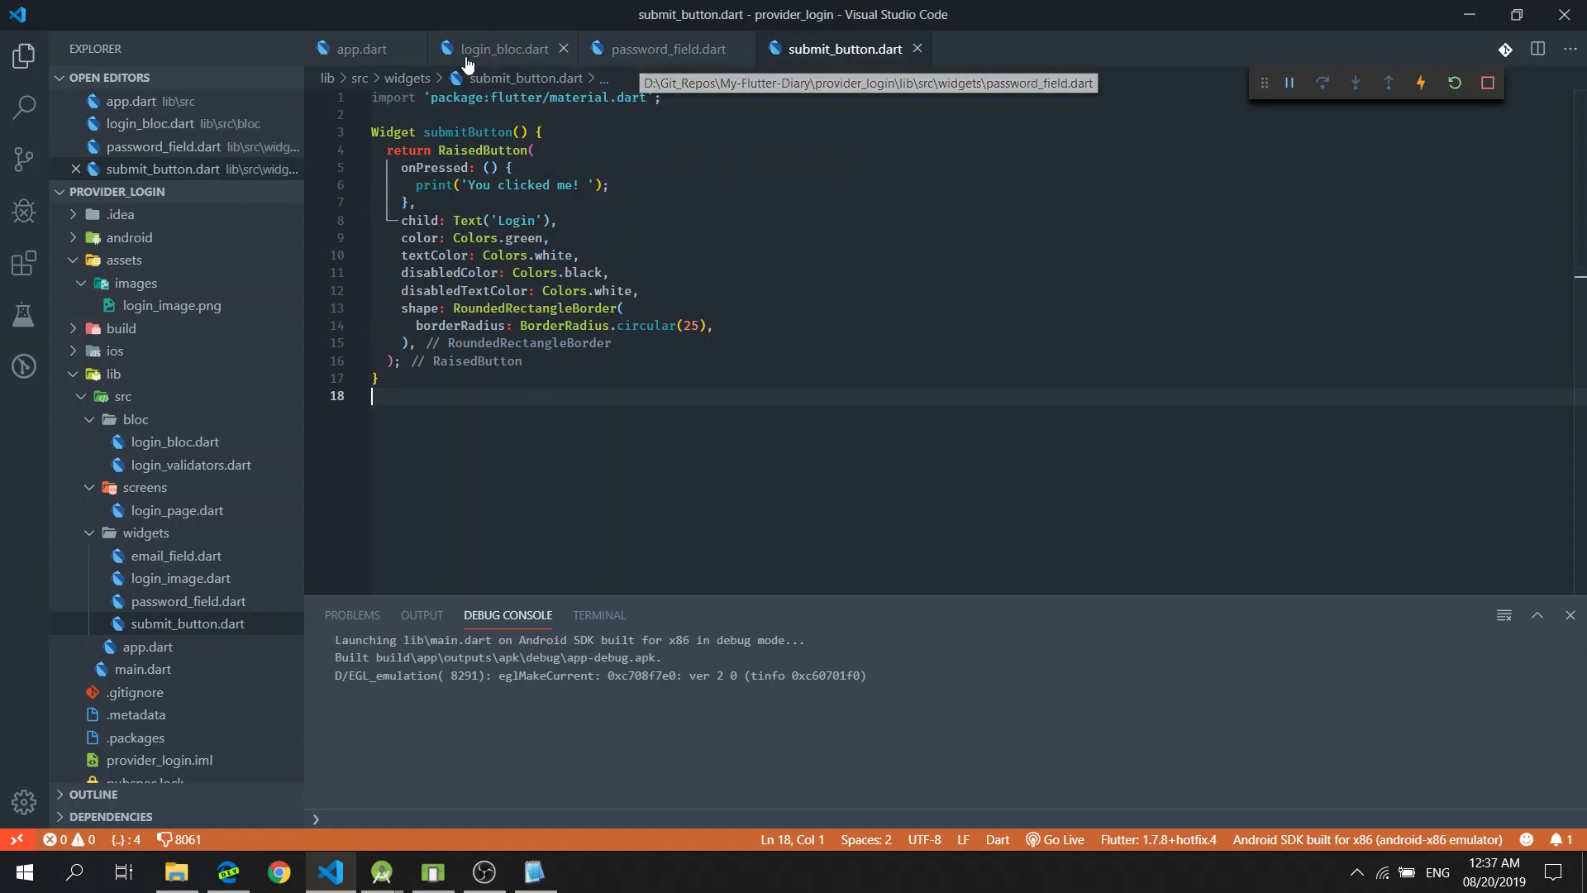
left_click(361, 48)
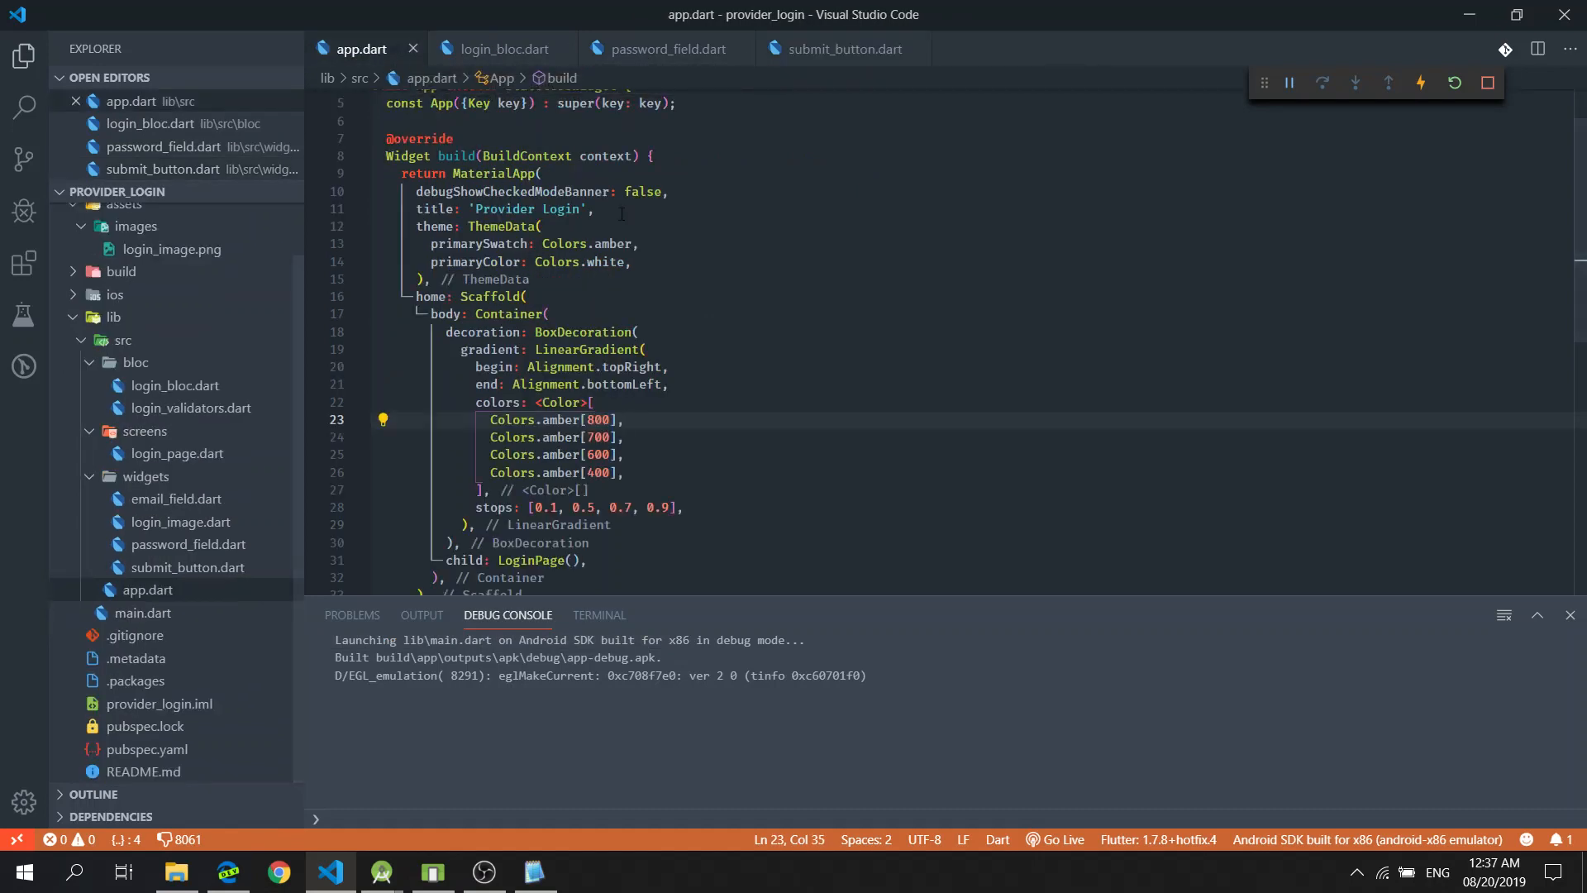
mouse_move(146, 755)
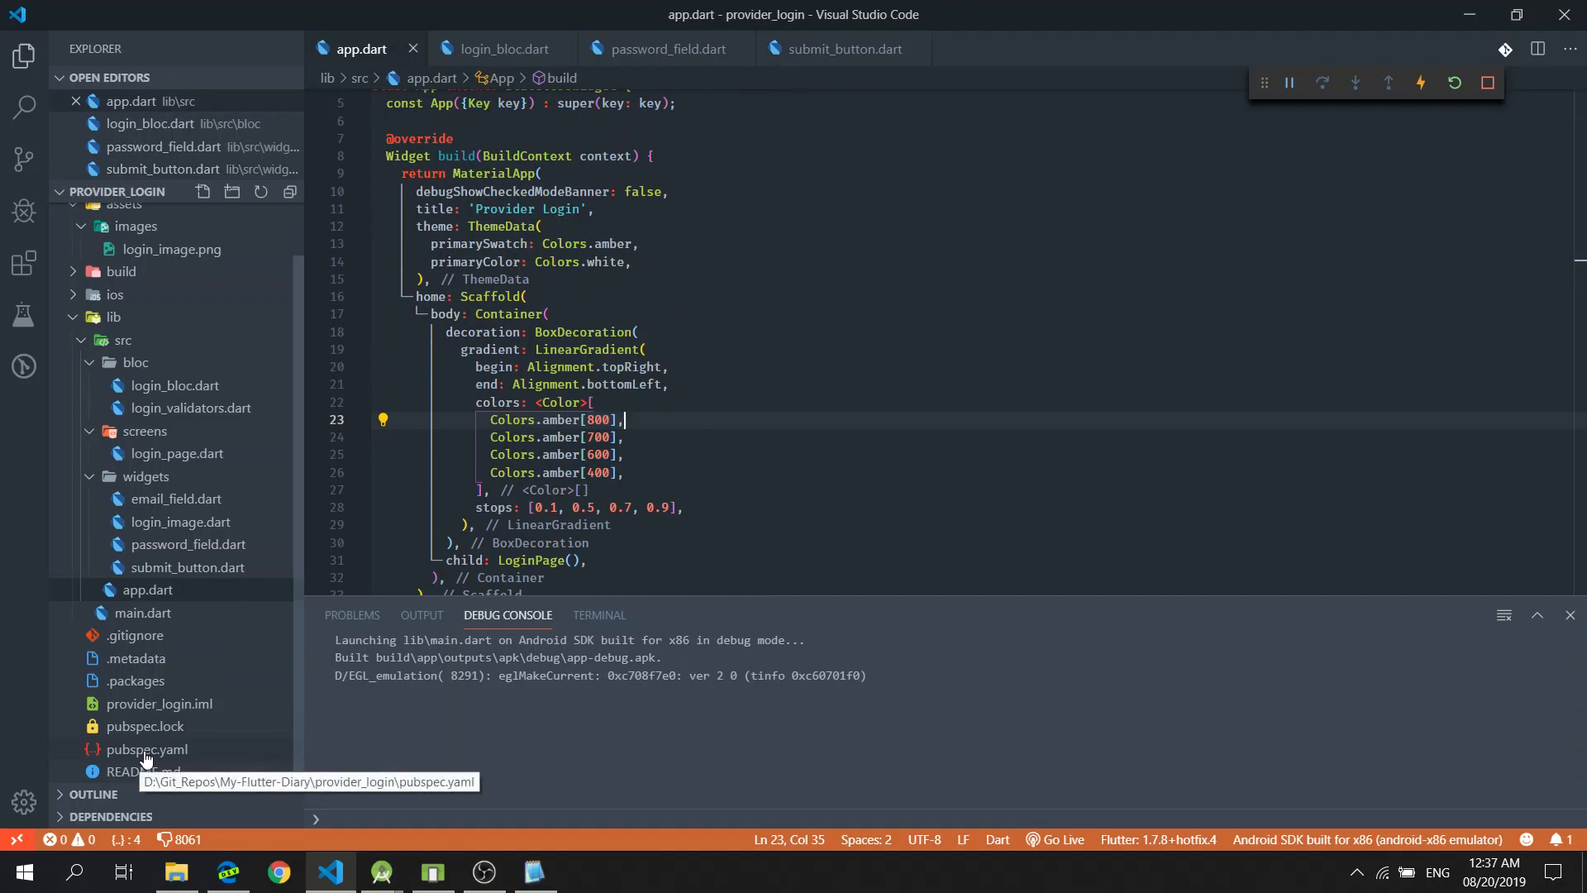
mouse_move(118, 734)
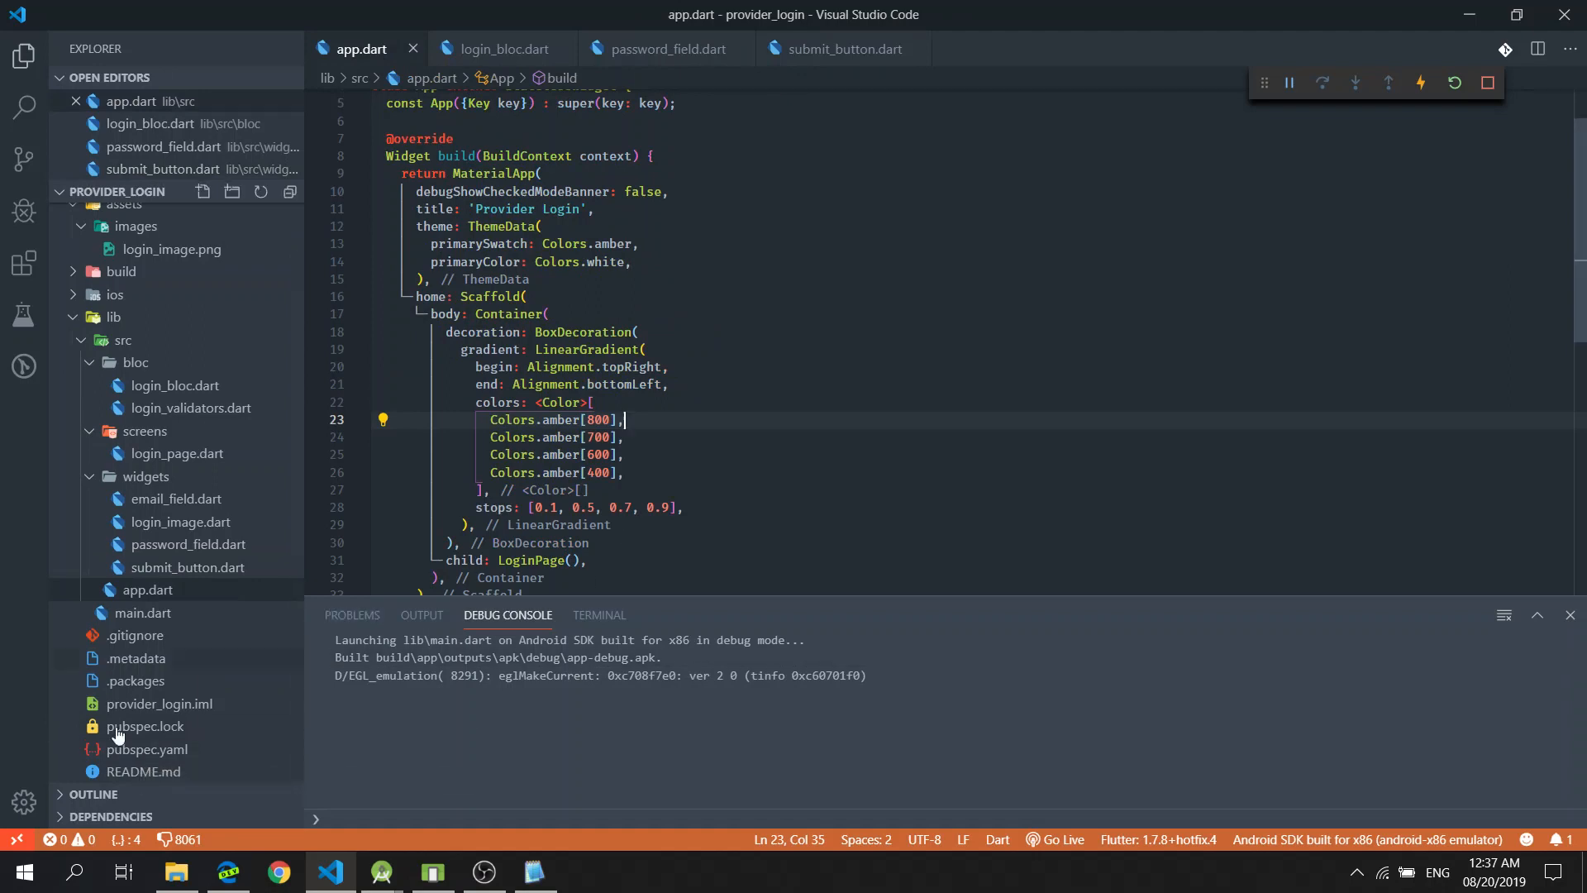
mouse_move(128, 763)
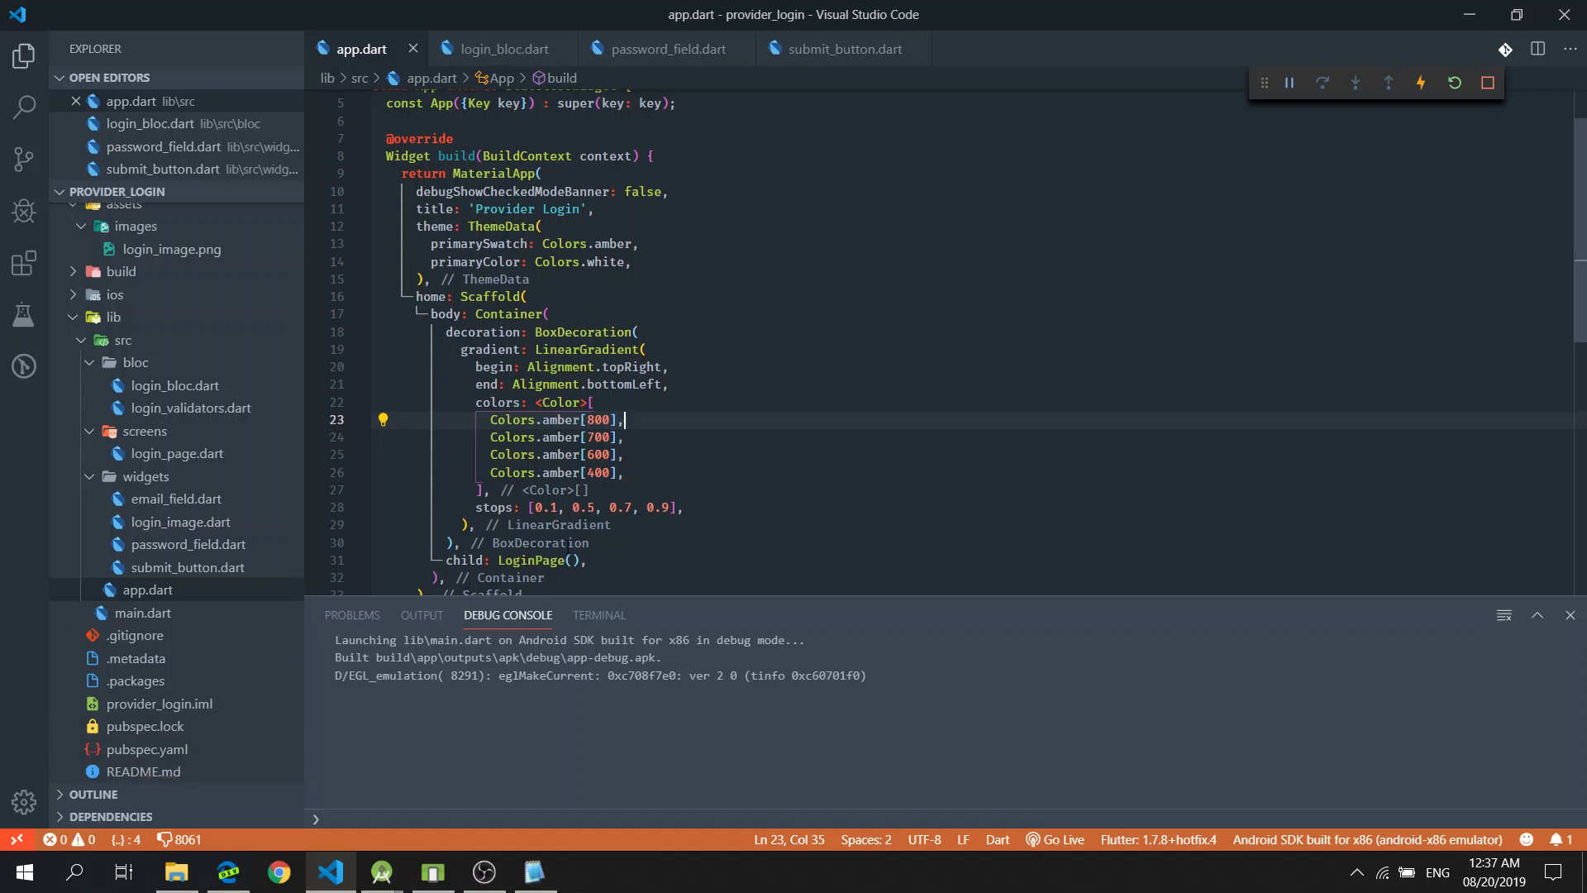
mouse_move(173, 749)
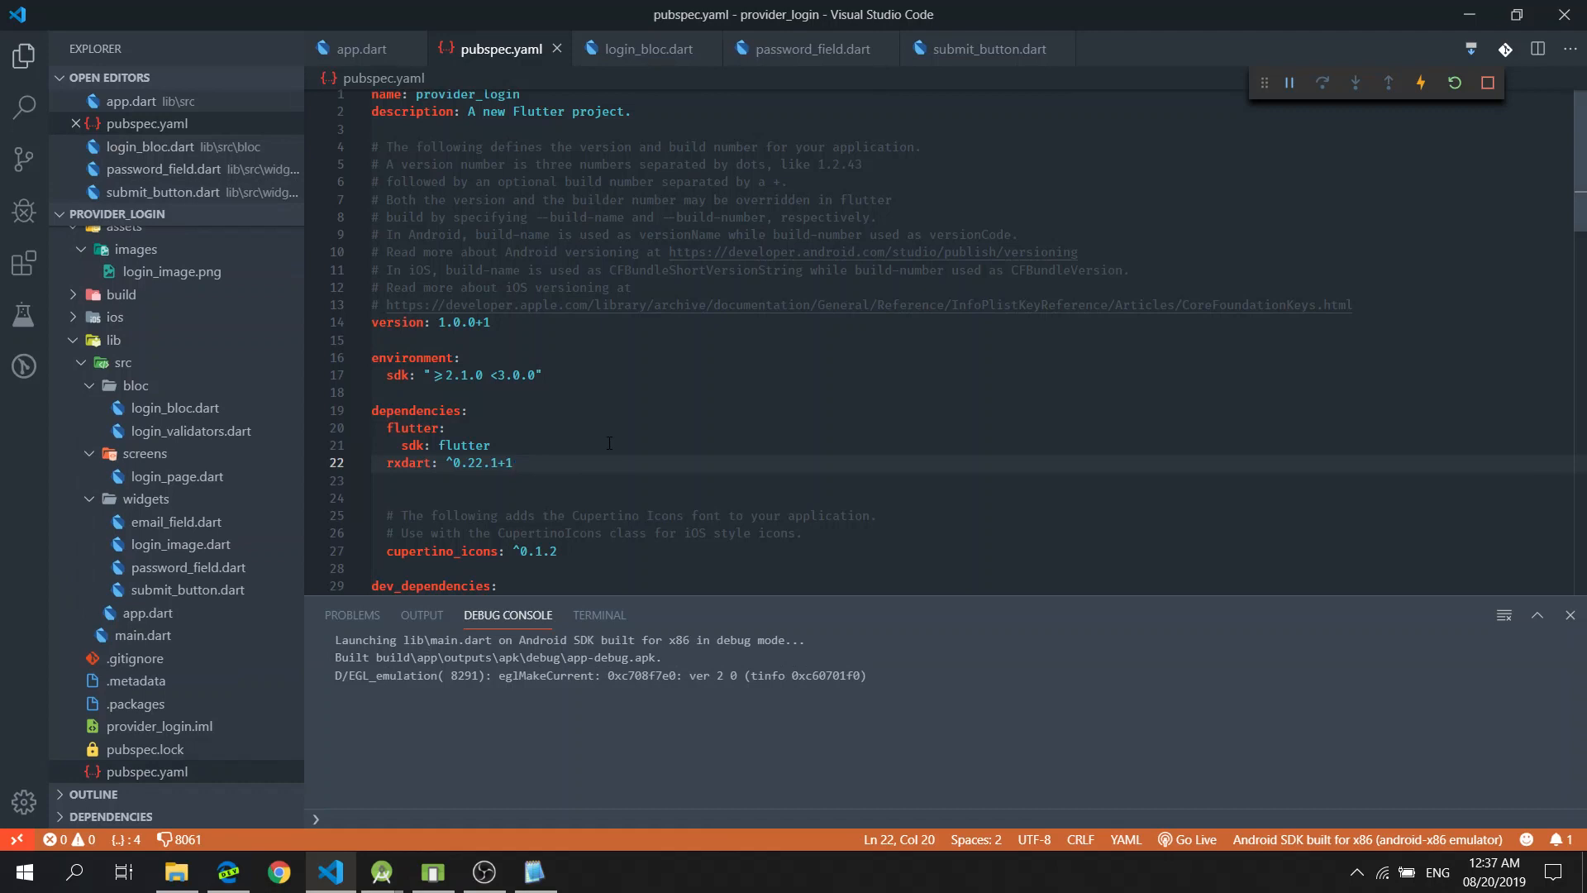
Add the provider package (^3.0.0+1) to pubspec.yaml using Pubspec Assist: Add dependency
key("ctrl+p")
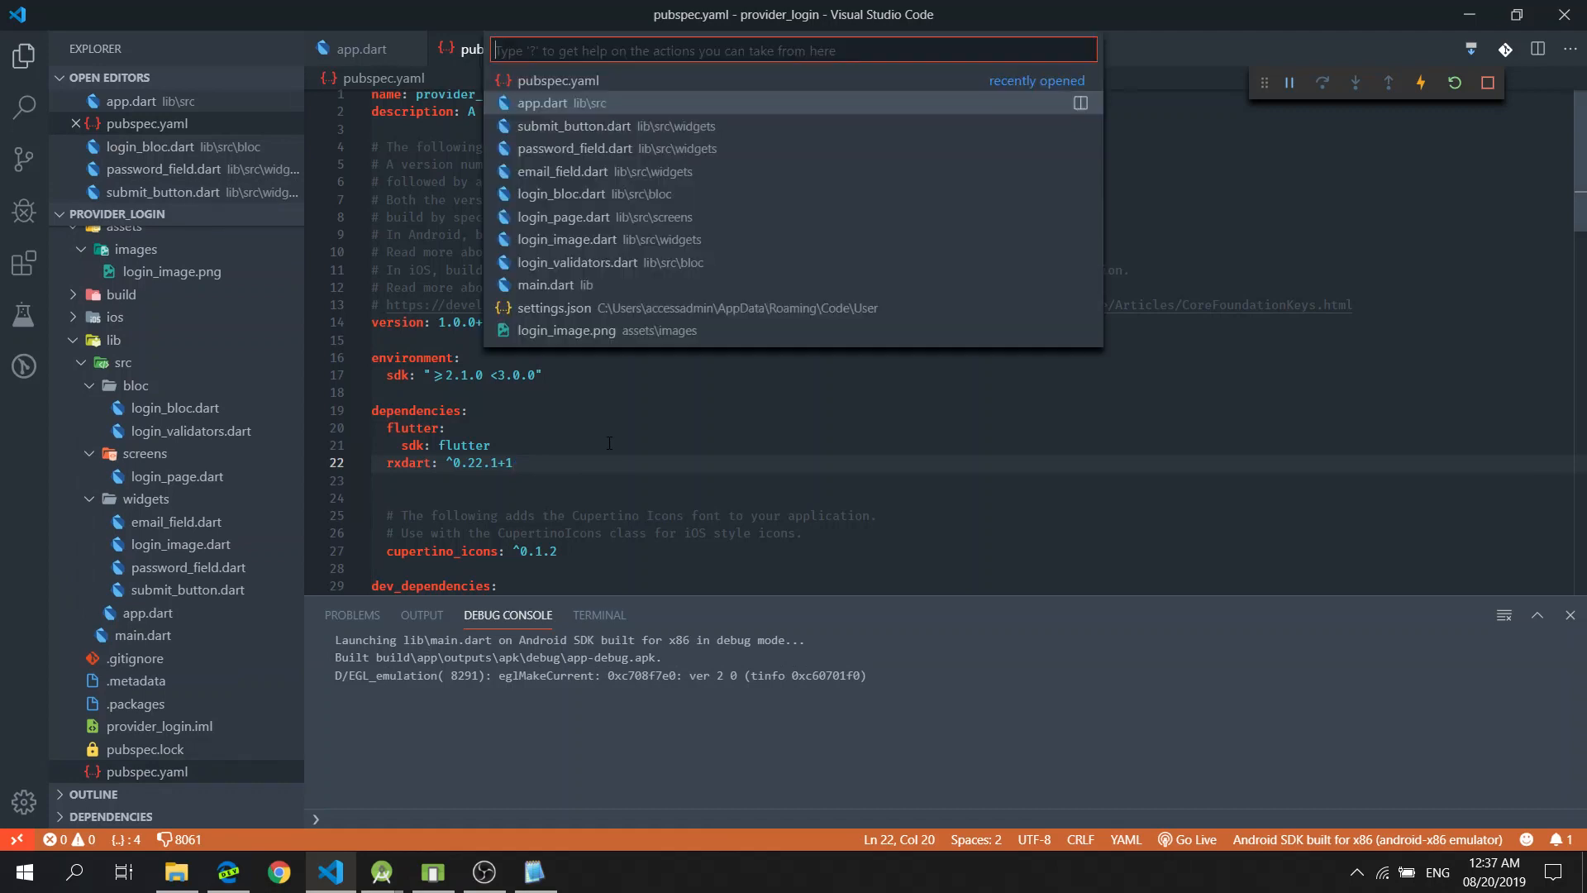
type(">")
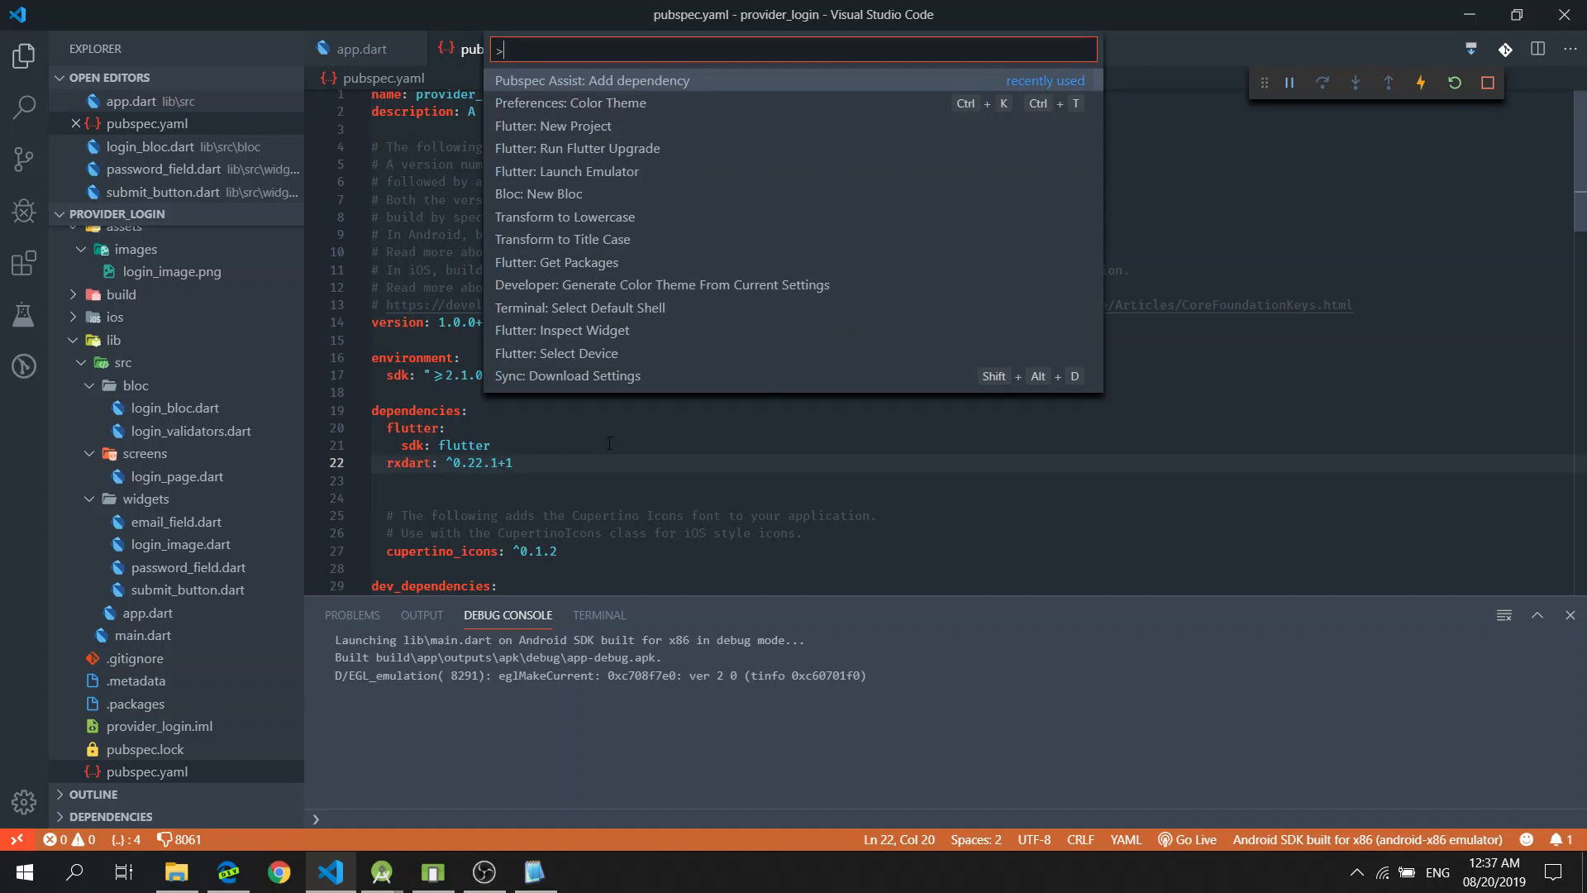
left_click(594, 80)
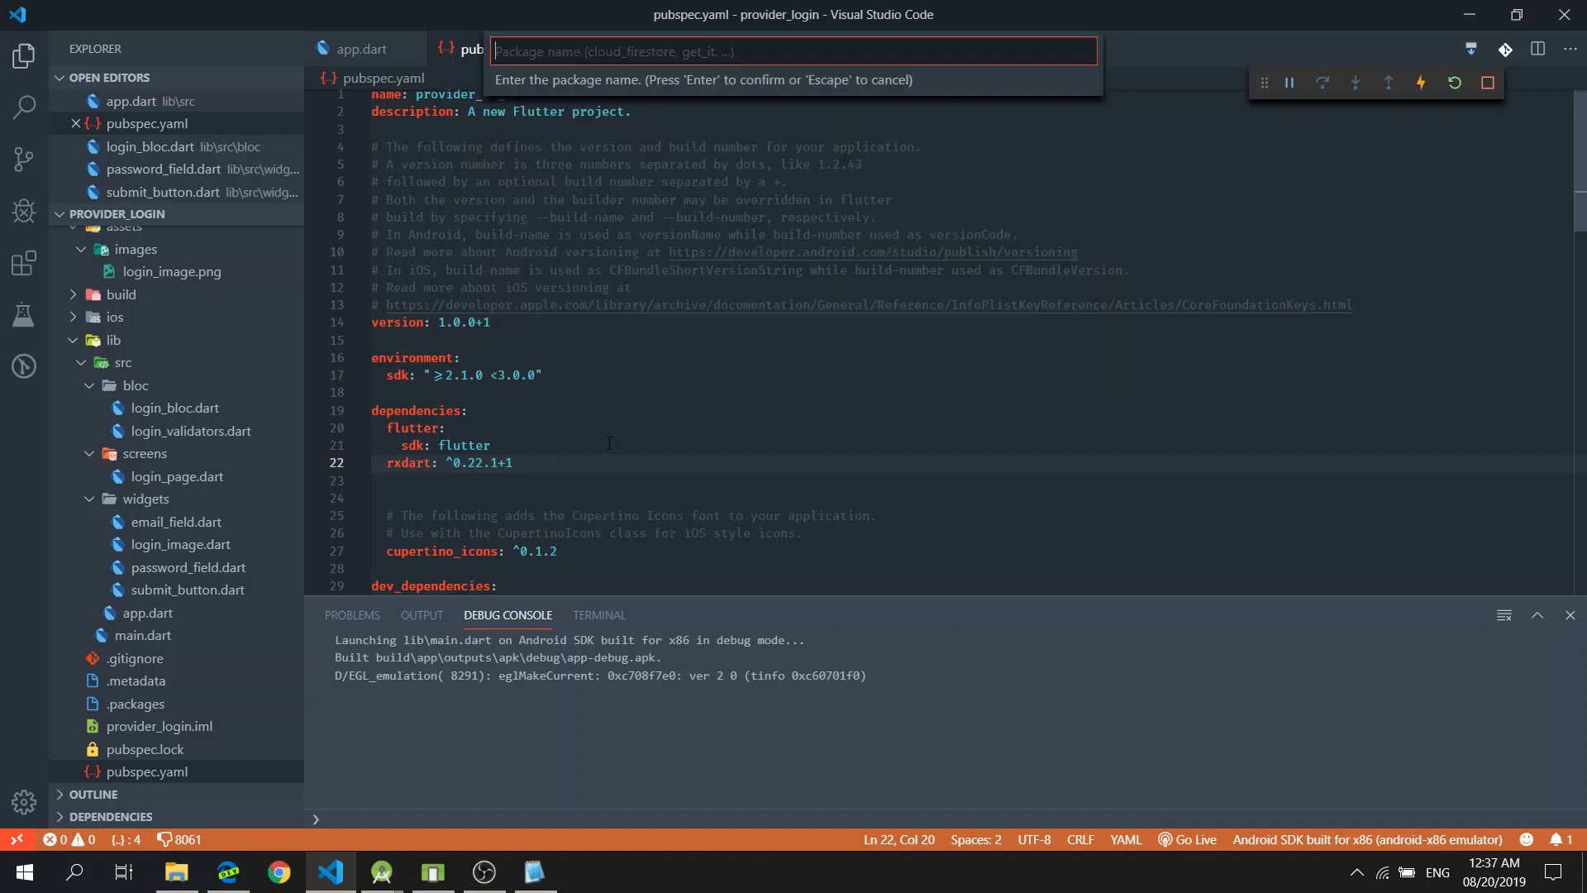
type("provider")
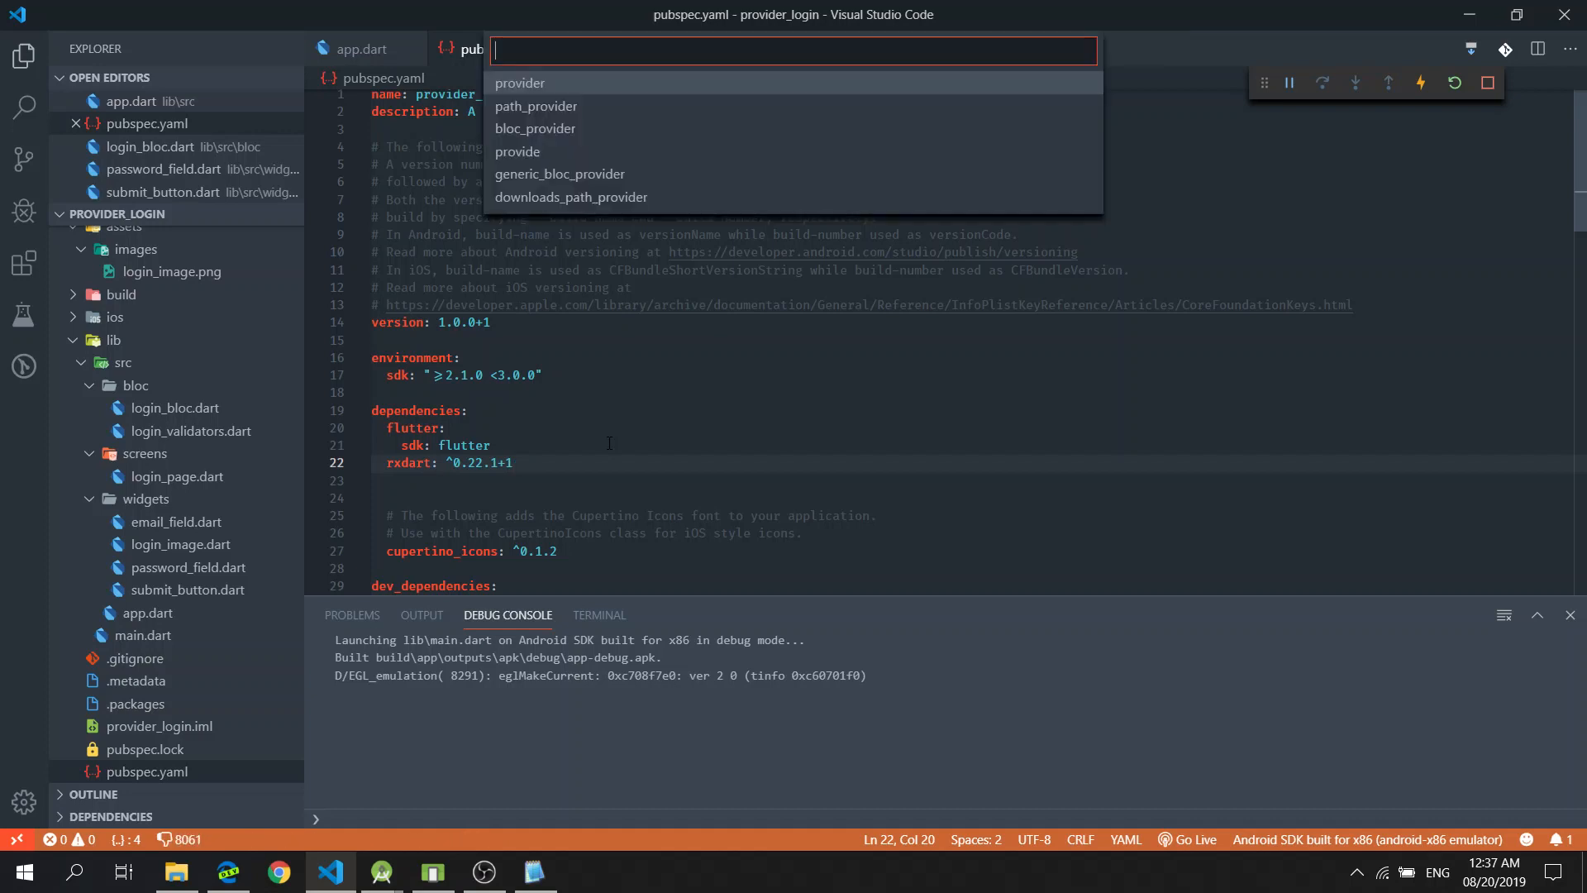
left_click(519, 83)
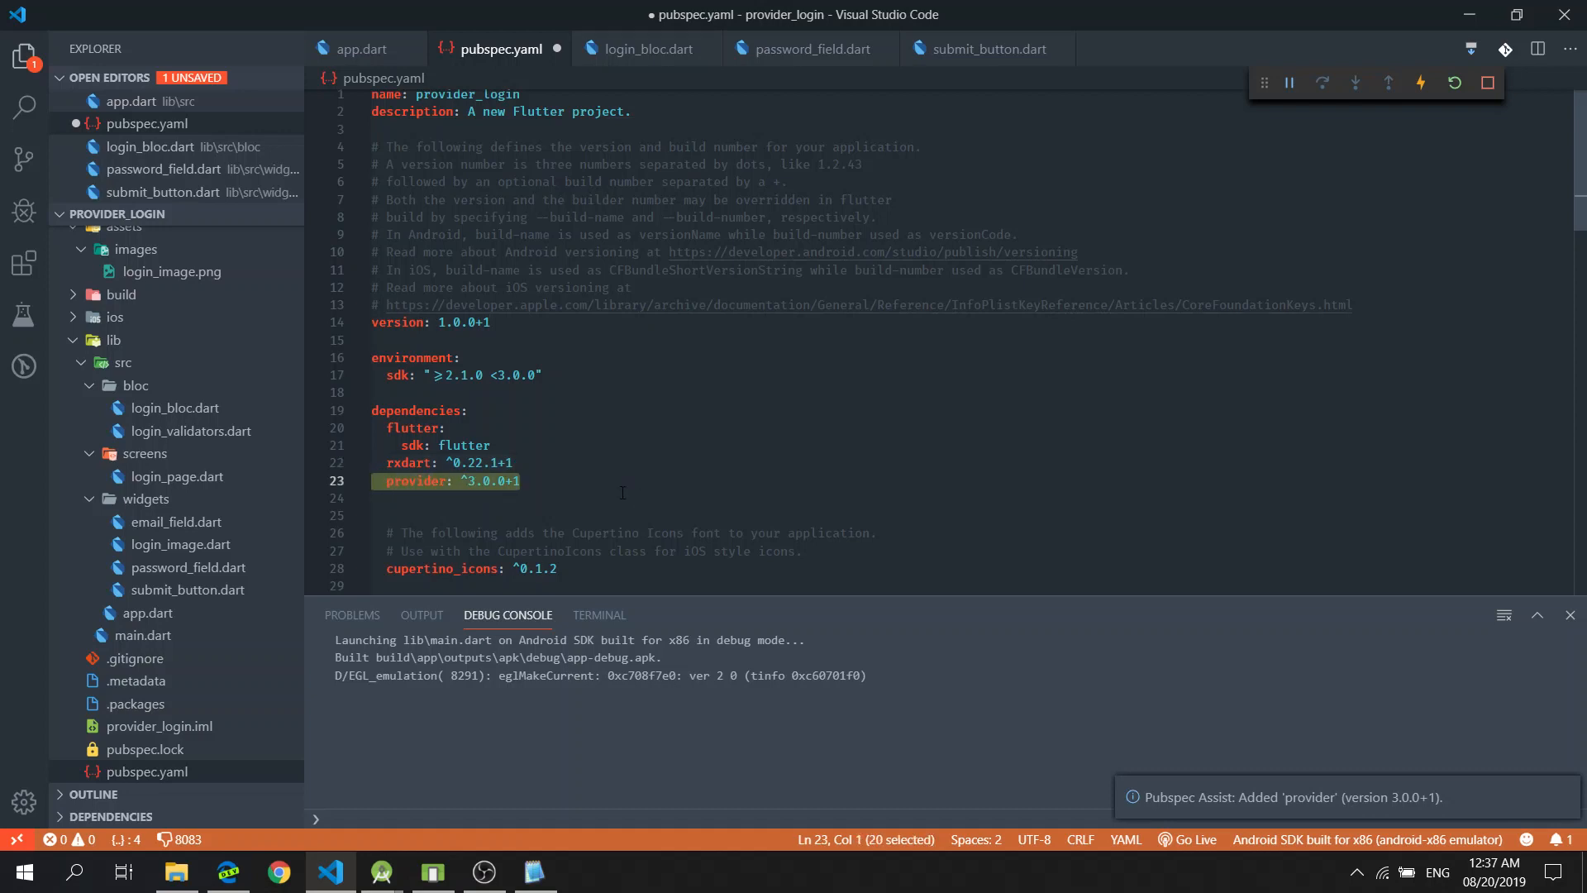
left_click(524, 481)
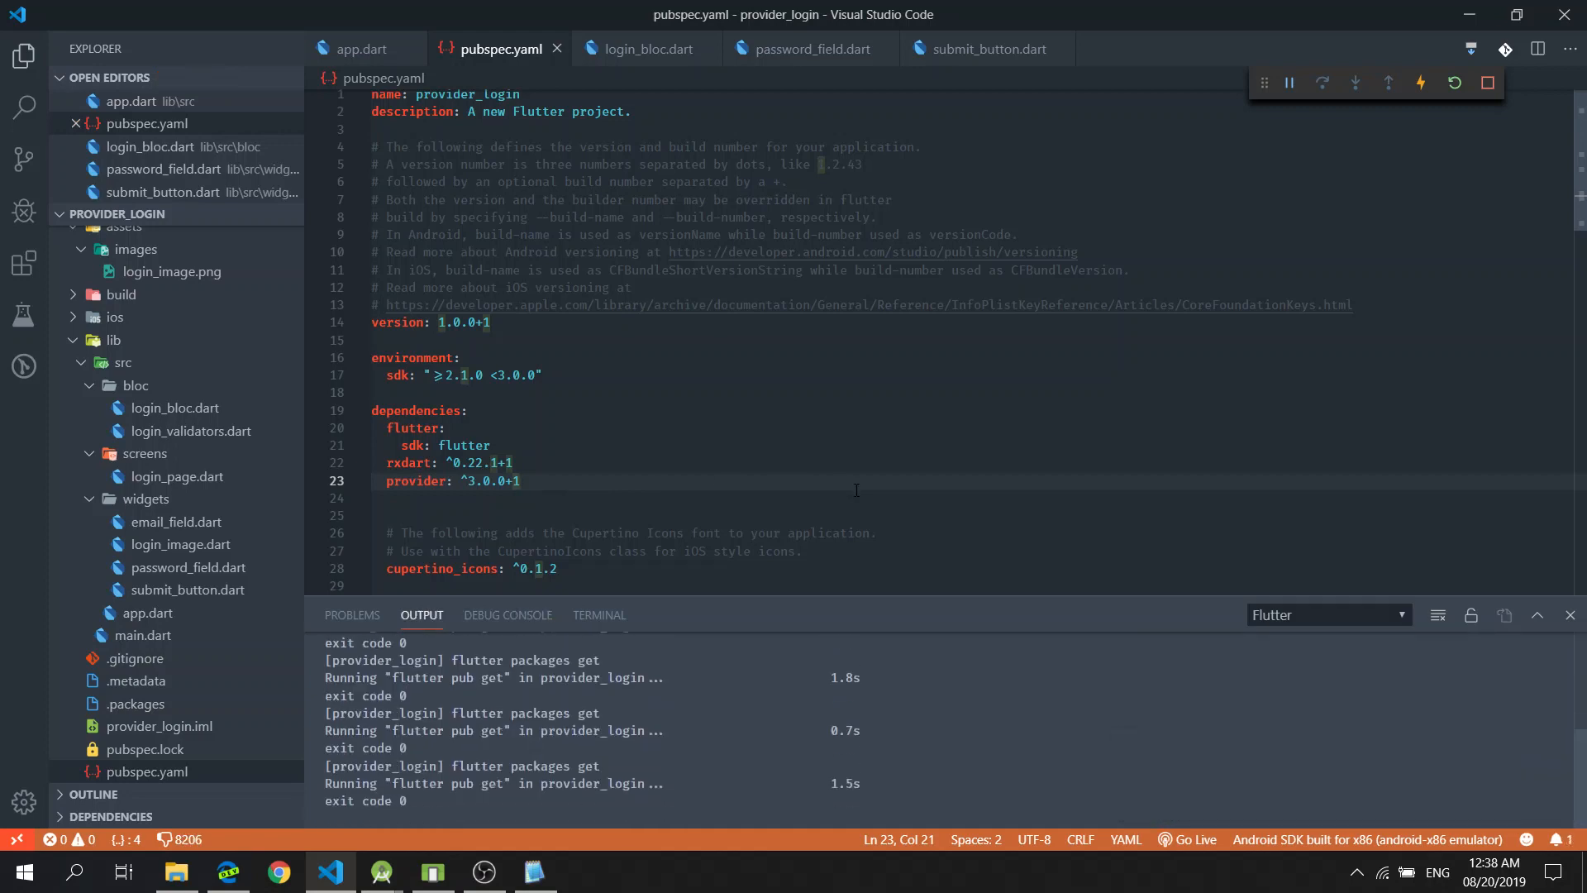
mouse_move(804, 490)
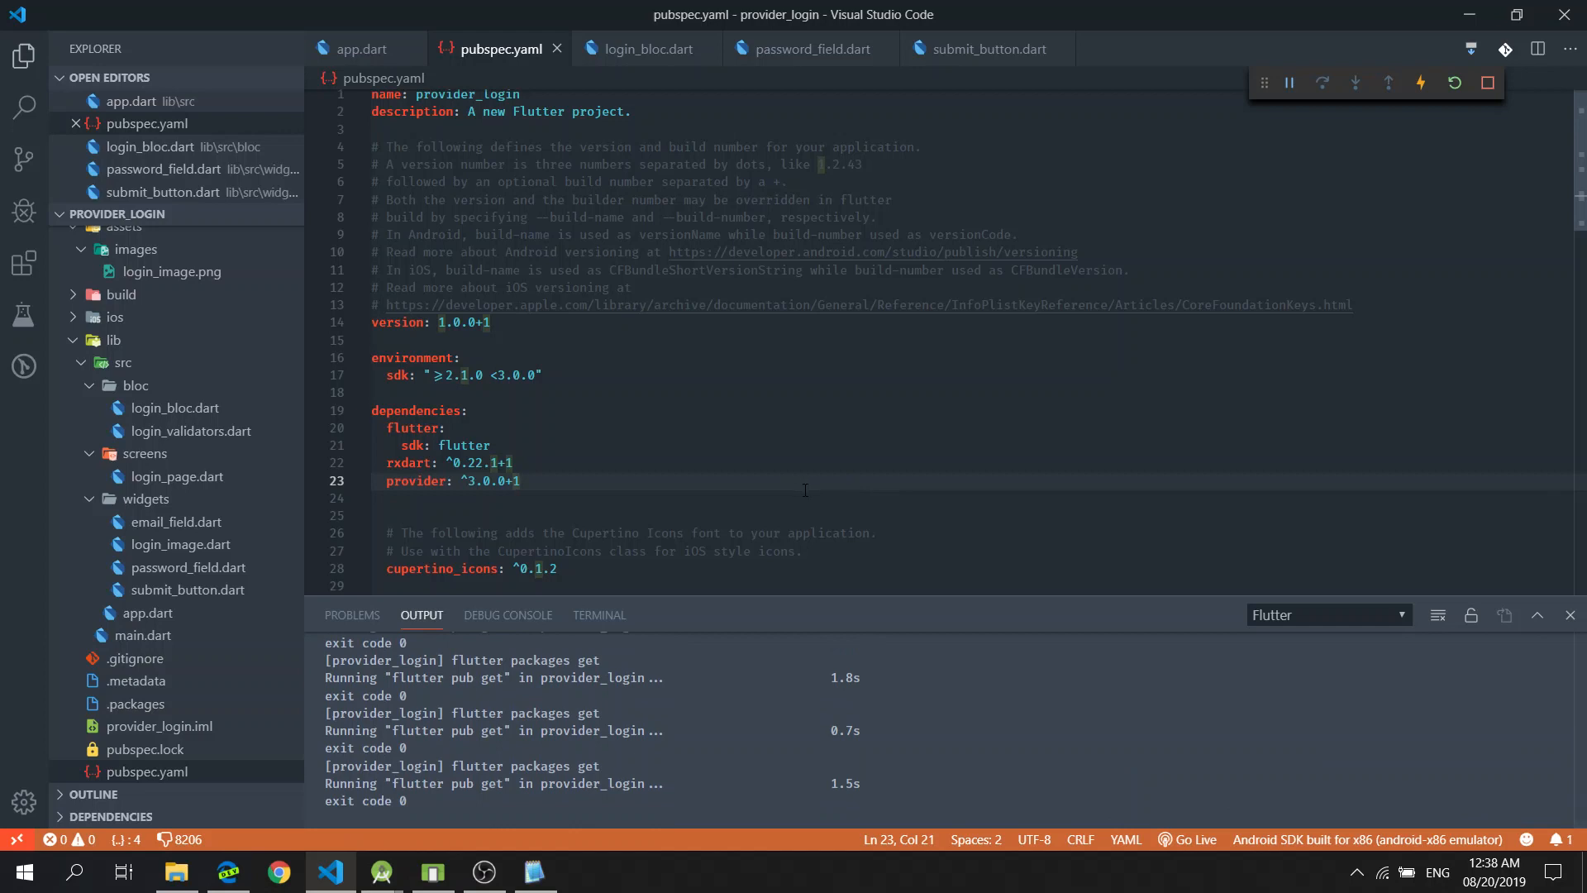
mouse_move(554, 73)
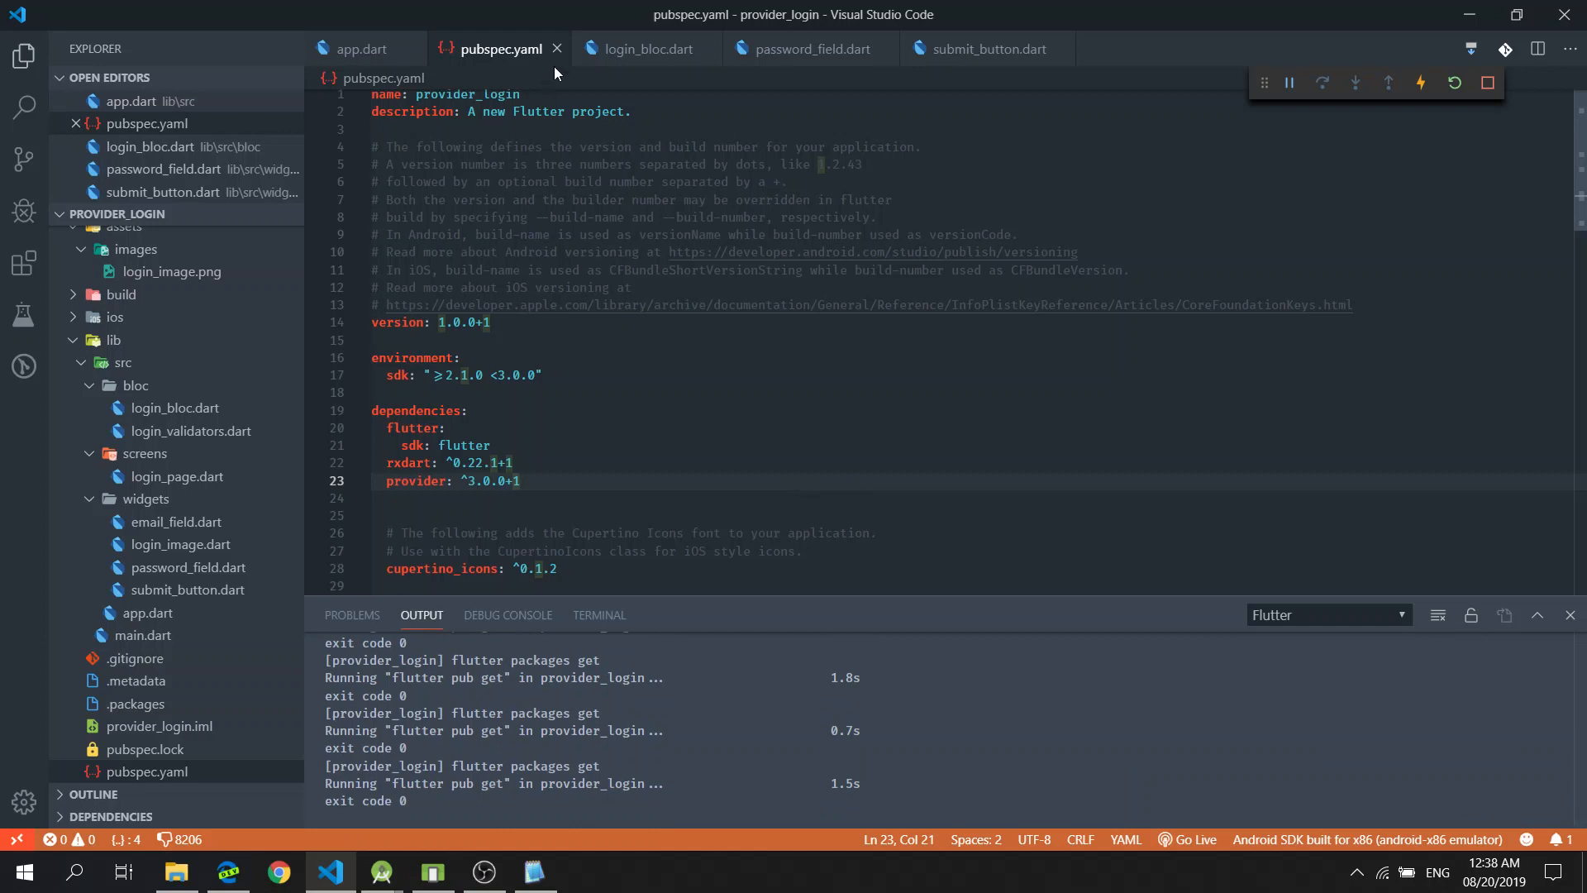
mouse_move(563, 50)
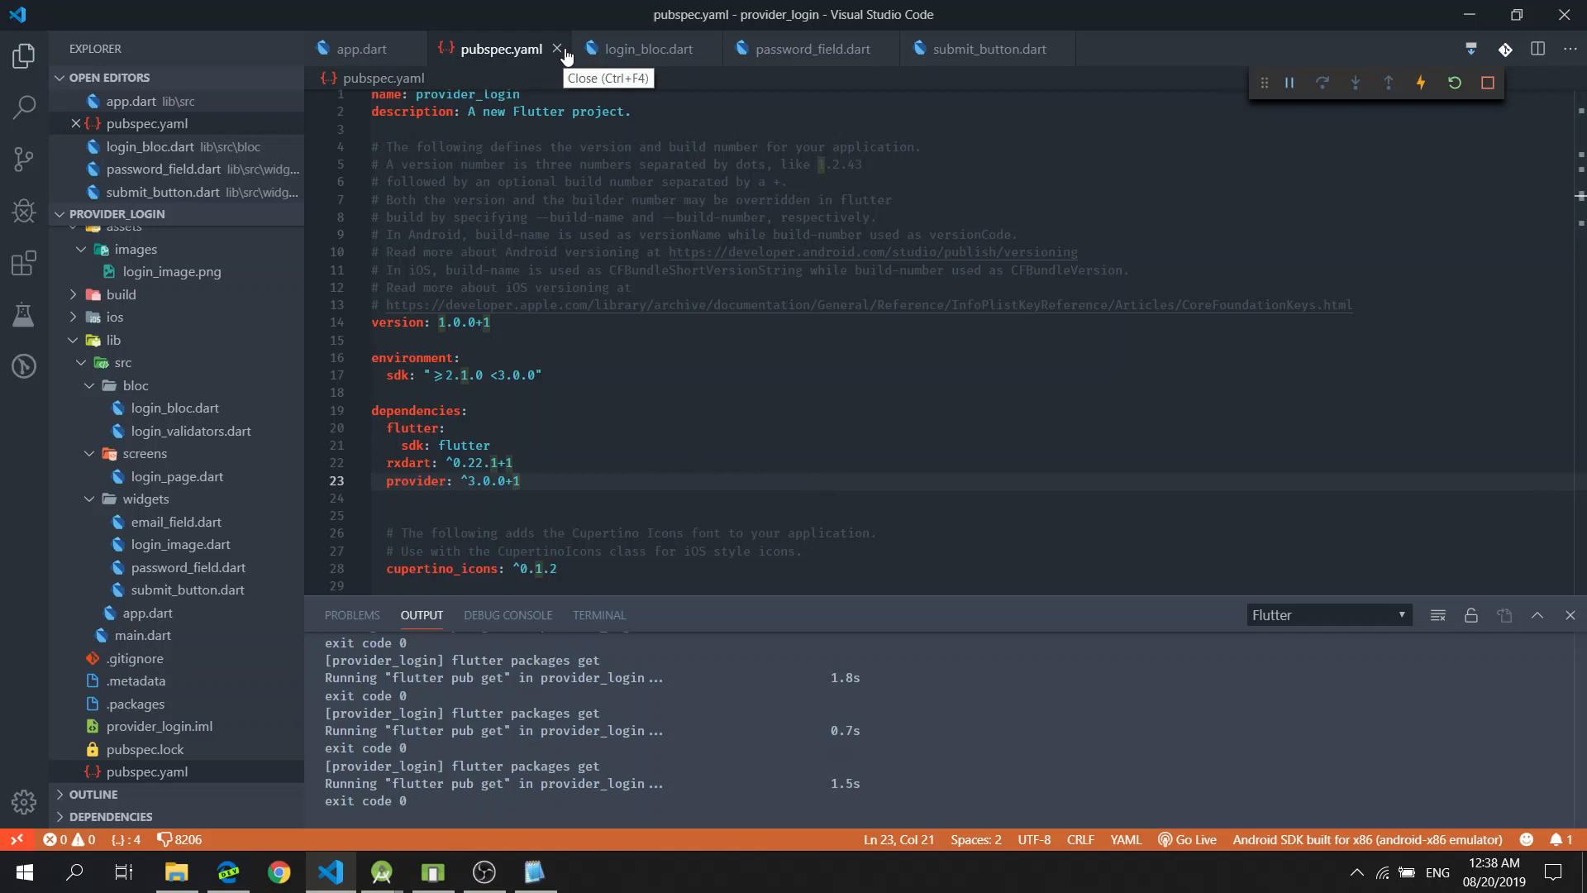
Close pubspec.yaml and switch over to the web browser
left_click(557, 49)
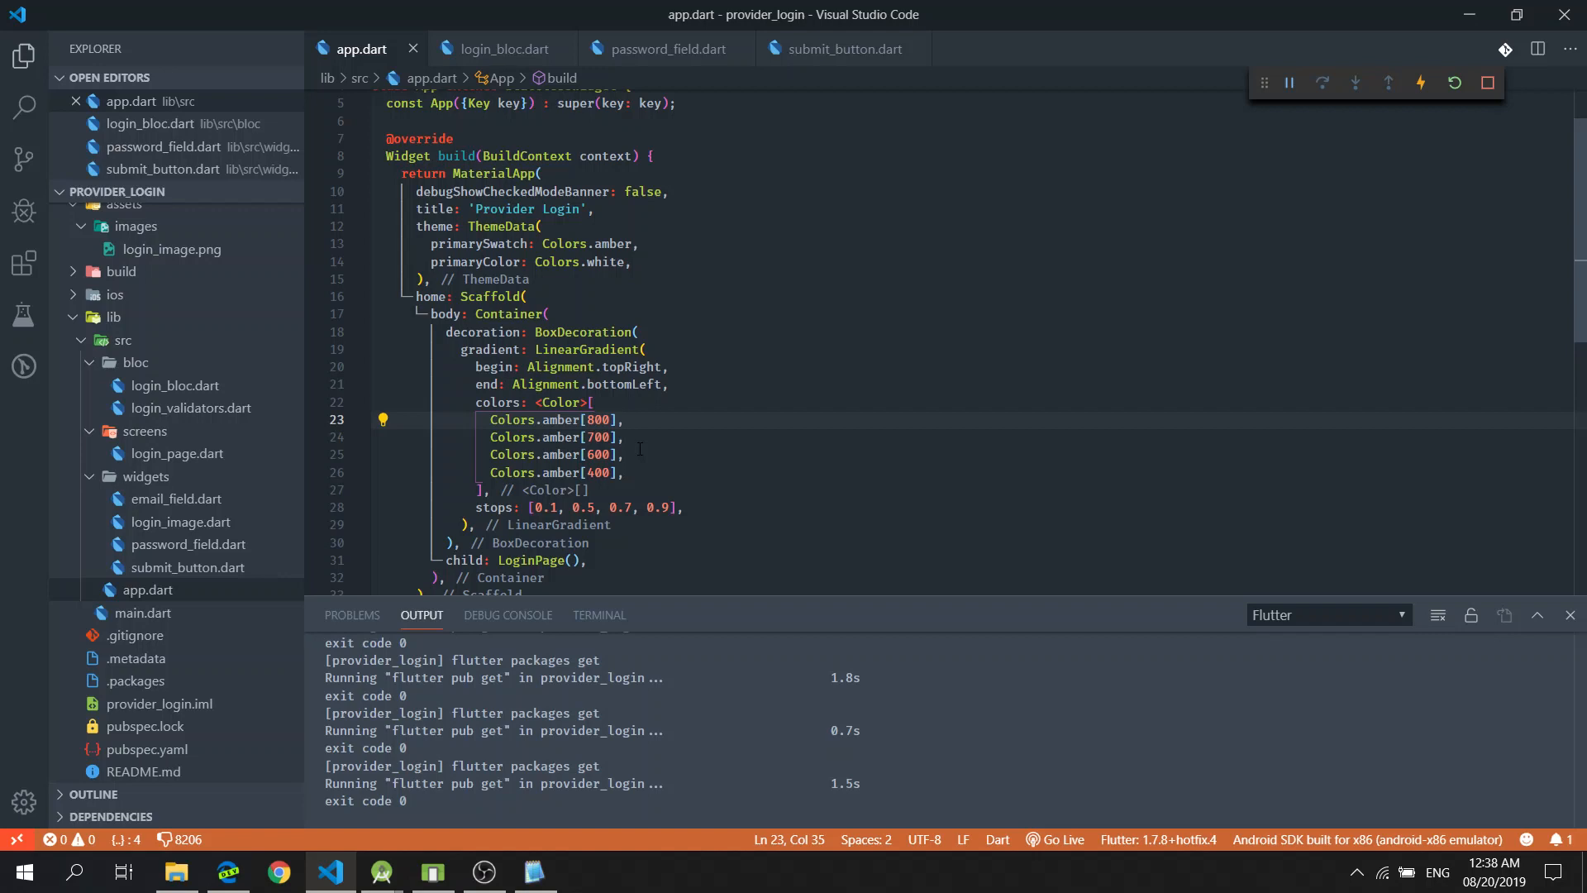
key("alt+tab")
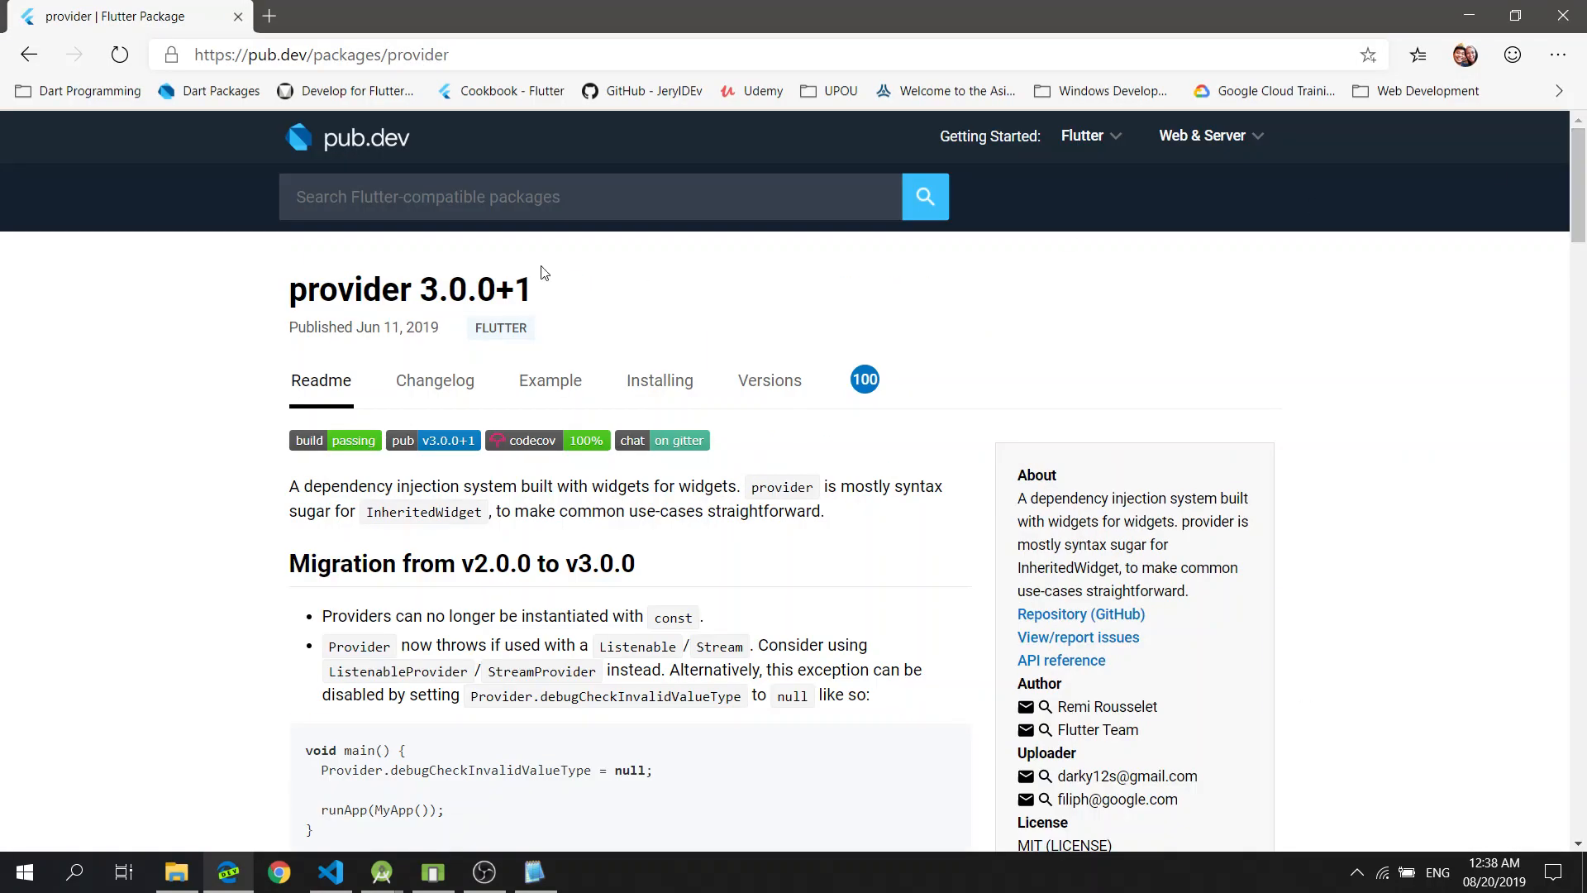
mouse_move(372, 148)
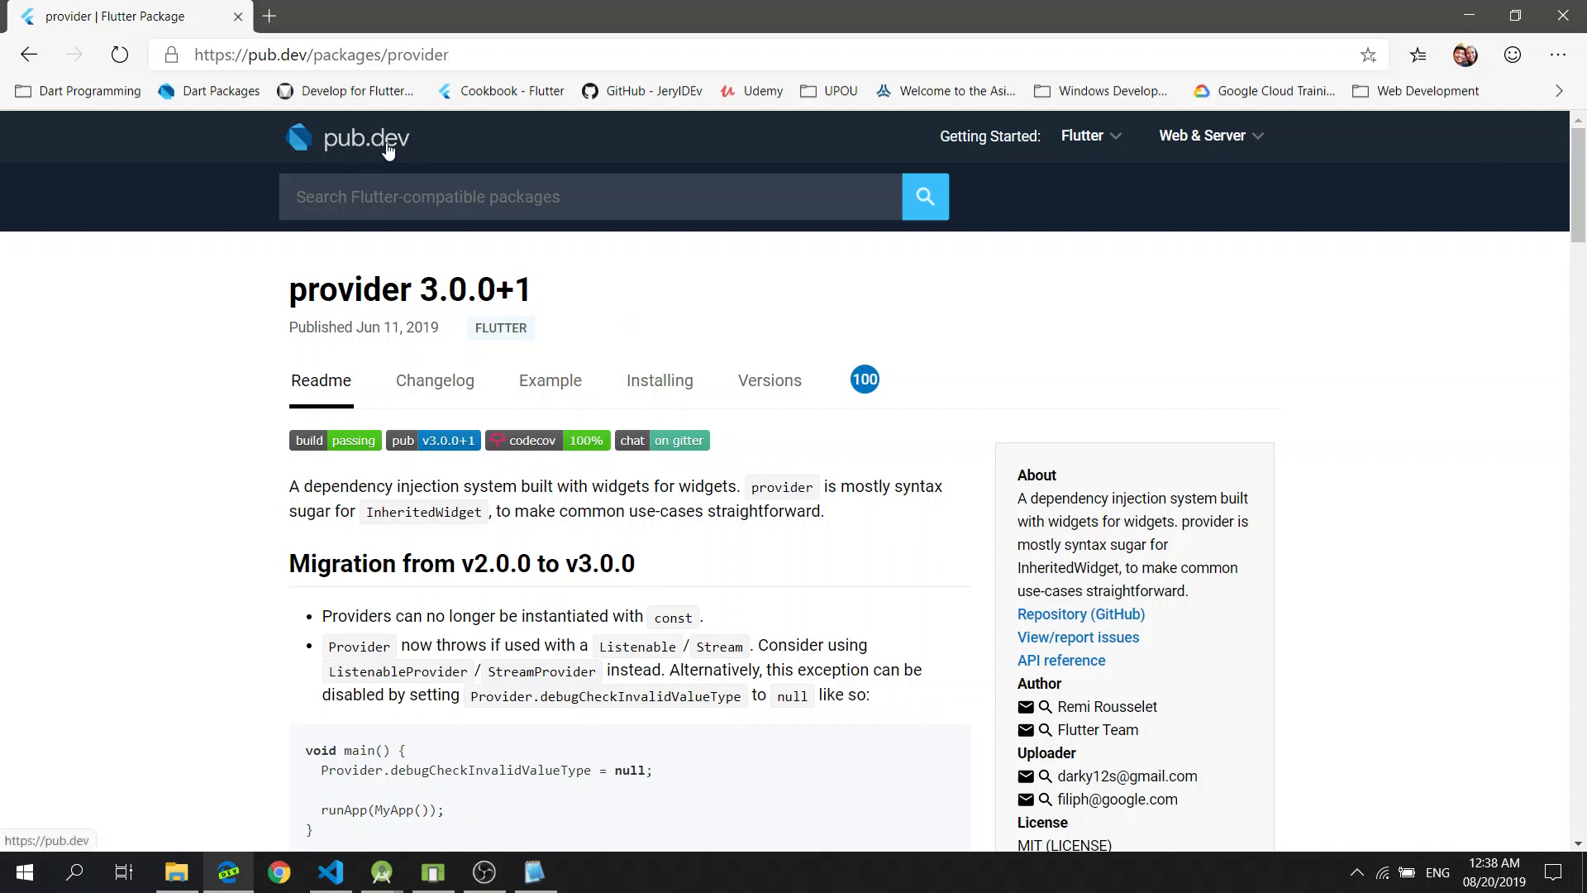
mouse_move(419, 149)
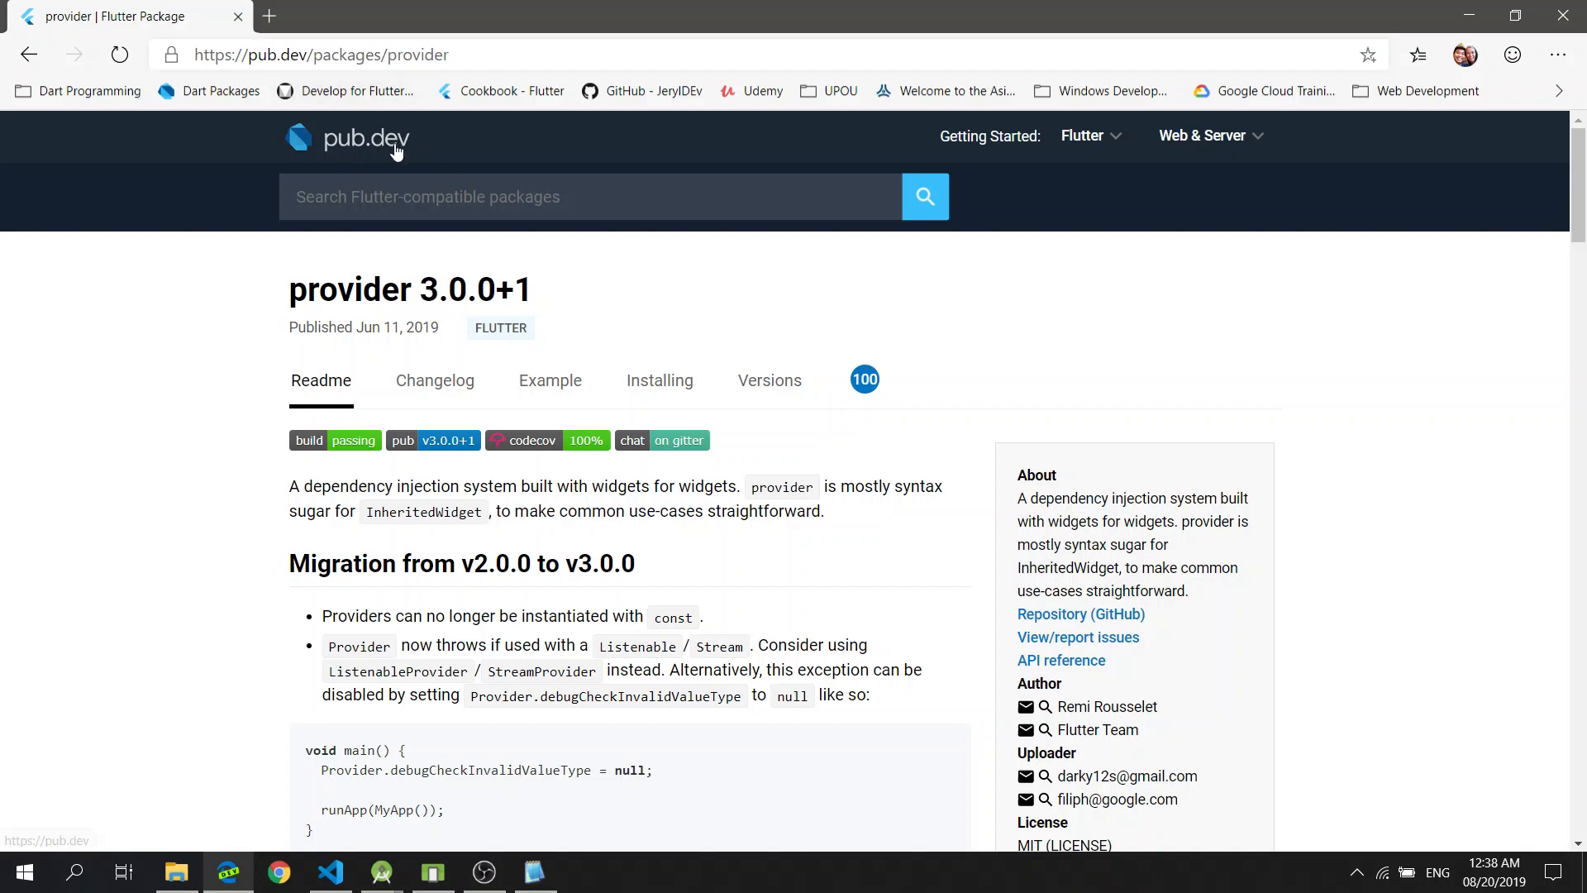
Search pub.dev for the provider package and open its page
left_click(367, 138)
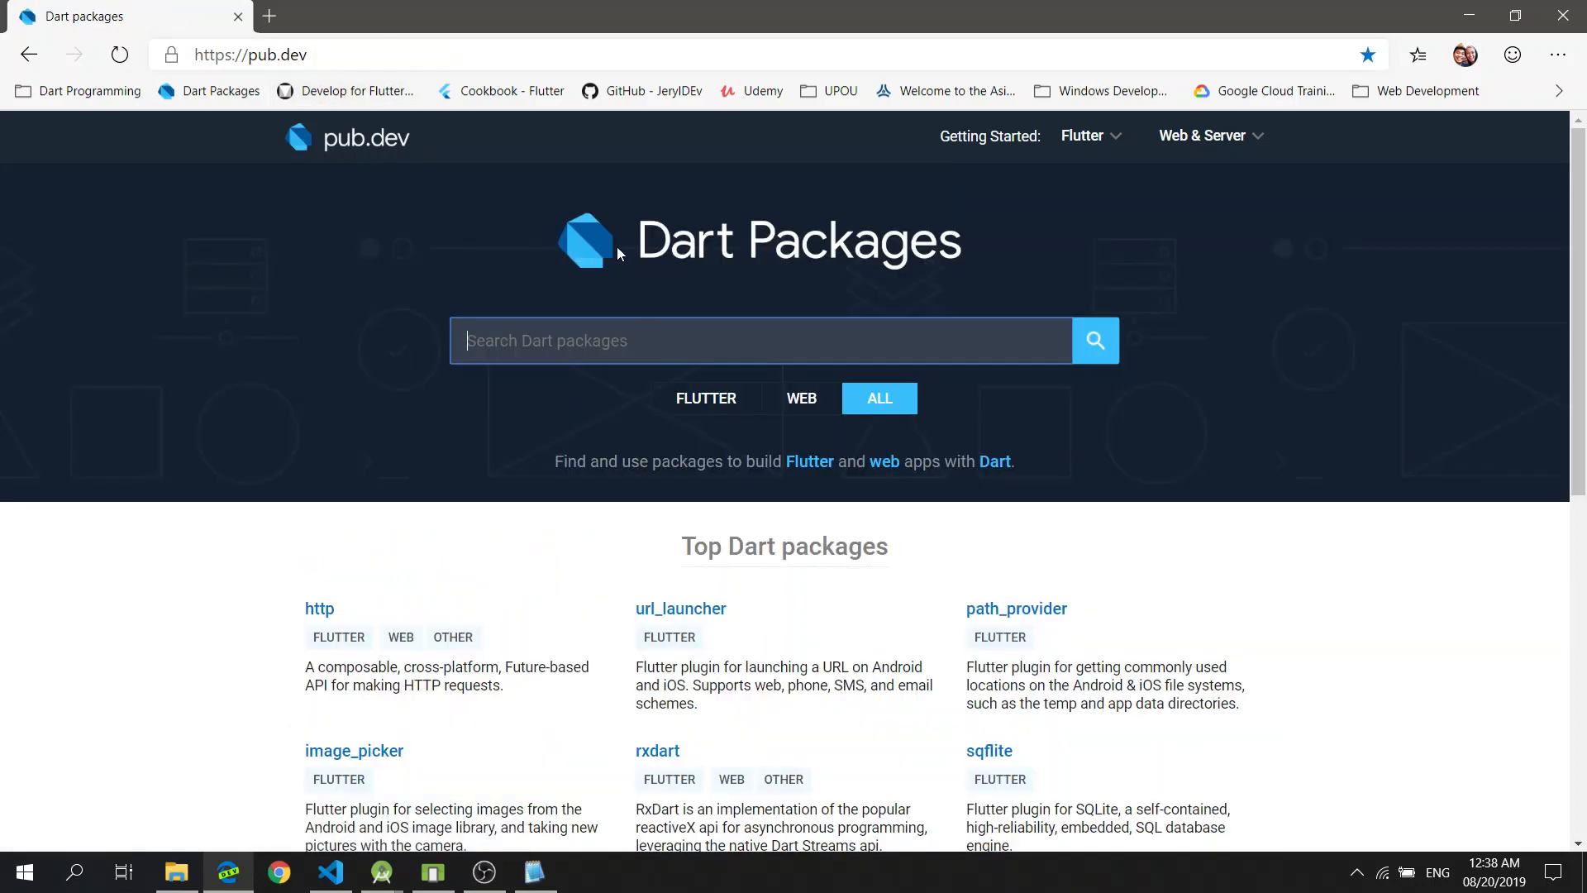
left_click(722, 341)
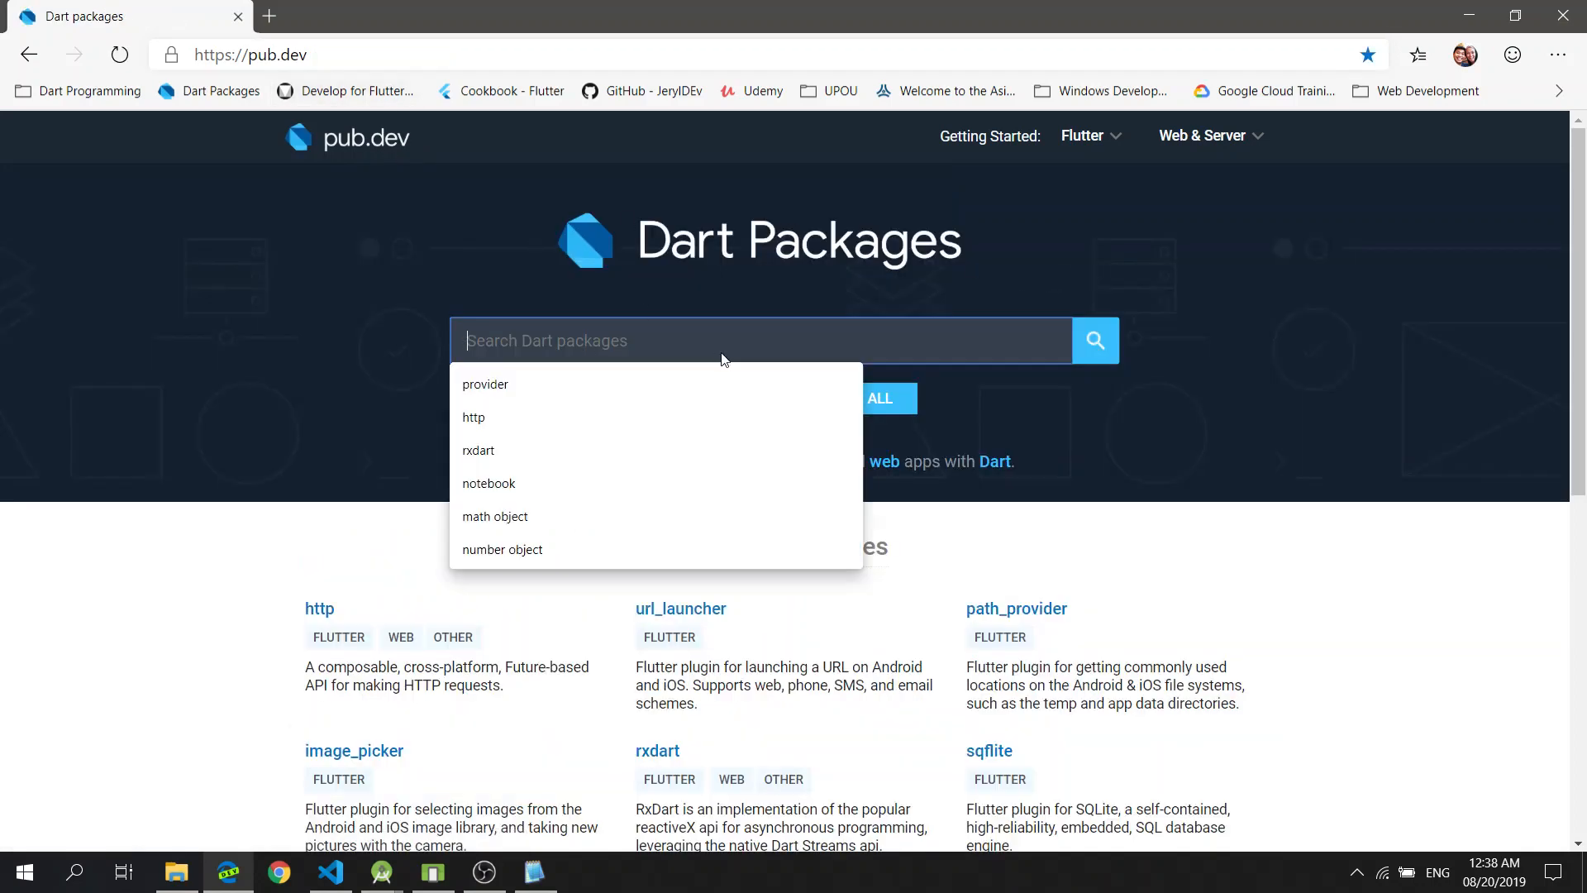
left_click(485, 385)
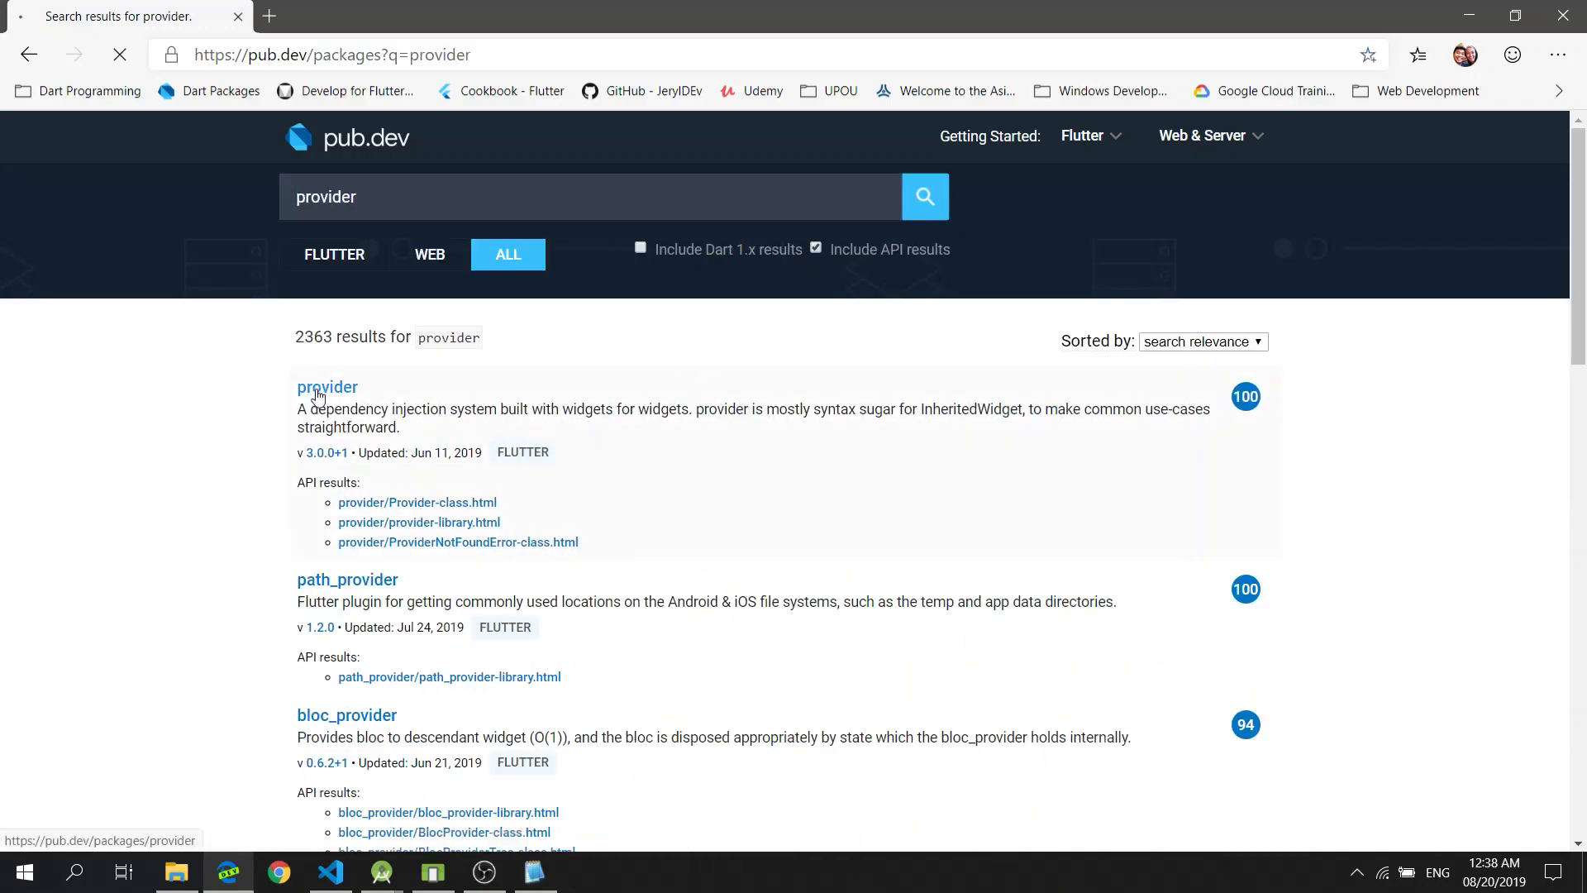
left_click(327, 386)
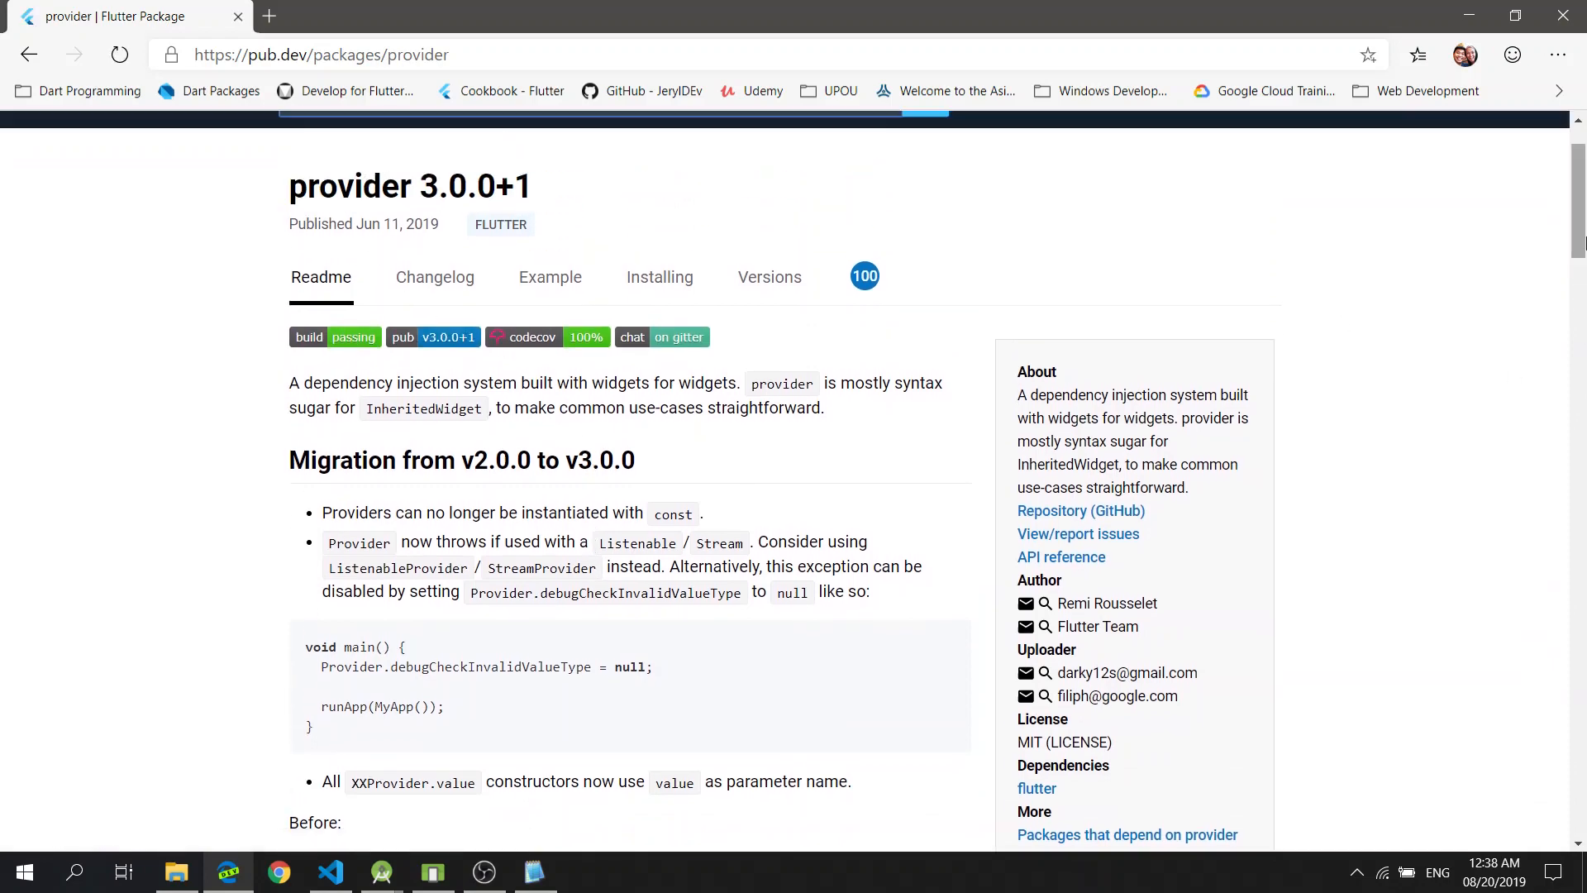
Scroll to the 'Exposing a value' example and highlight Provider<String> in the code
scroll("down", 3)
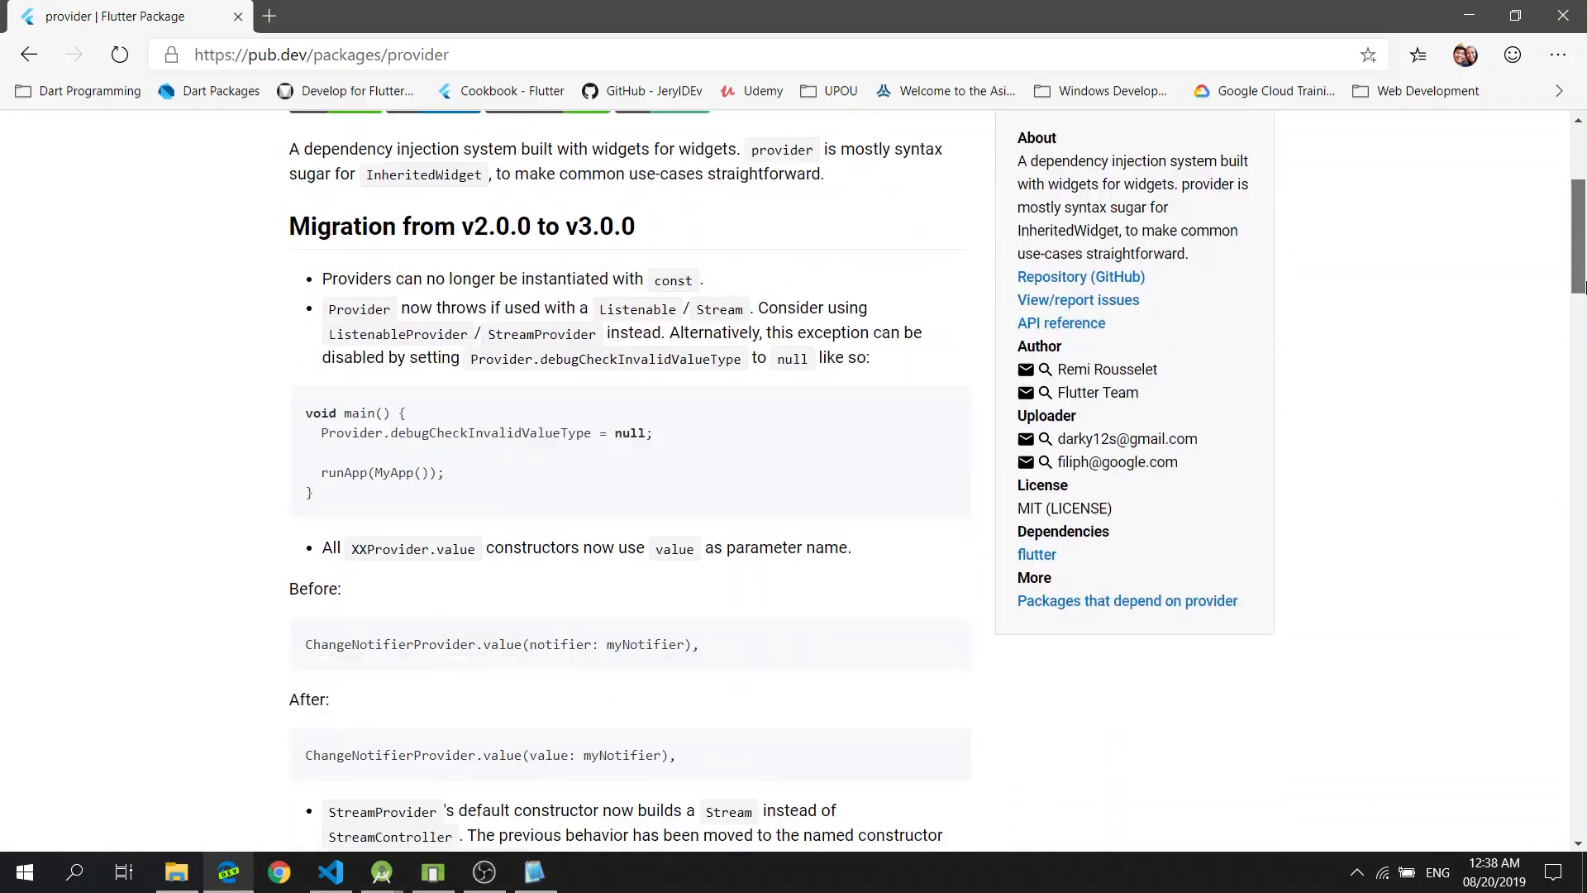
scroll("down", 3)
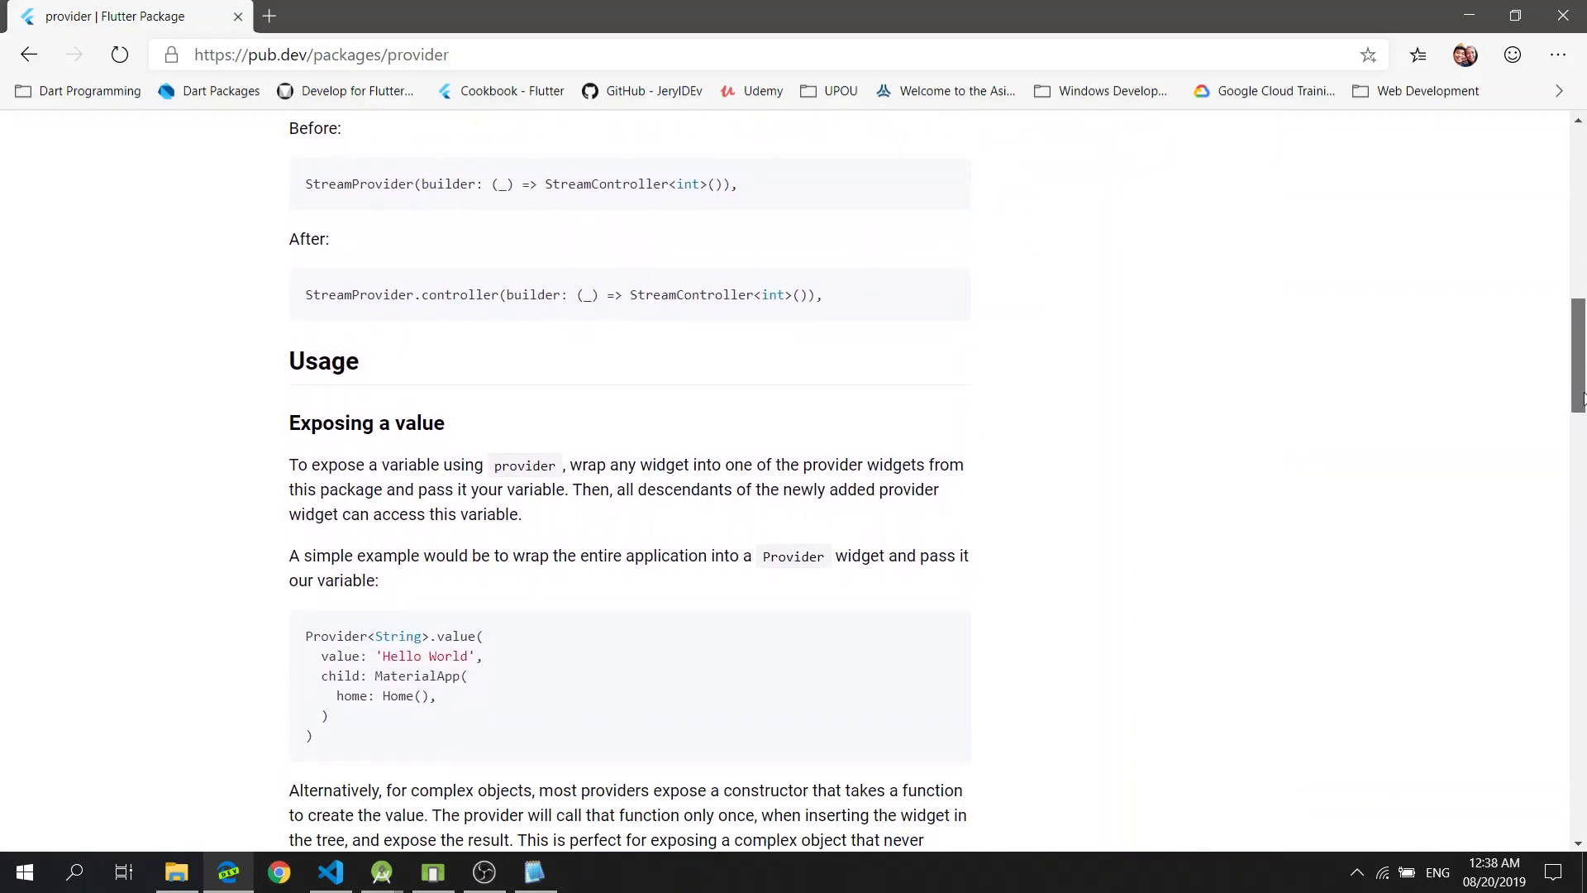
scroll("down", 3)
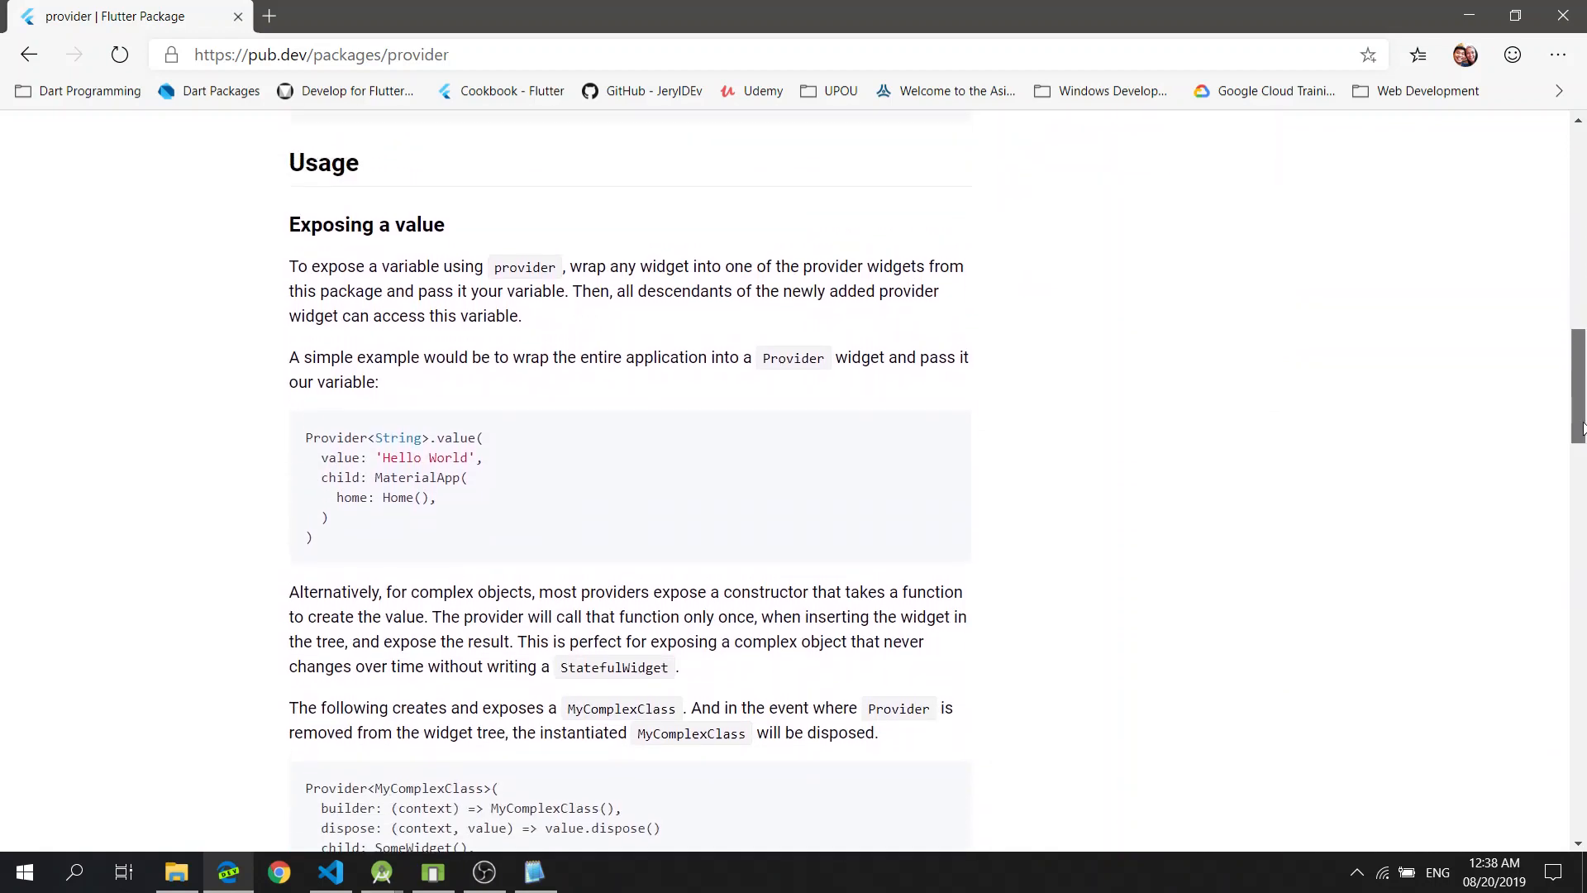
scroll("down", 3)
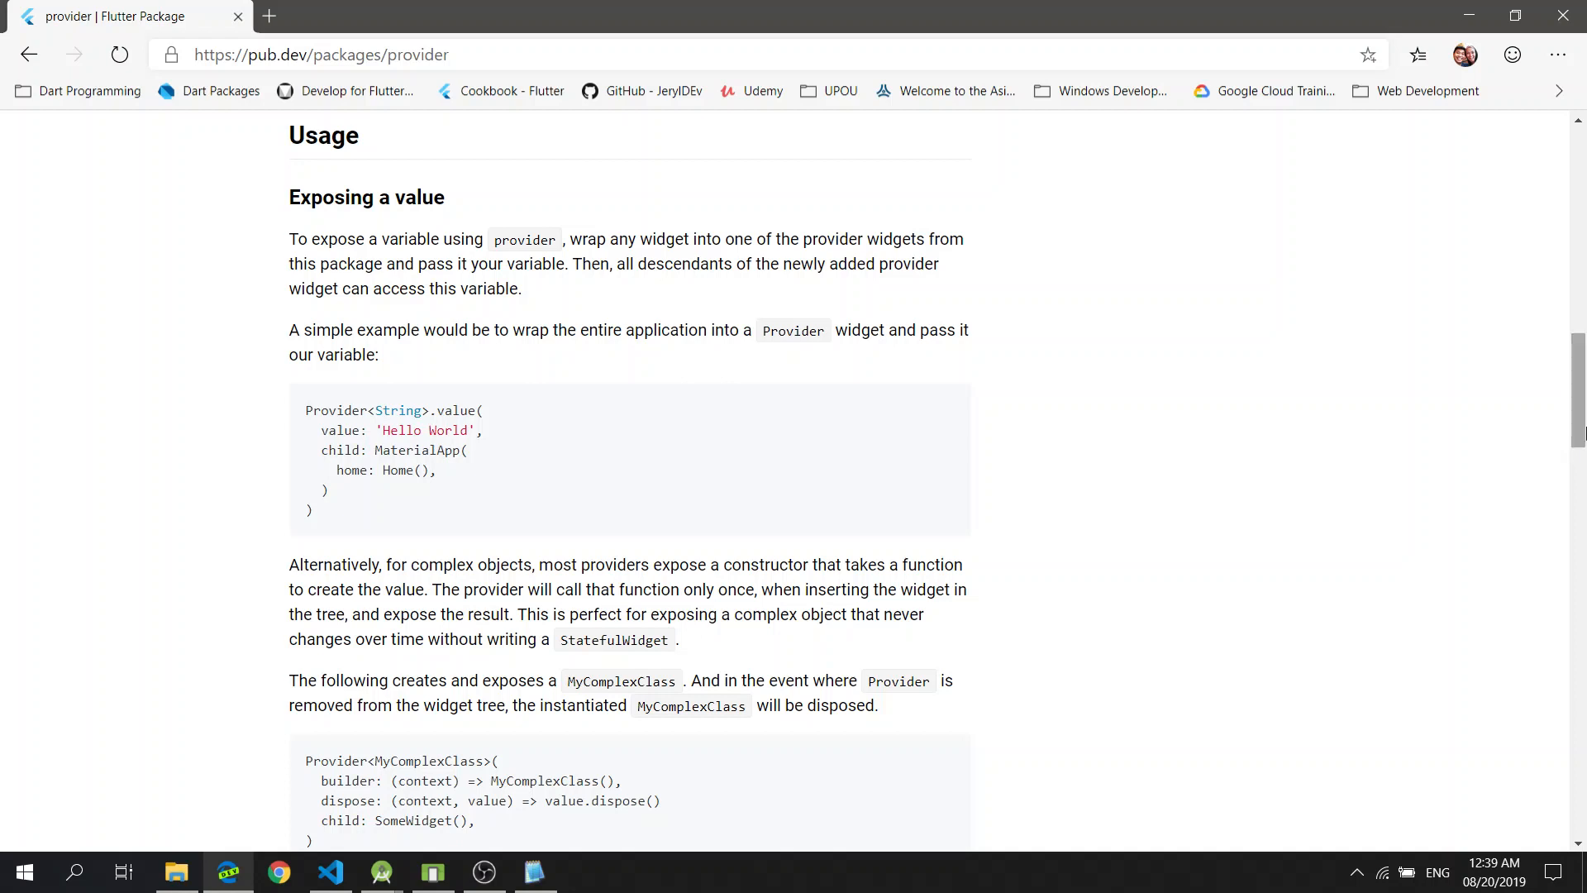
mouse_move(1551, 386)
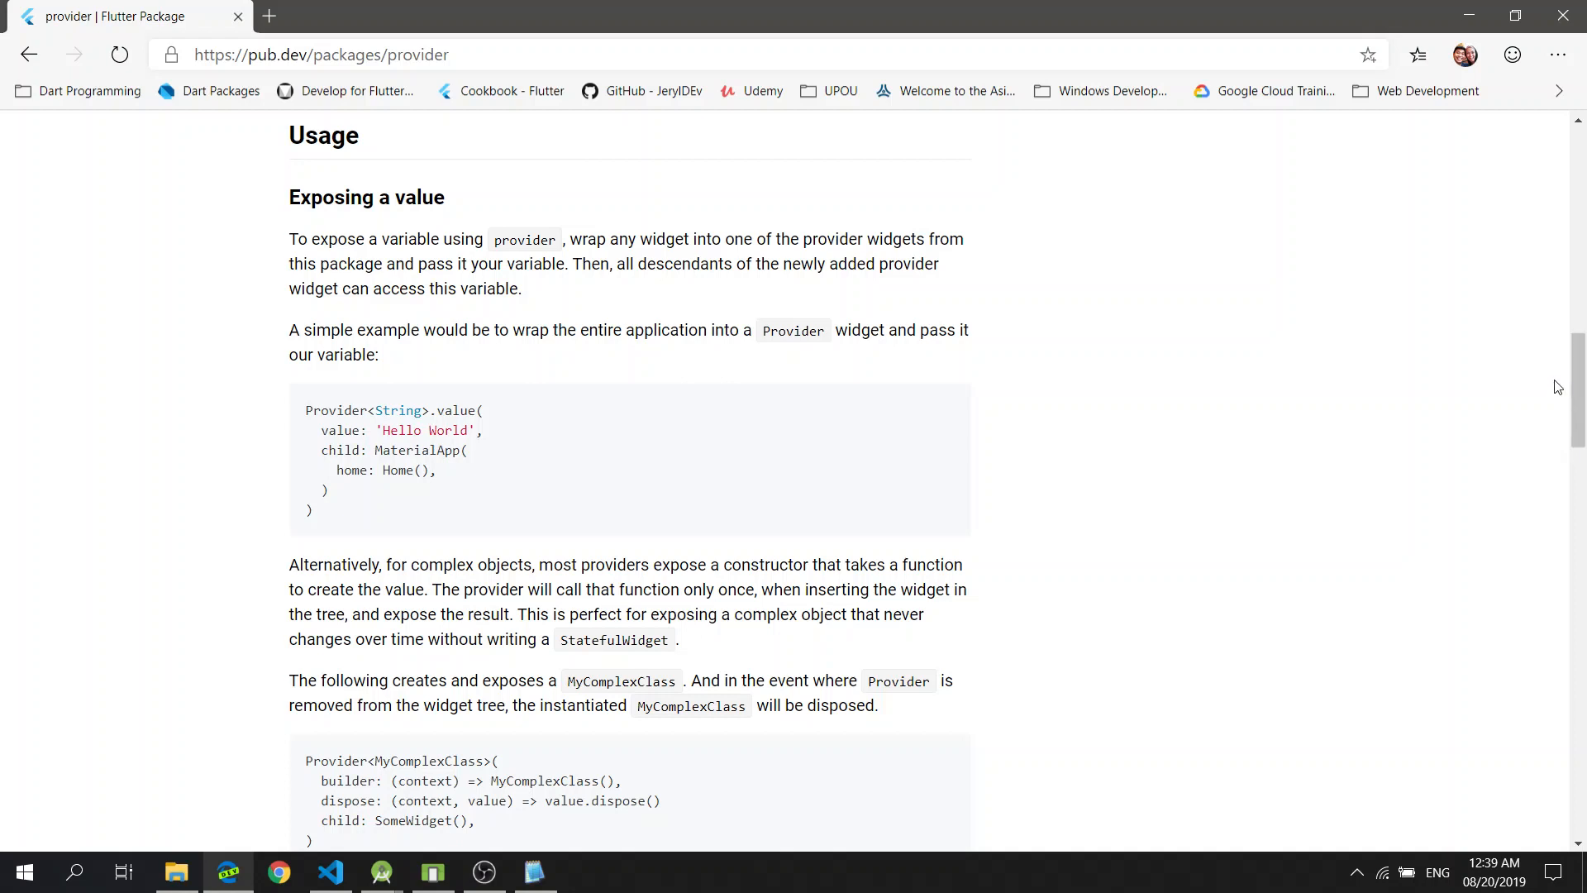
mouse_move(387, 527)
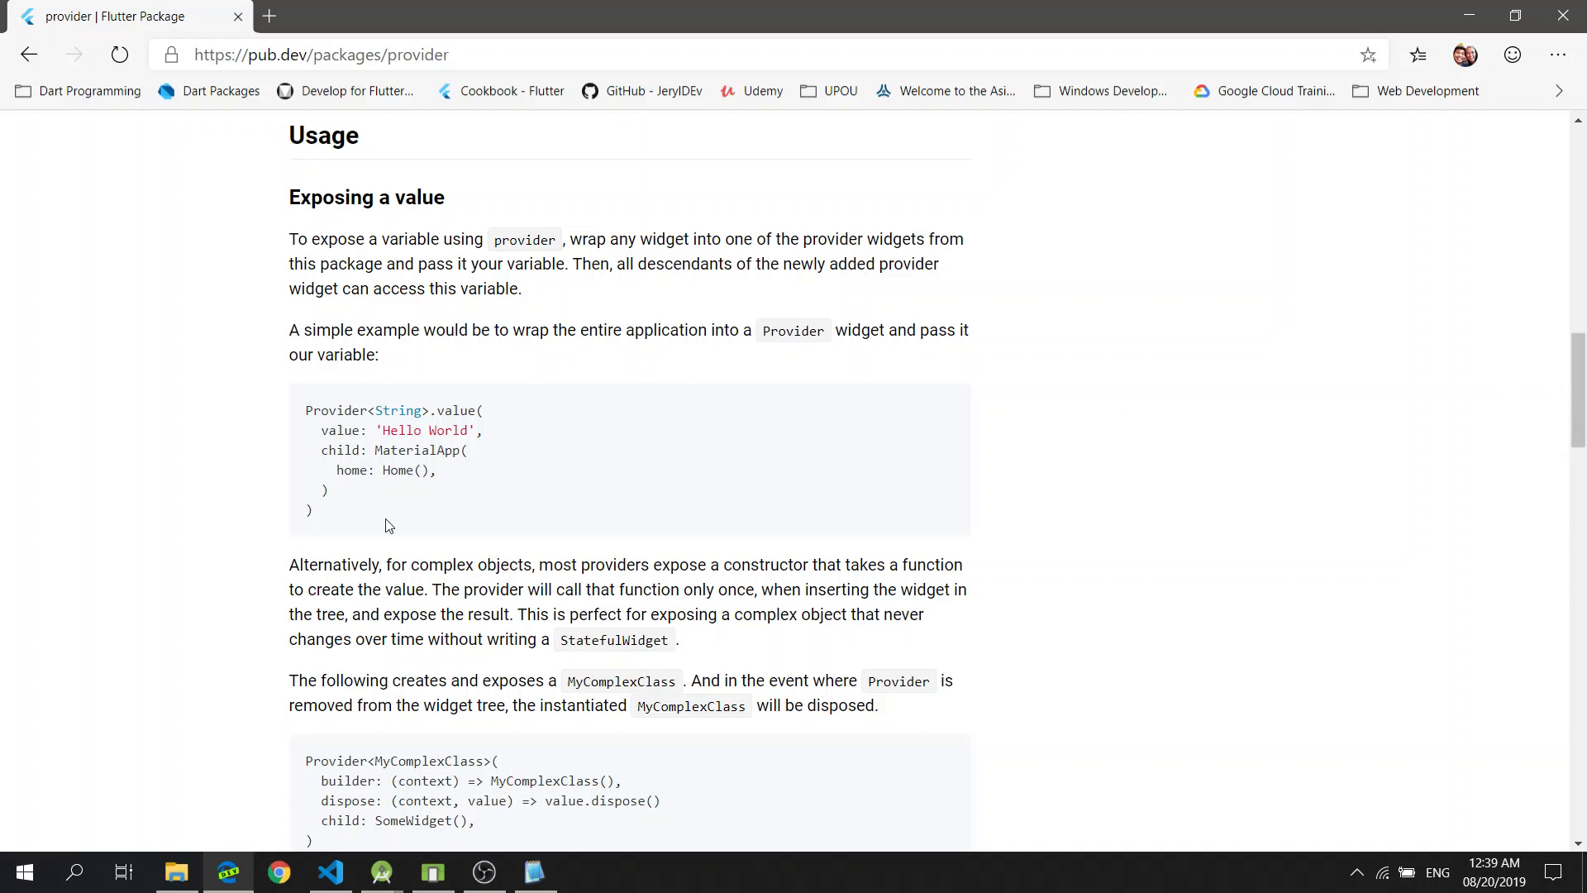
mouse_move(379, 528)
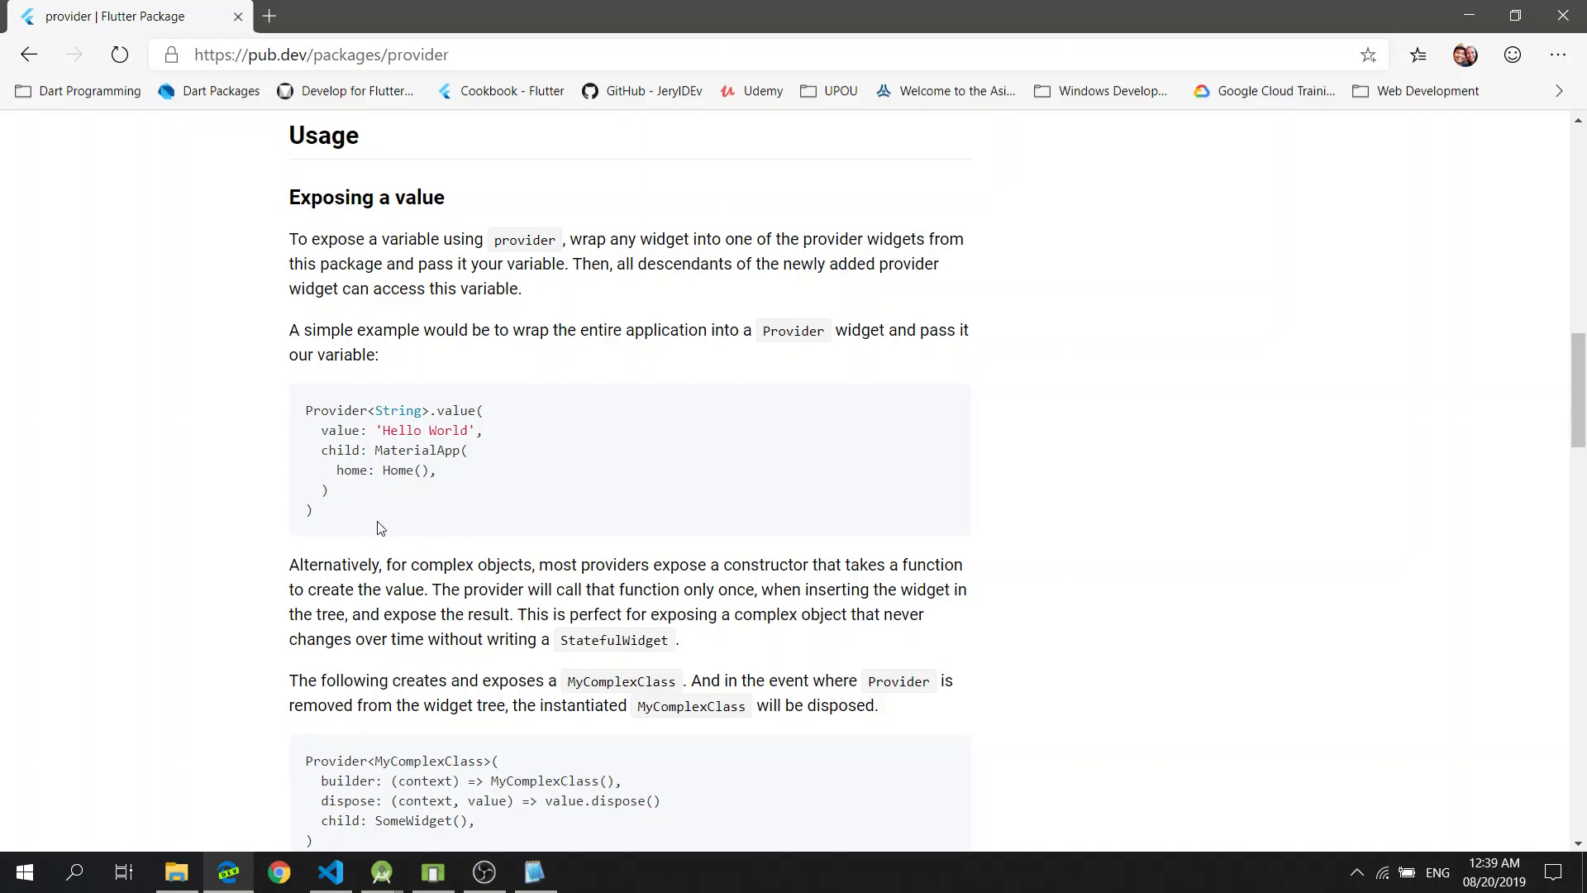
mouse_move(373, 510)
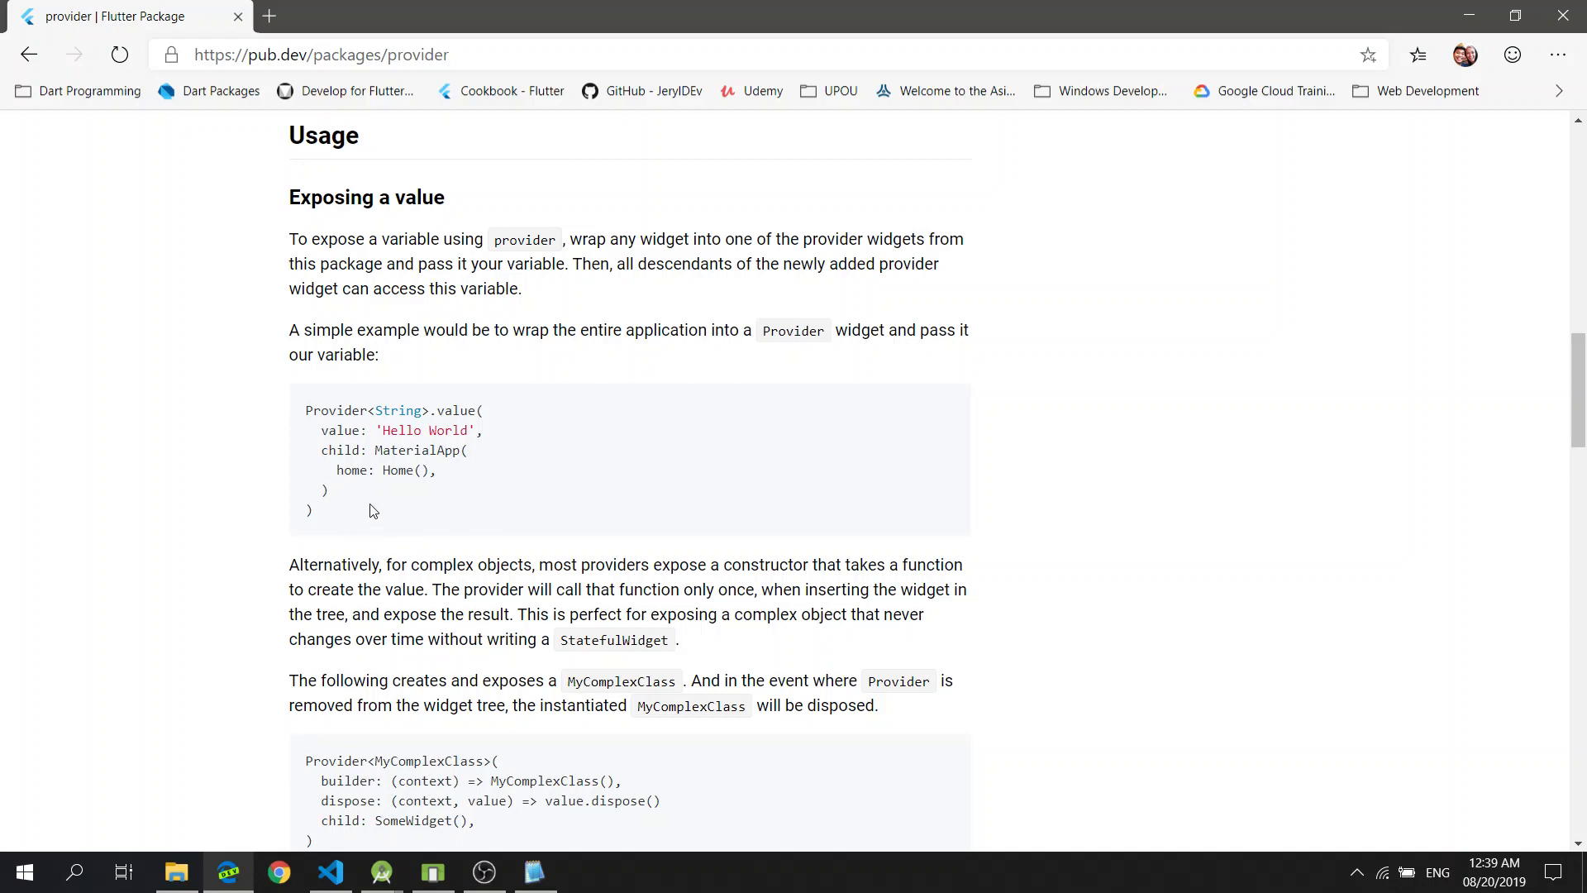
mouse_move(375, 450)
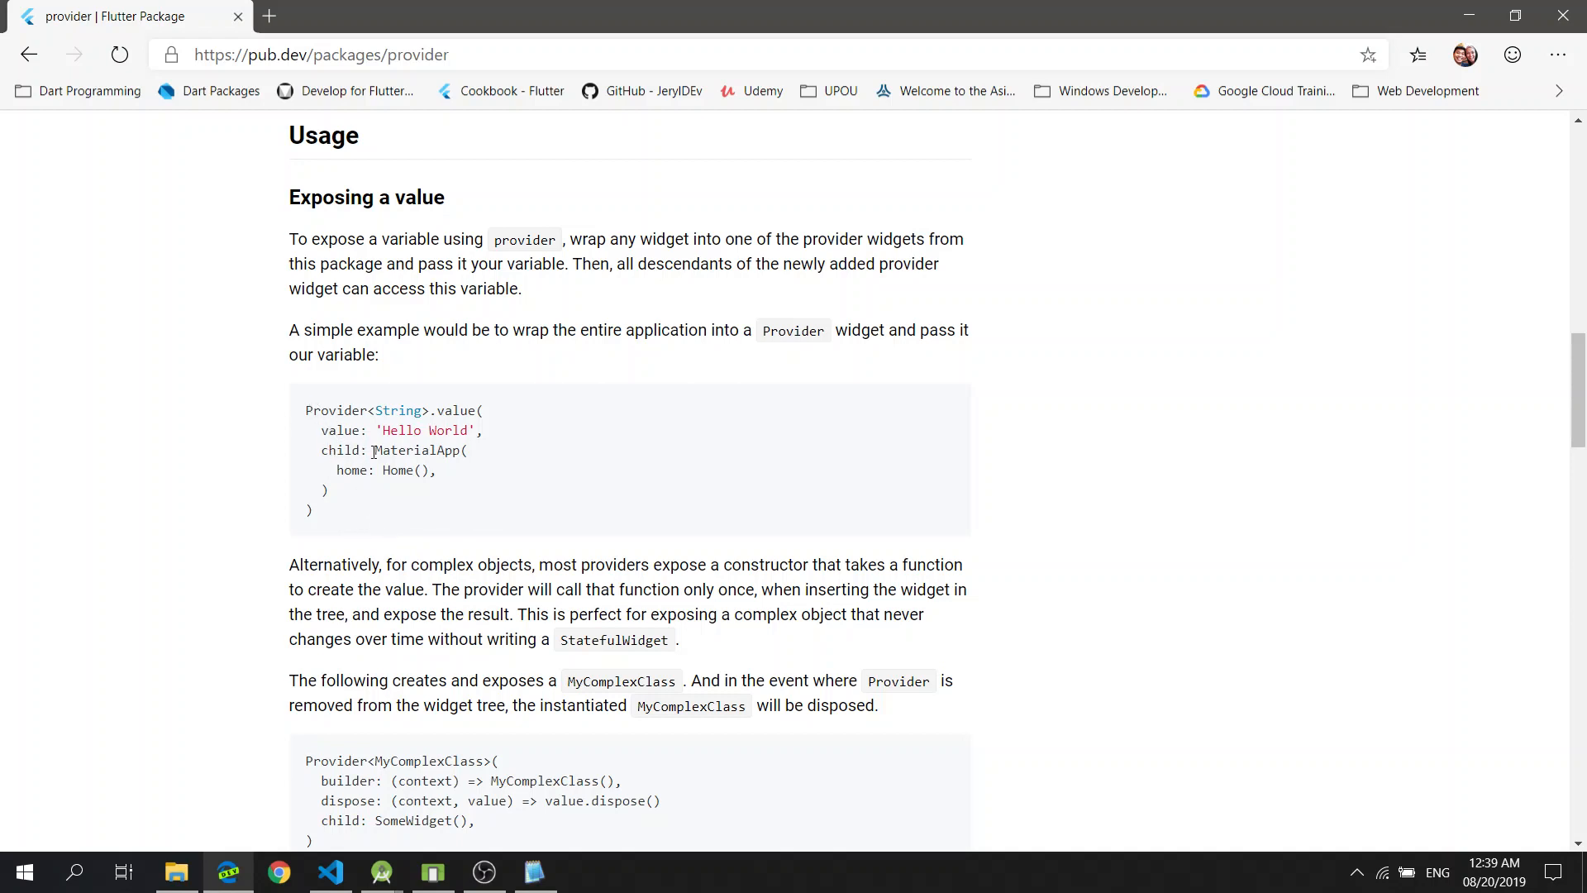
left_click_drag(374, 450, 435, 470)
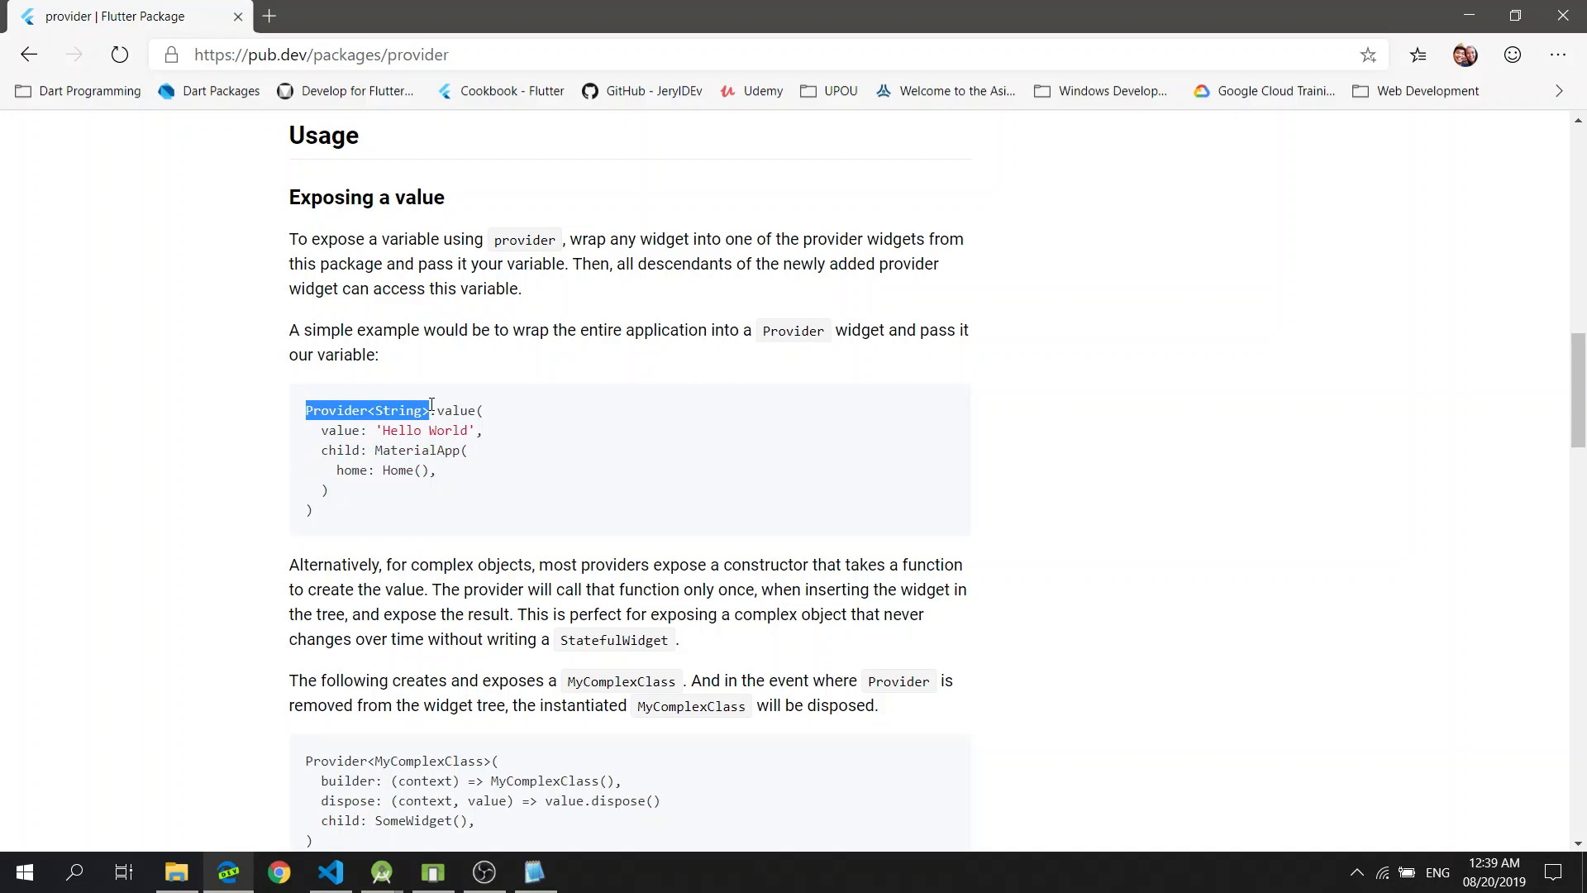
left_click_drag(428, 410, 299, 511)
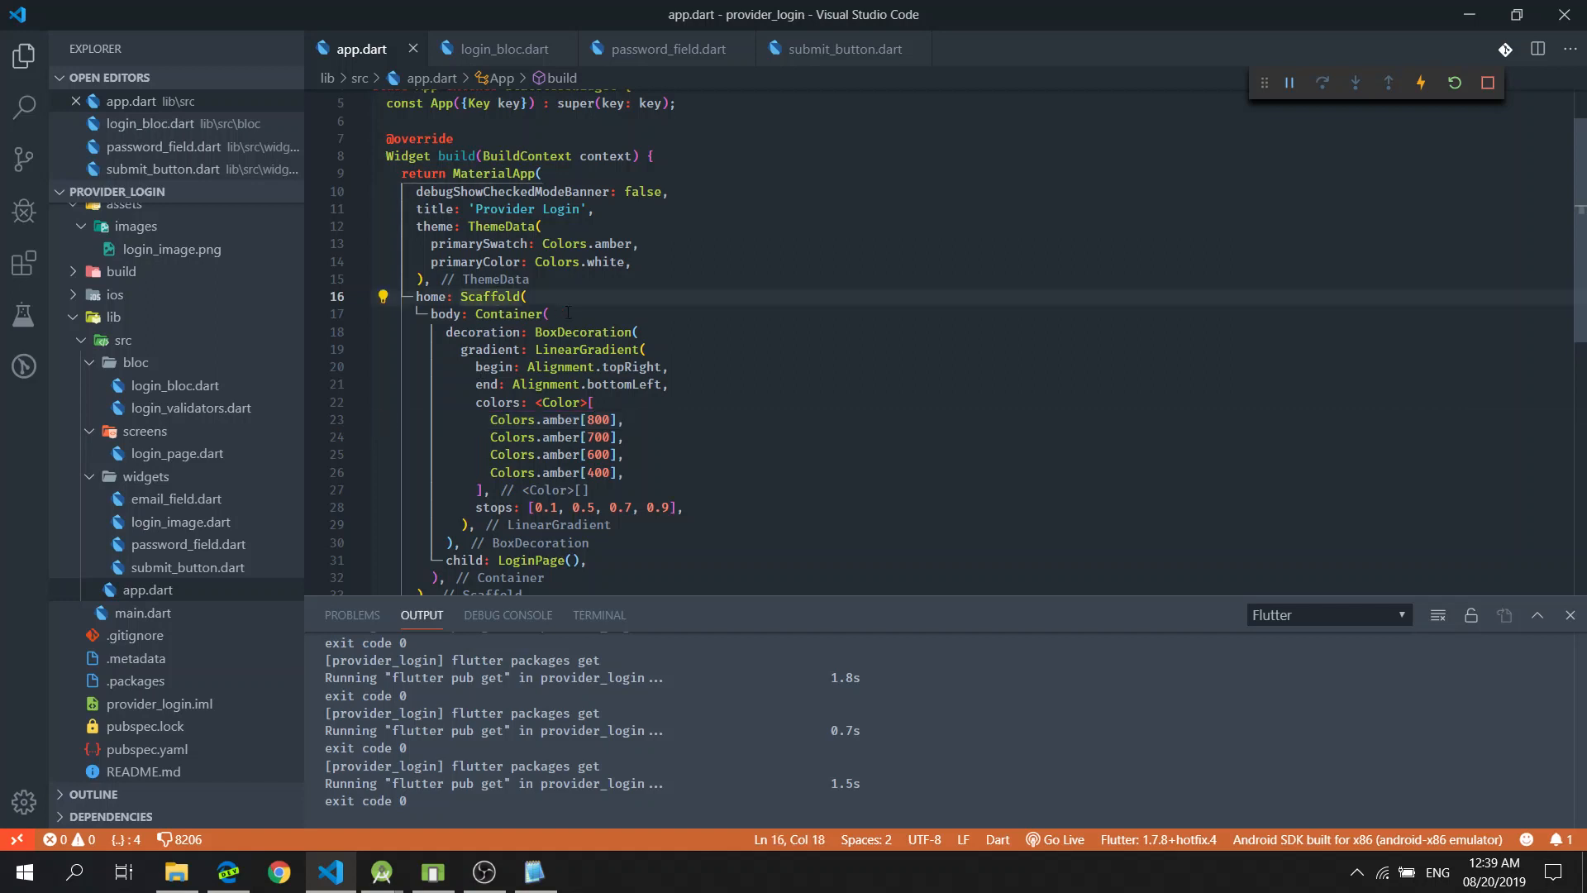
Wrap the home Scaffold with a new widget typed as Provider<dynamic>.value
left_click(564, 367)
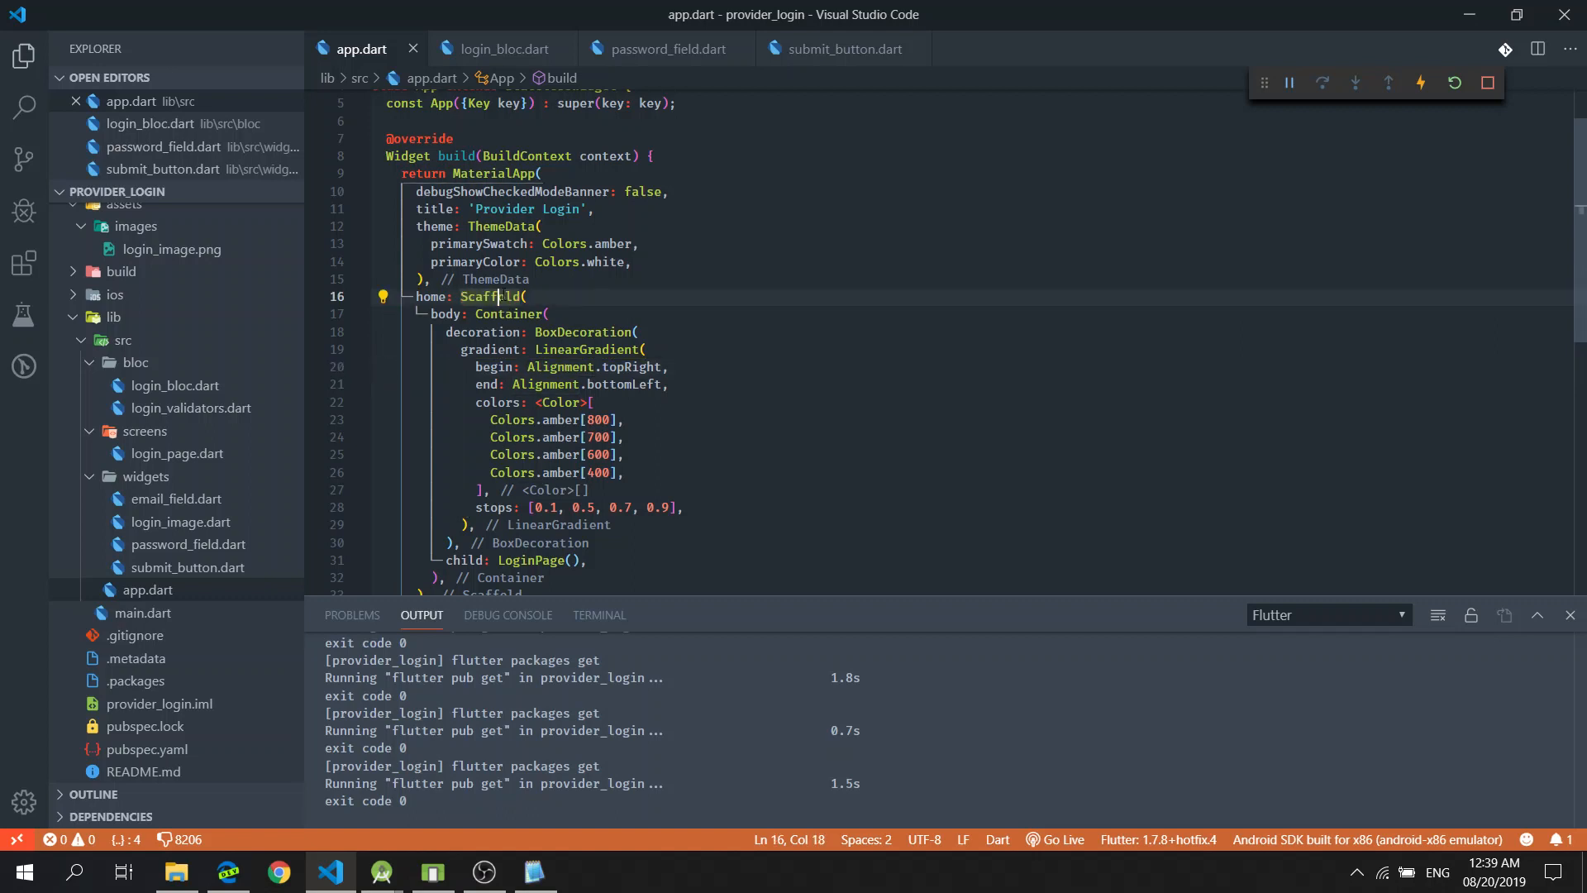
left_click(383, 296)
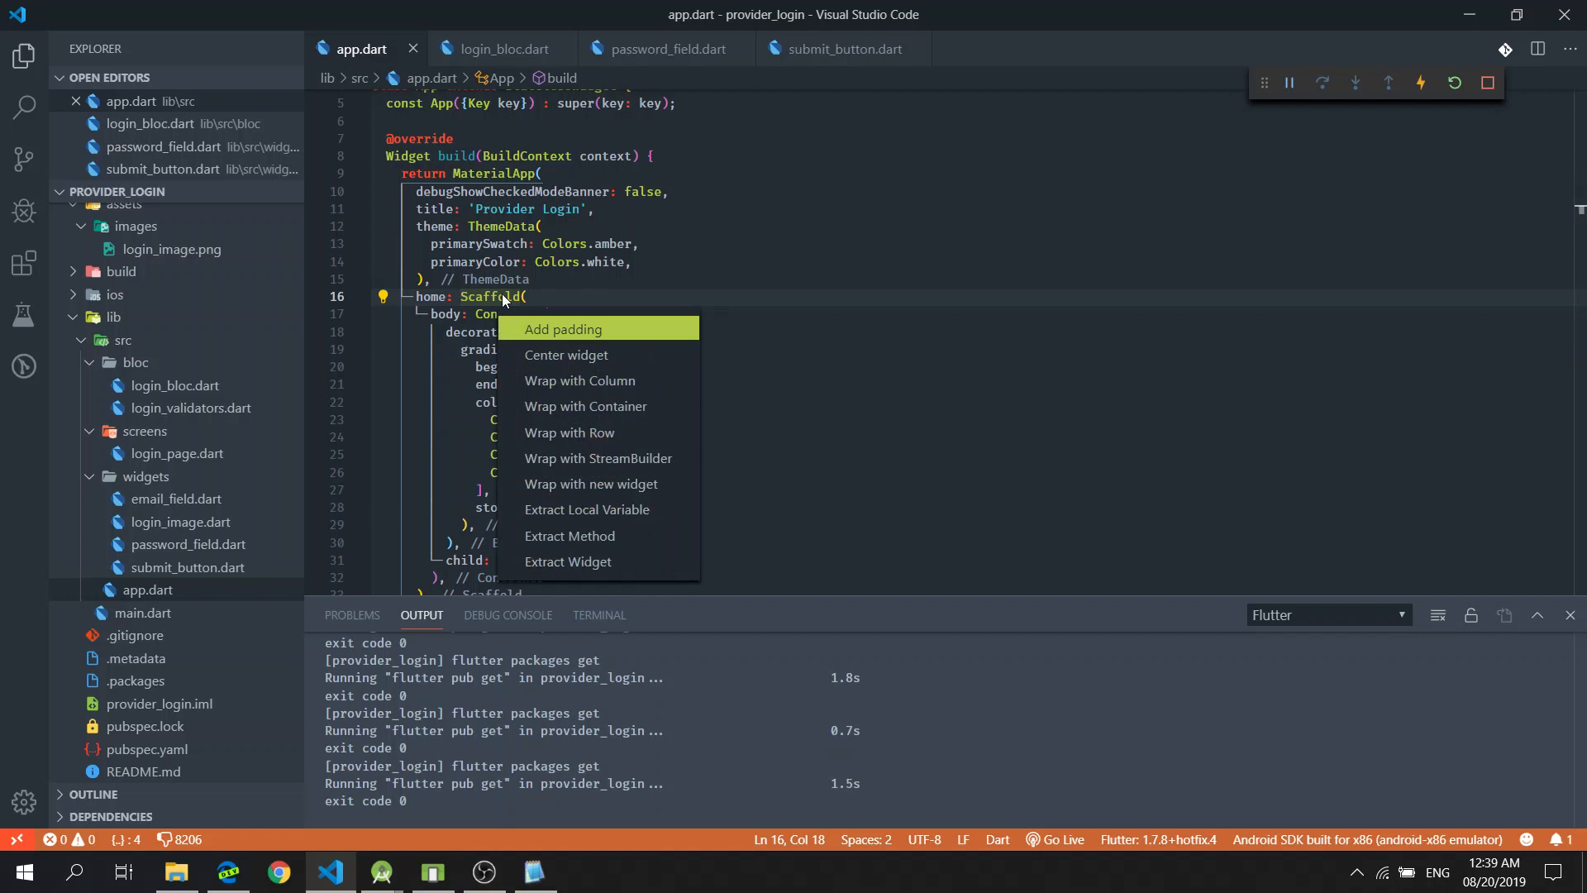
mouse_move(590, 483)
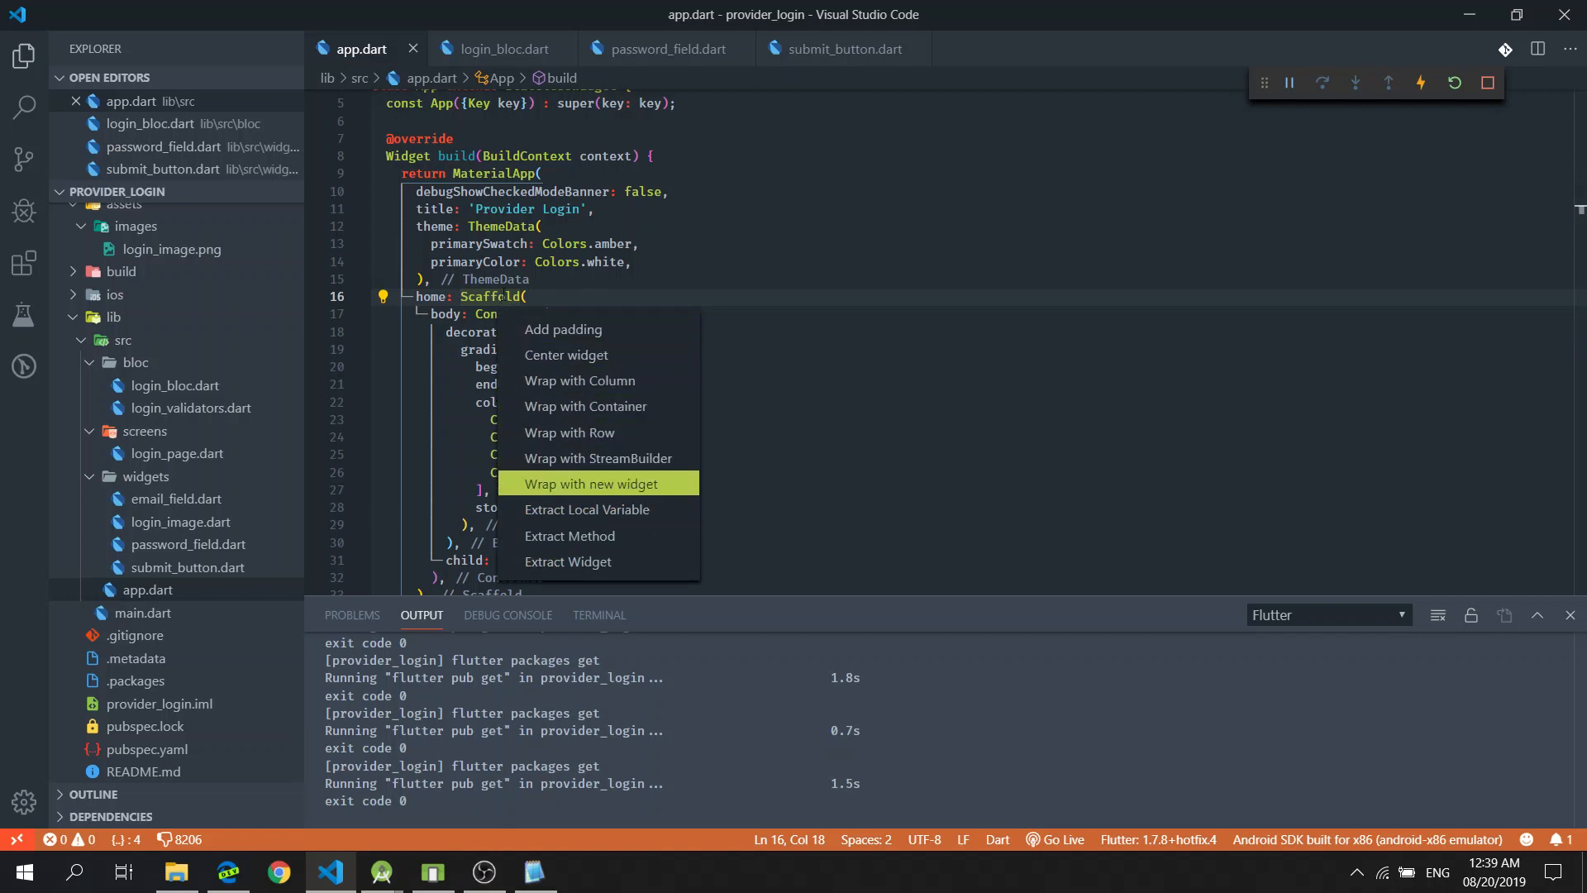
left_click(589, 483)
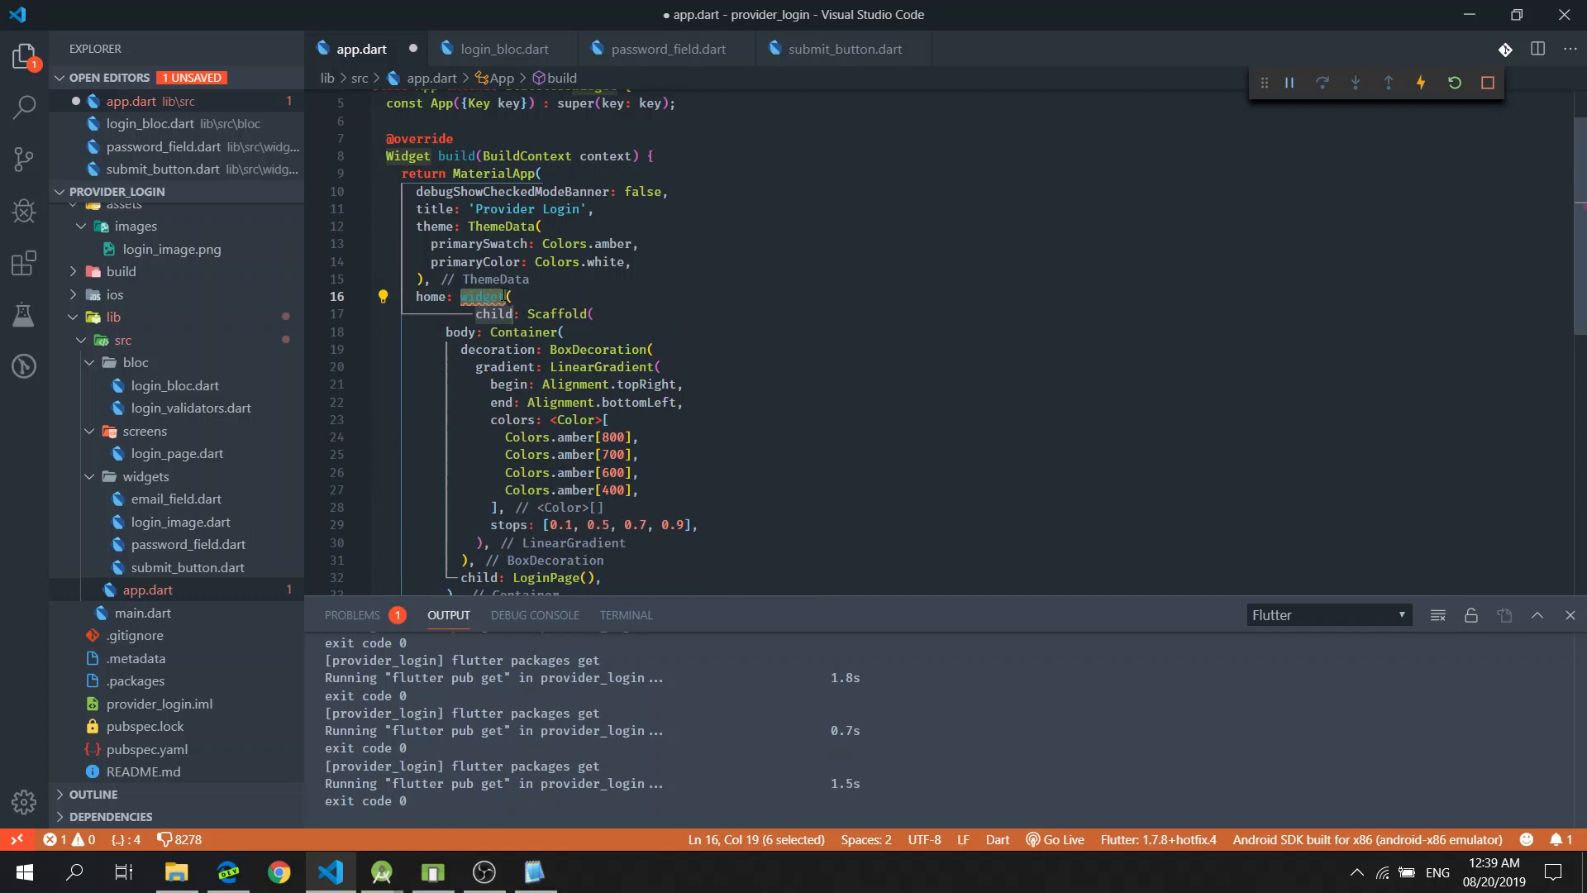
type("Provder")
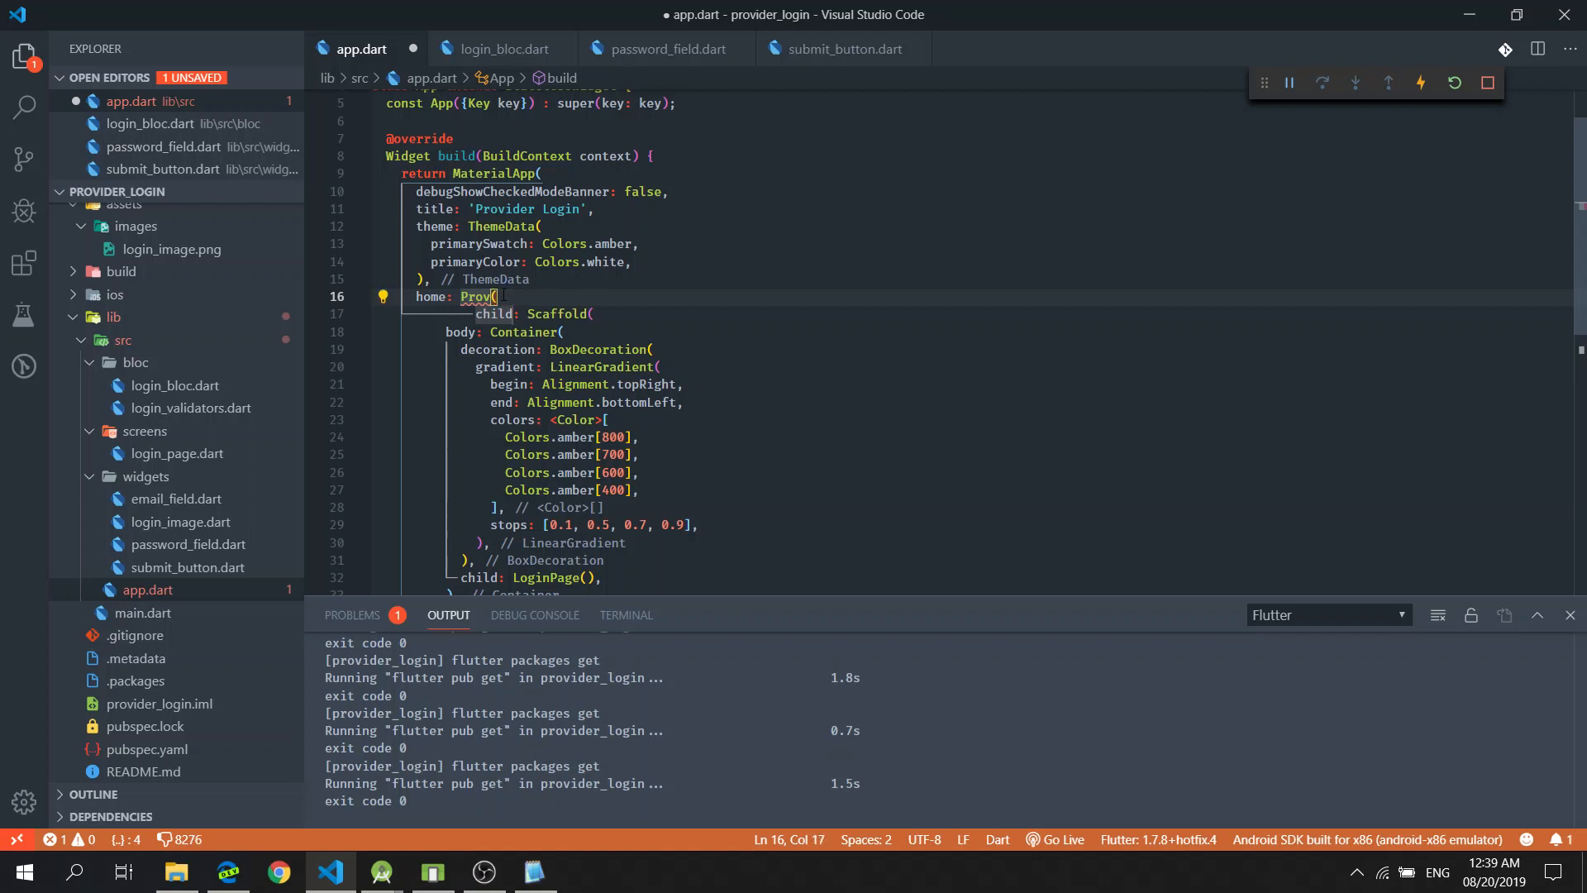
type("ider.")
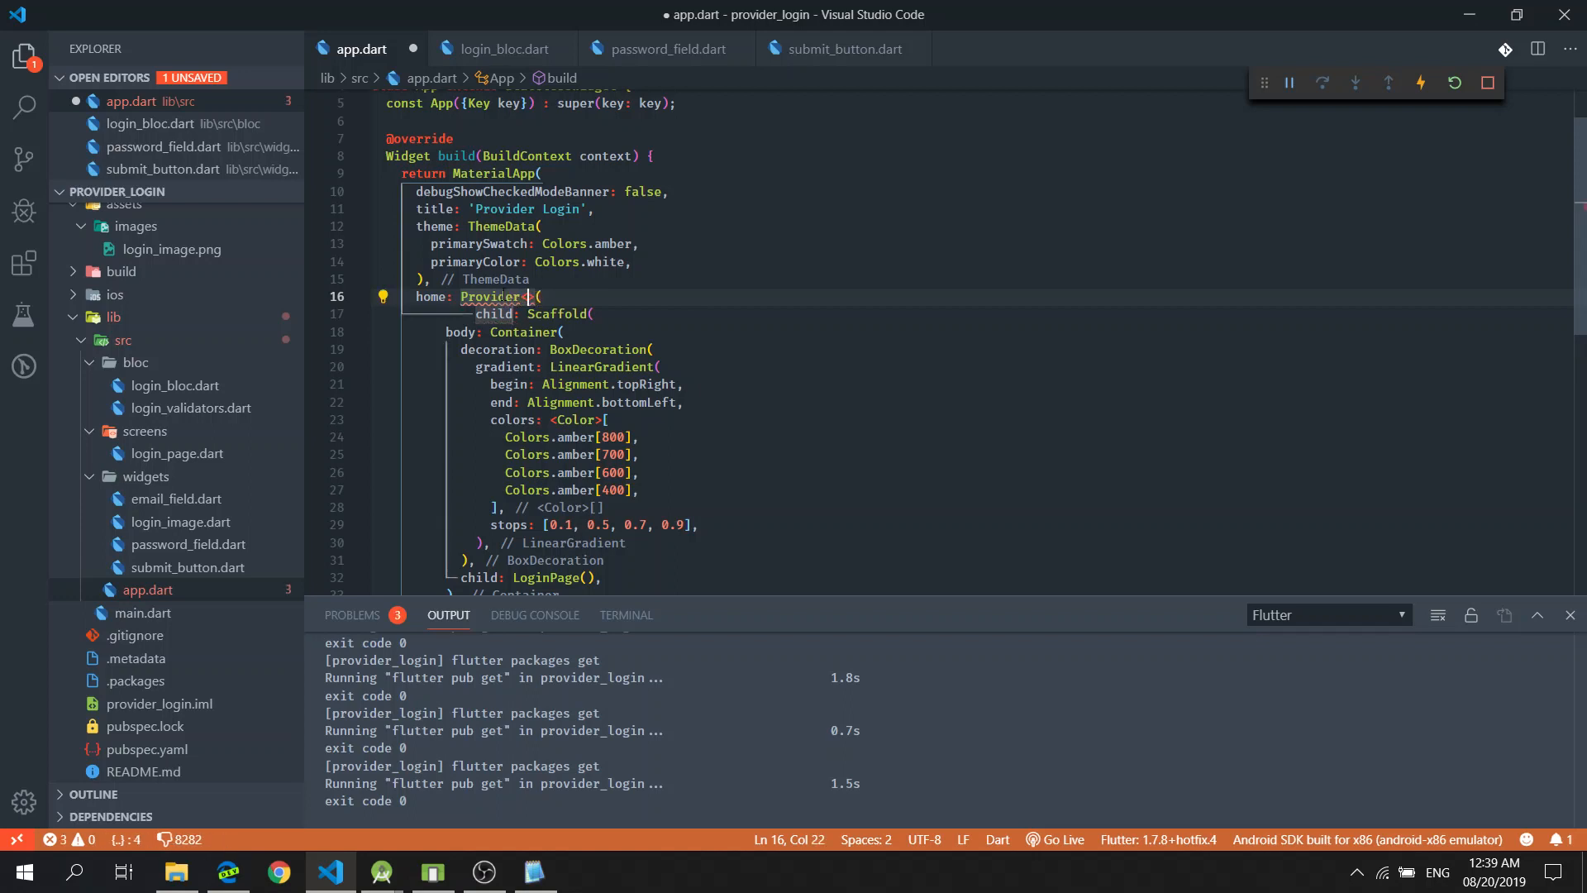
type("<dynmic>")
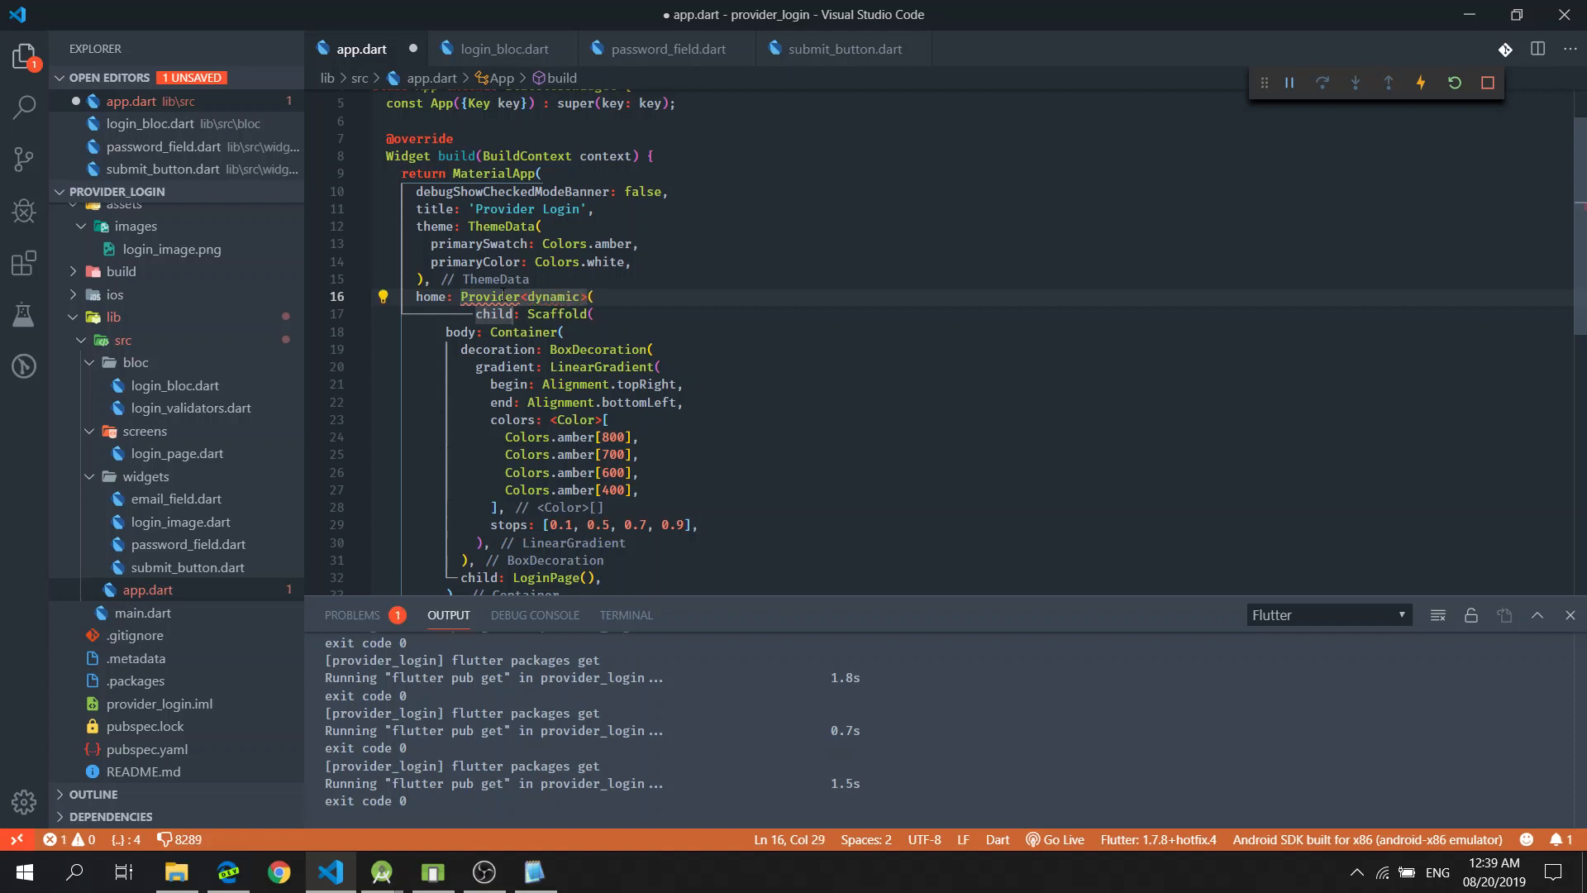
type(".value")
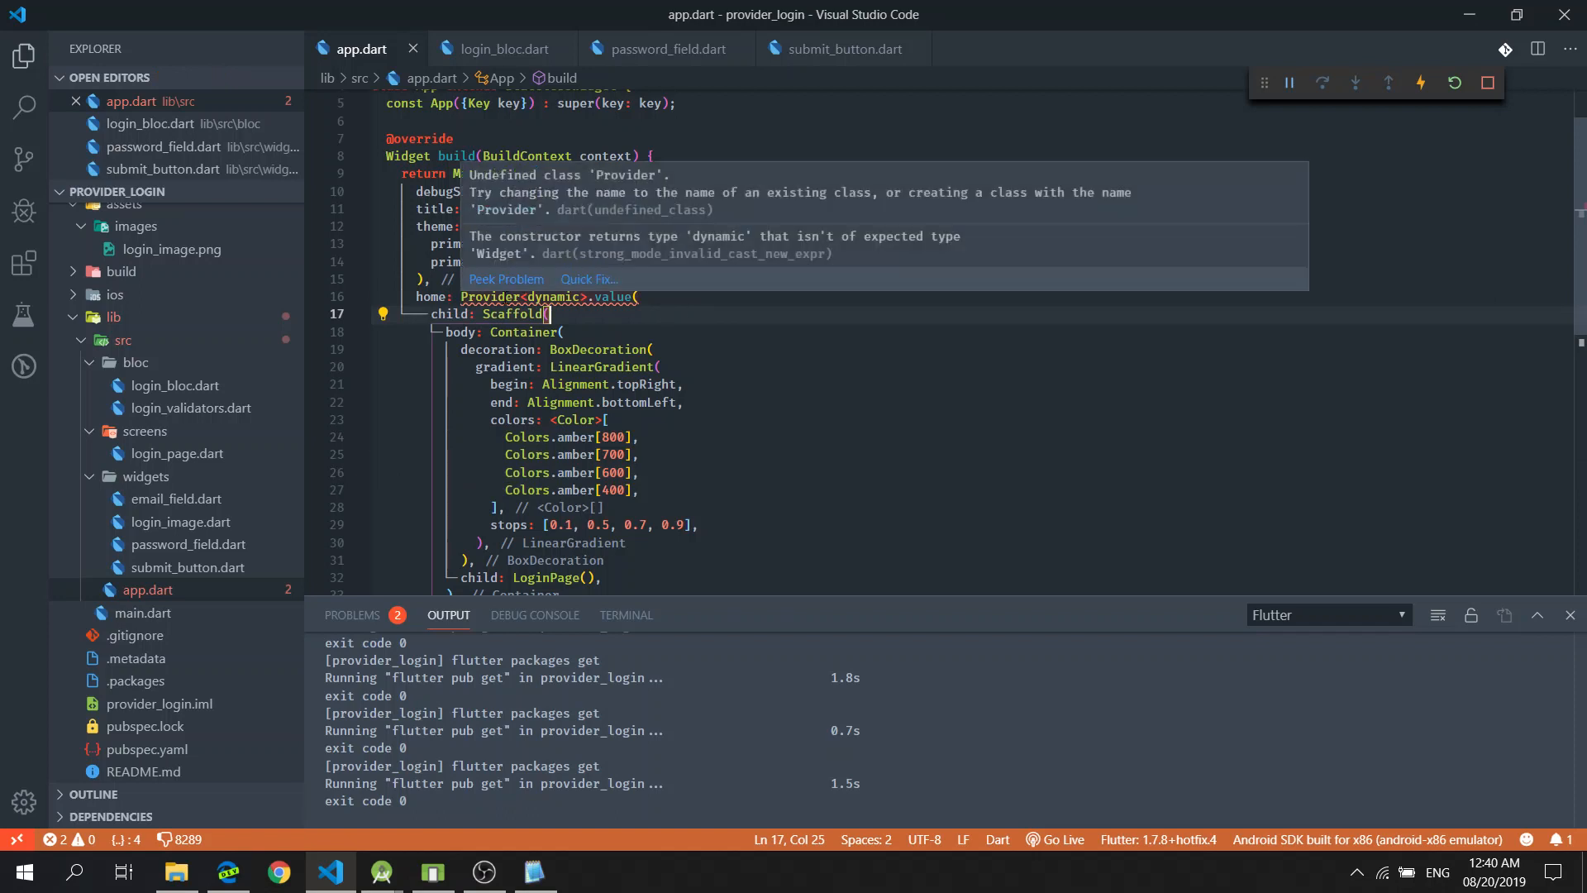
Fix the misspelled Provider name in the home wrapper
left_click(489, 297)
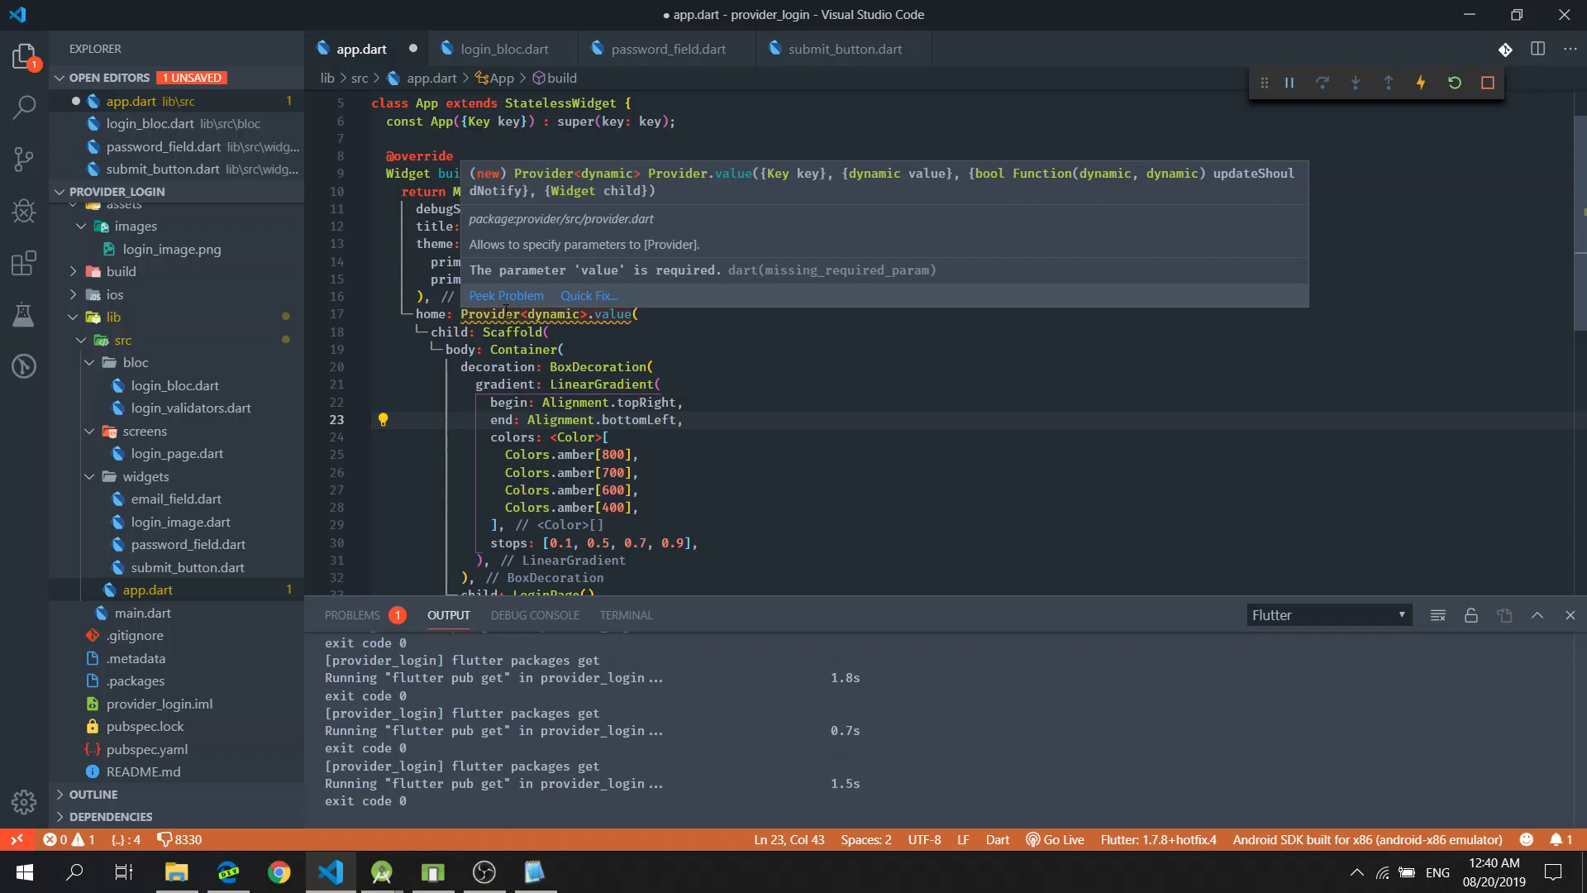
mouse_move(602, 279)
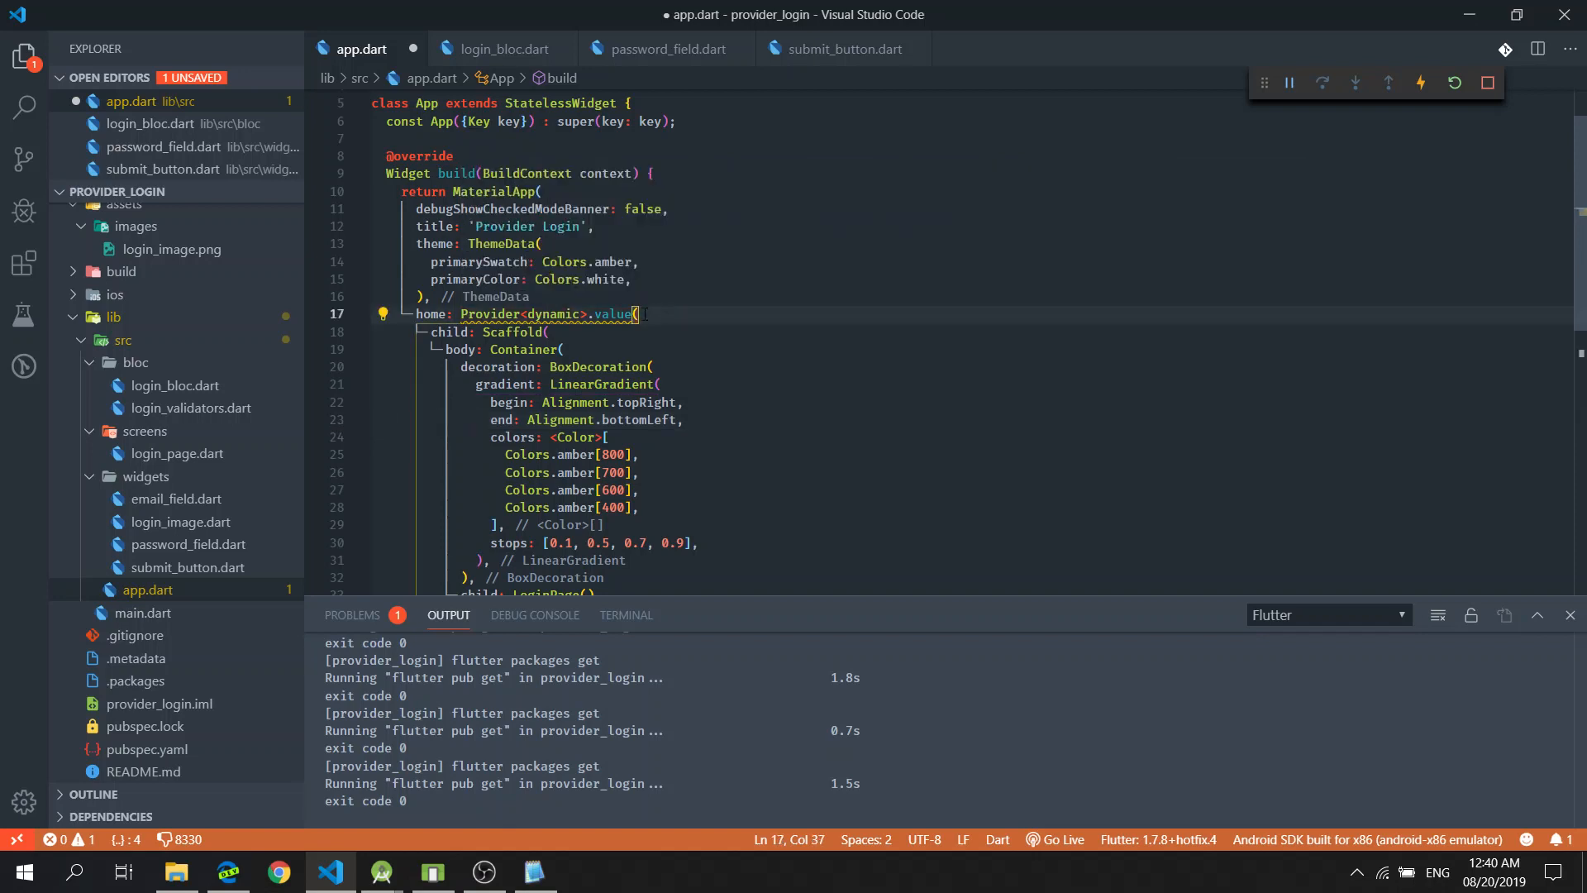
Set the Provider's value to LoginBloc() from IntelliSense and highlight LoginBloc
type("value:")
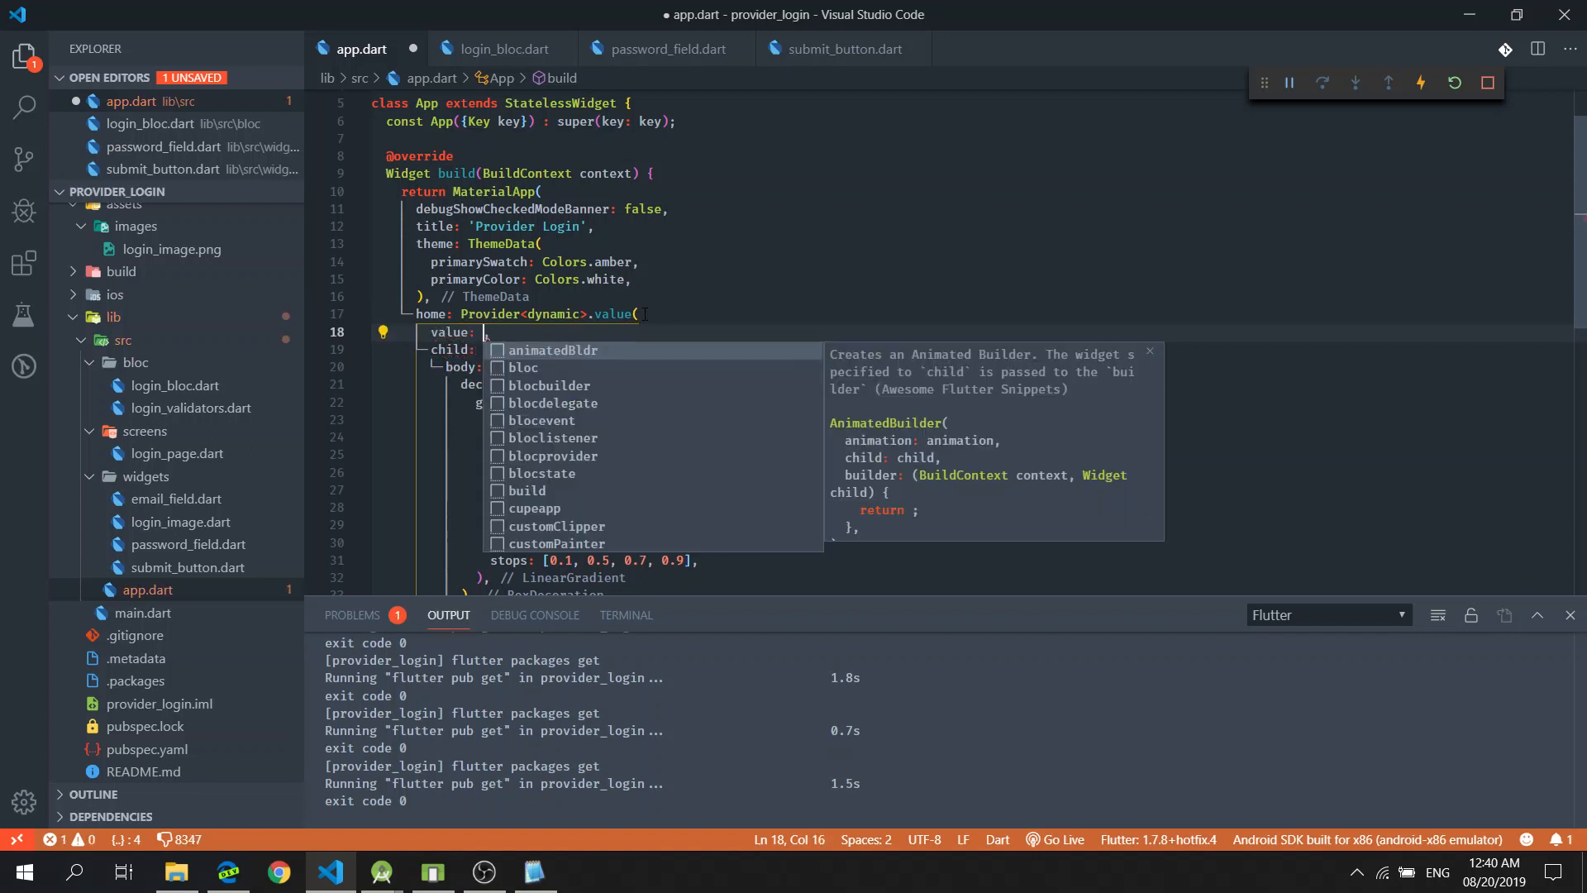
type("Login,")
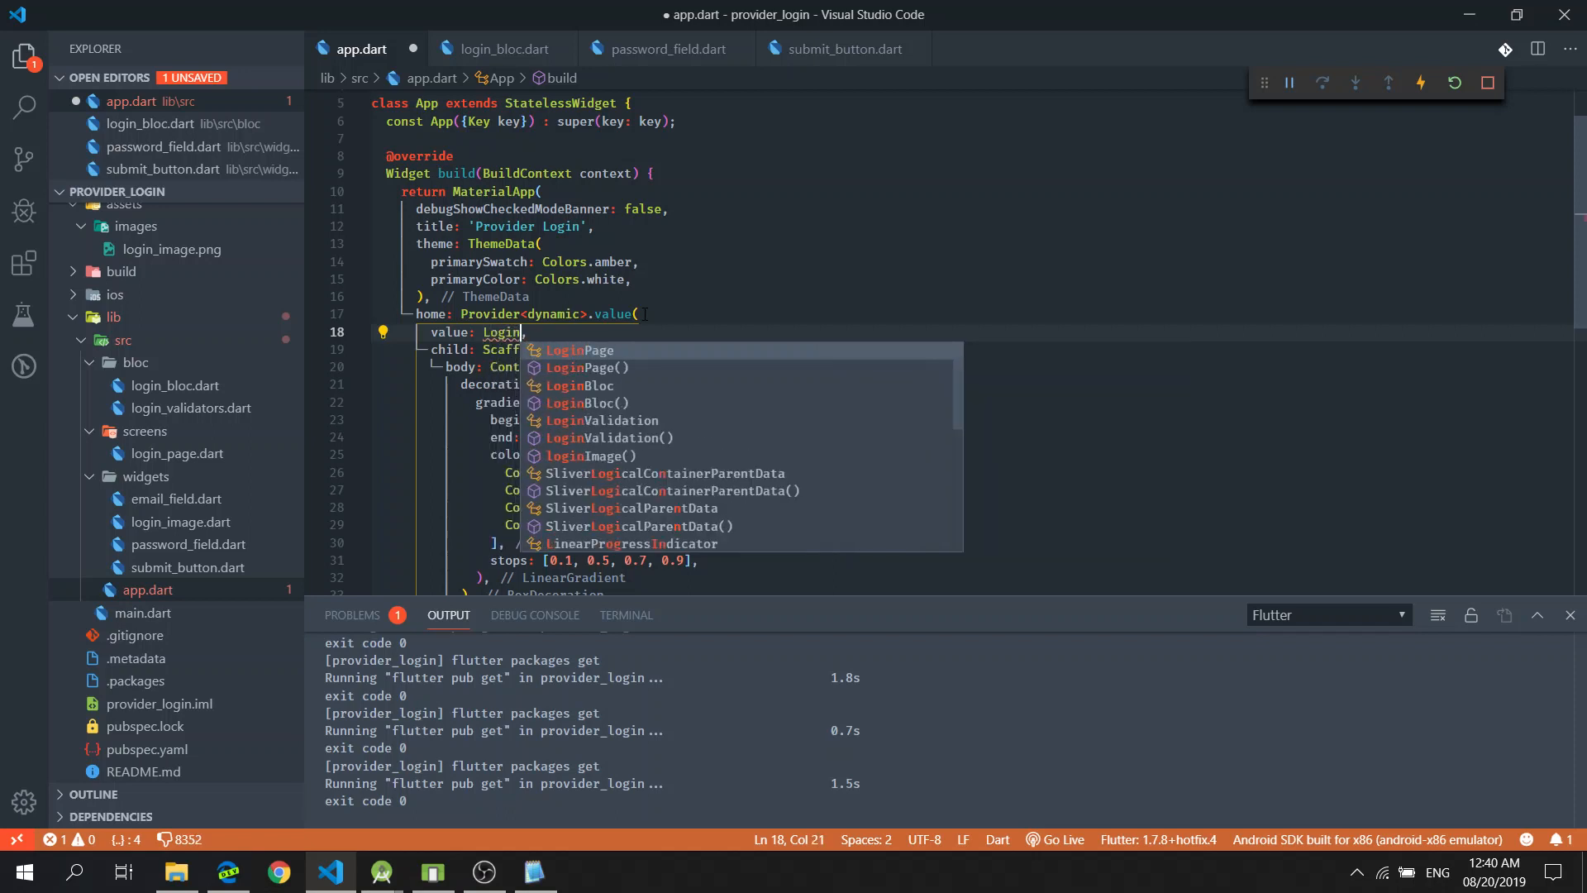
left_click(586, 403)
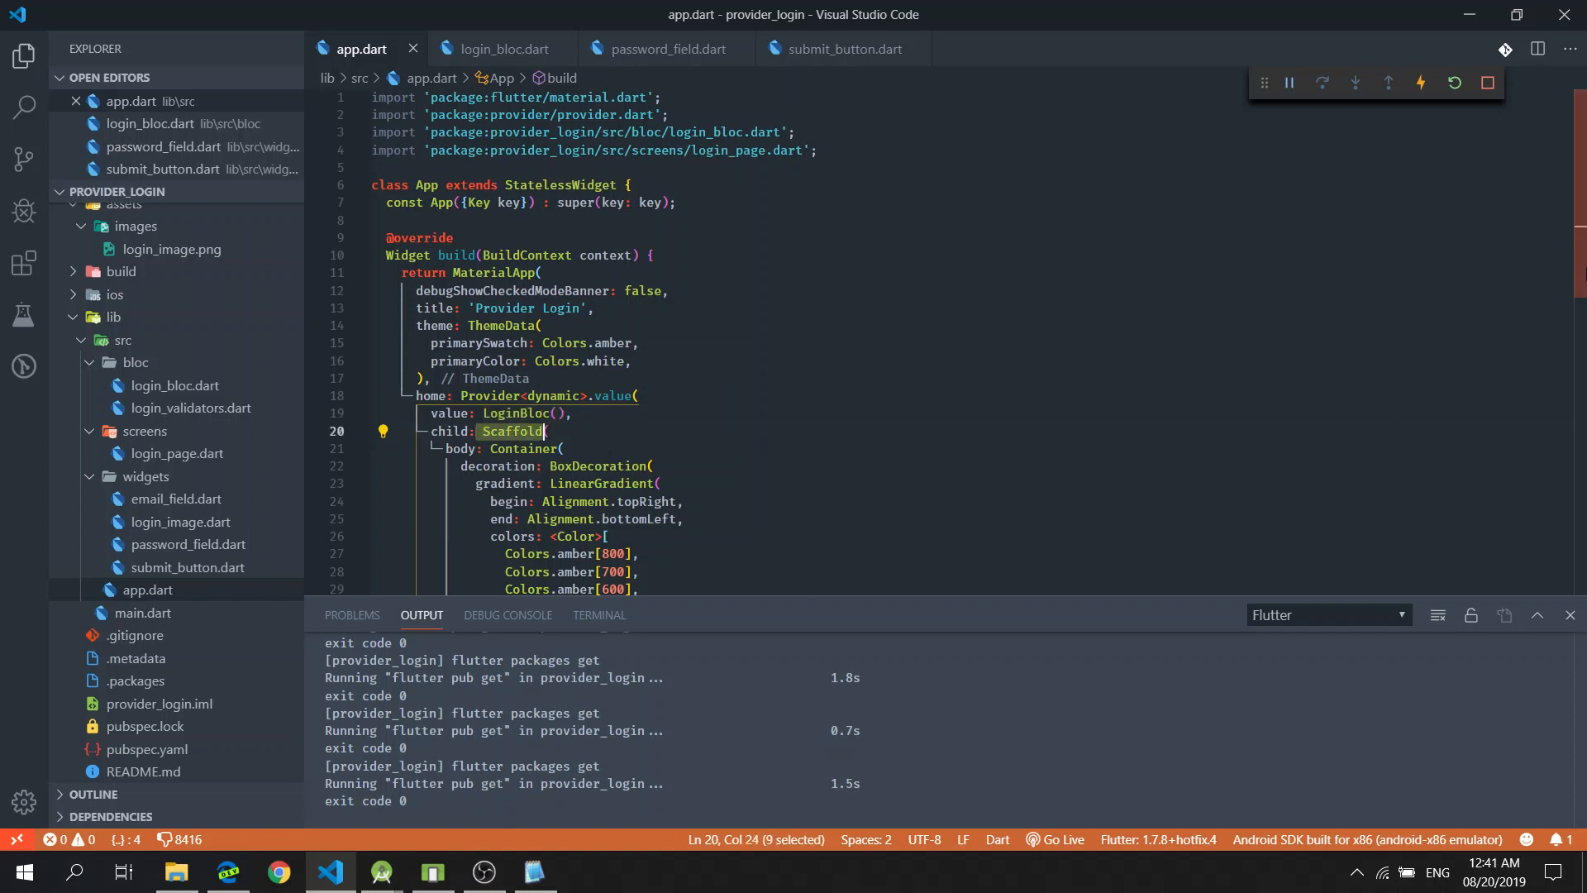
scroll("down", 3)
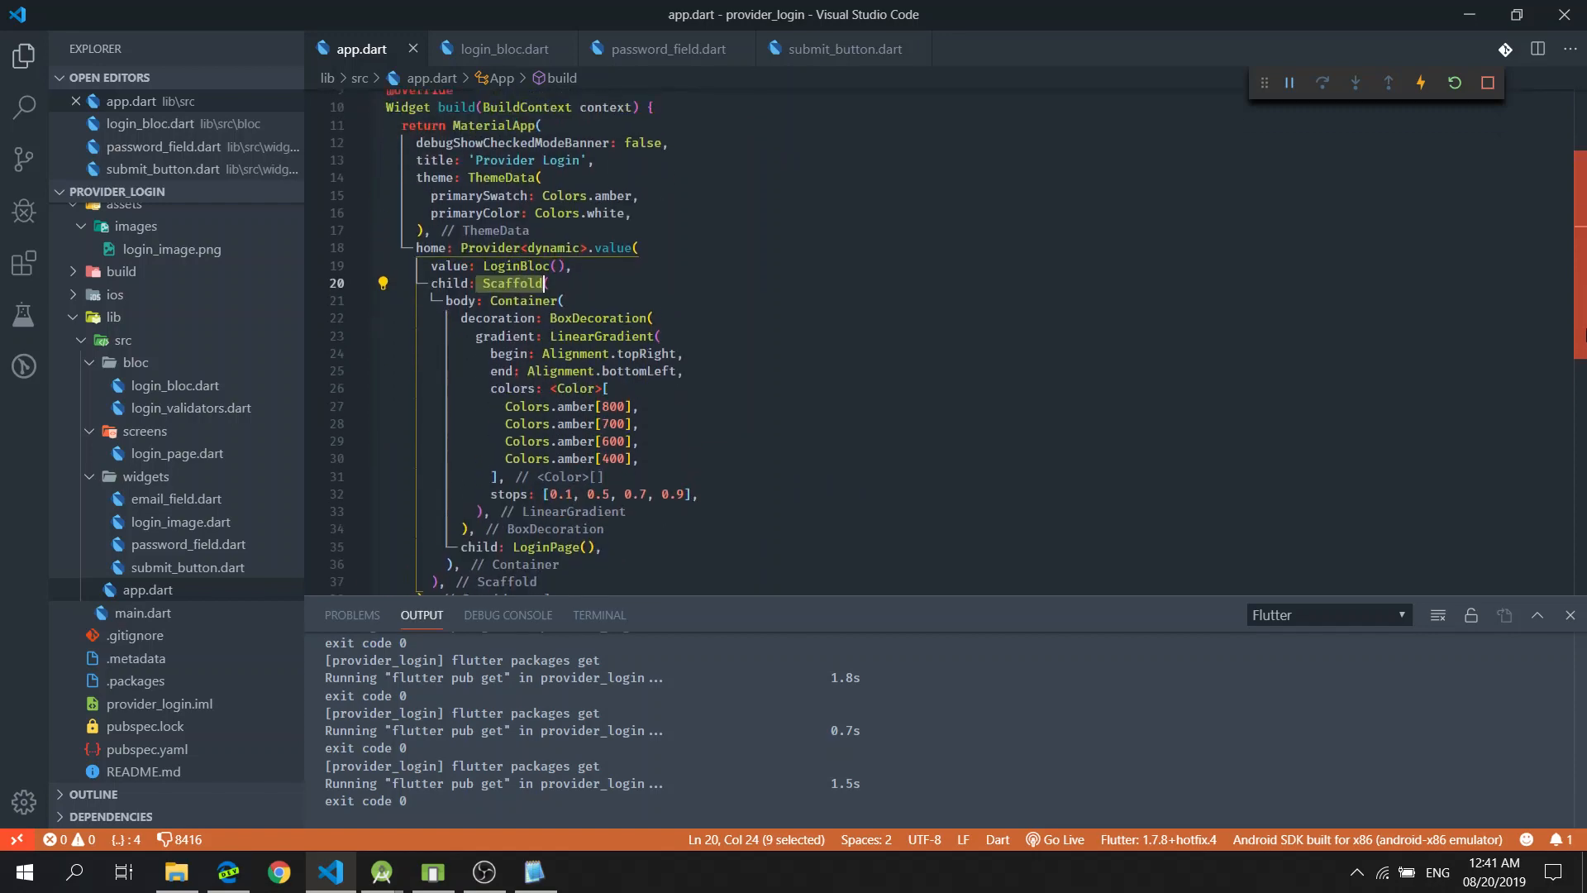
left_click(617, 336)
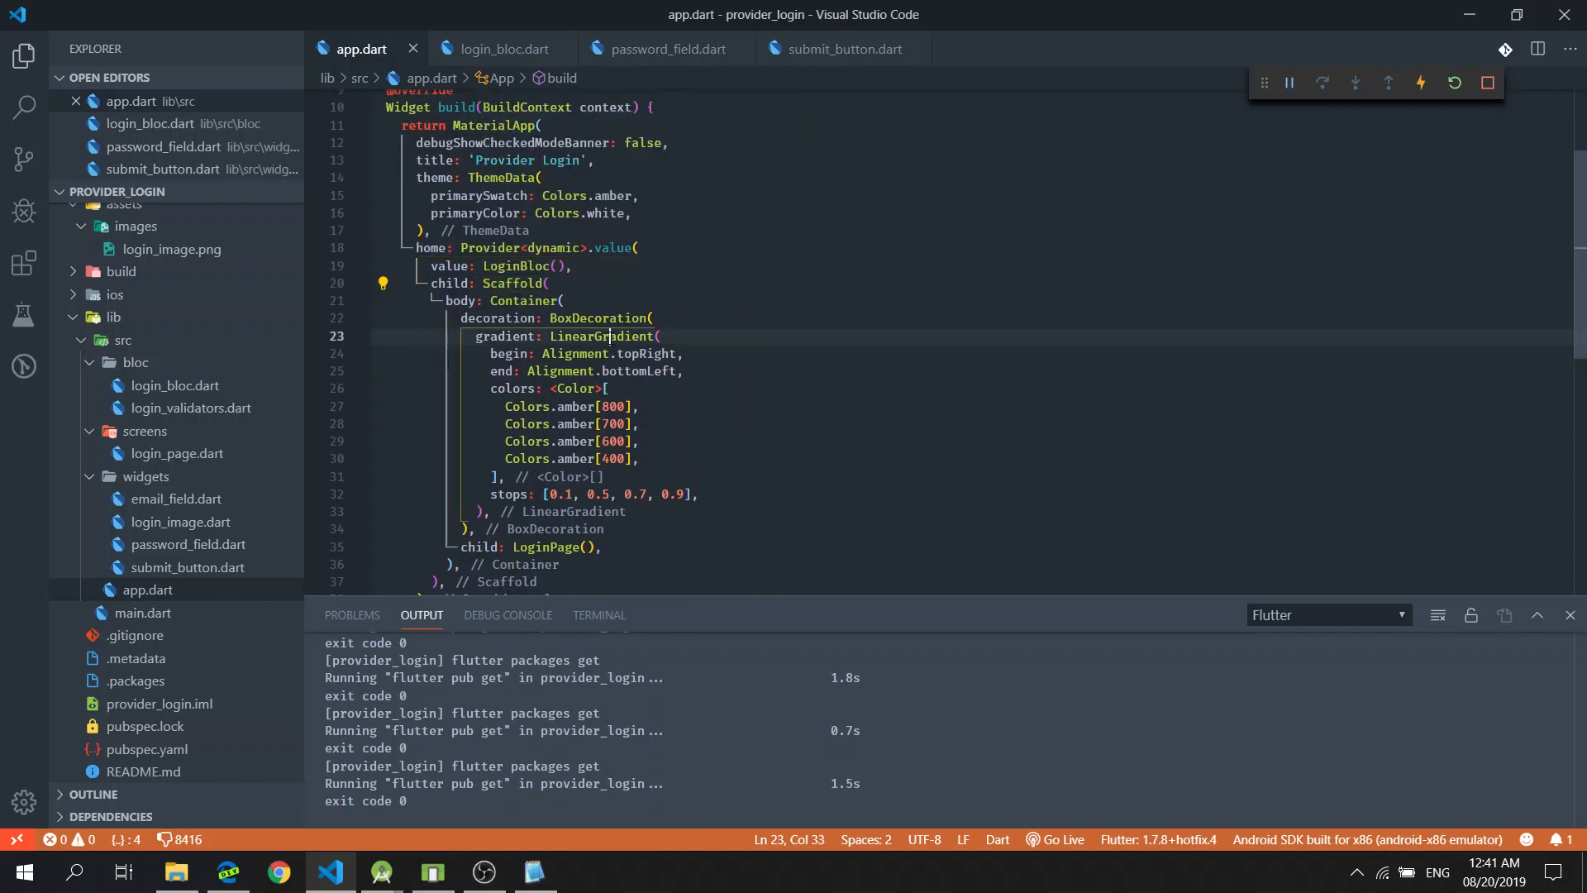
left_click(490, 283)
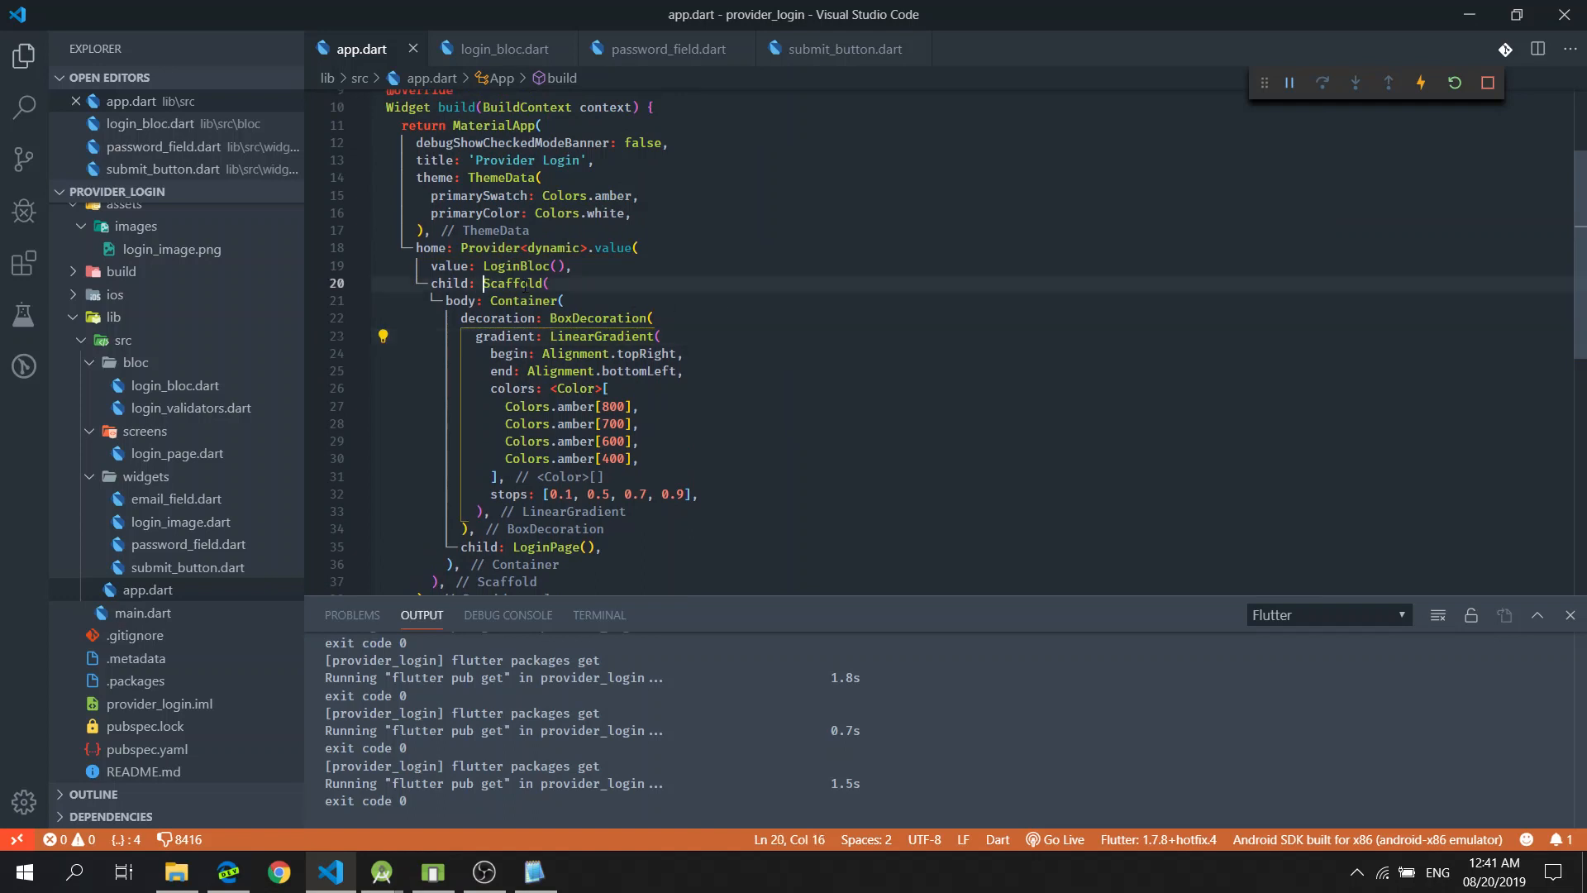
double_click(511, 283)
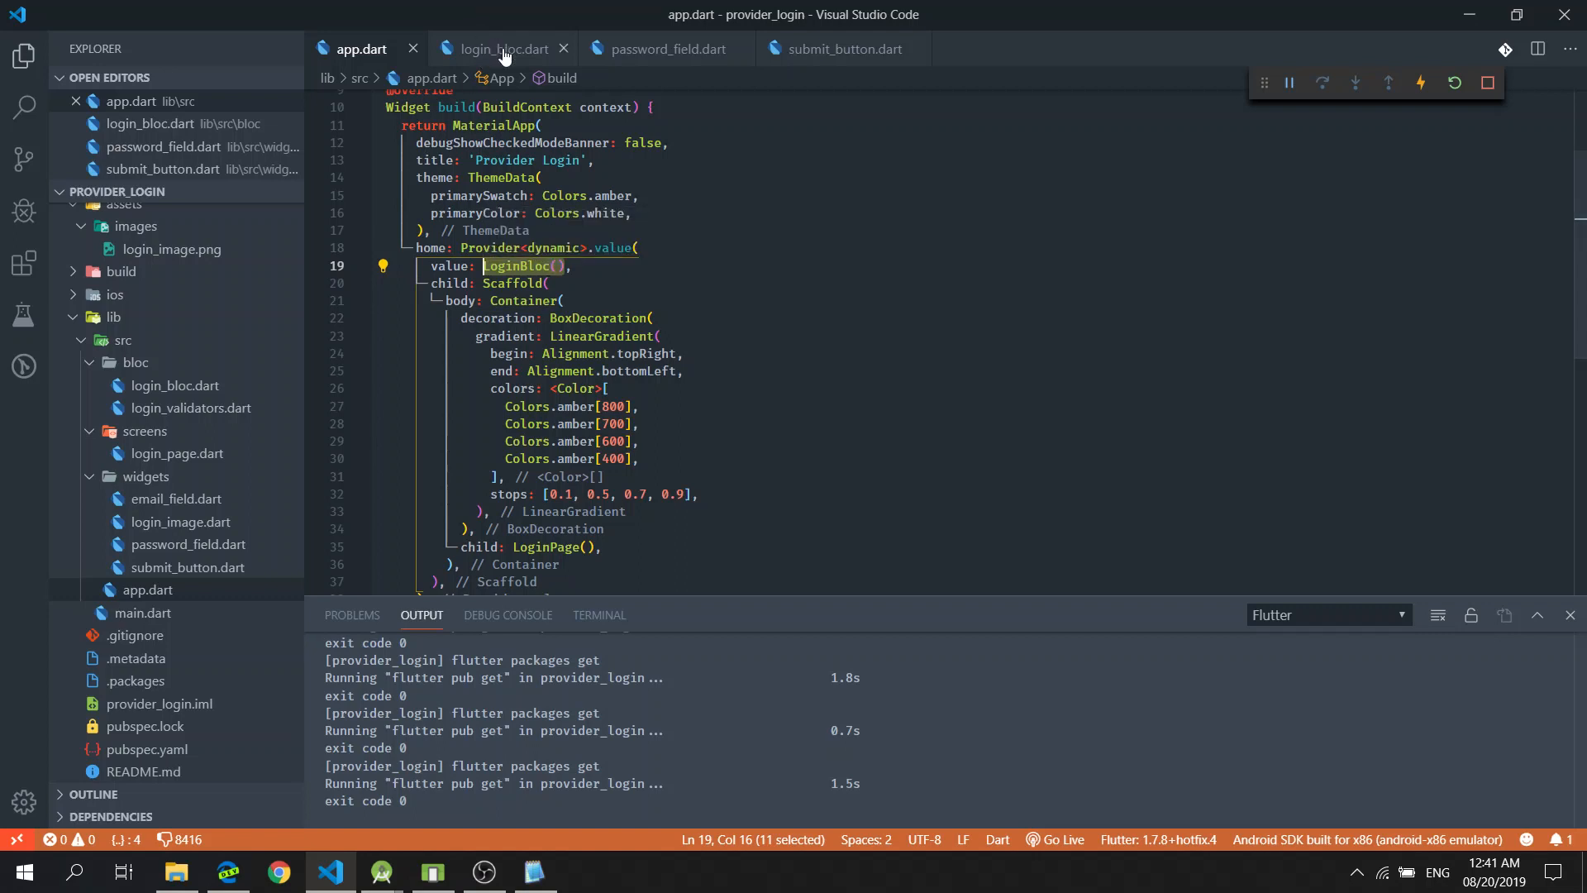
left_click(501, 48)
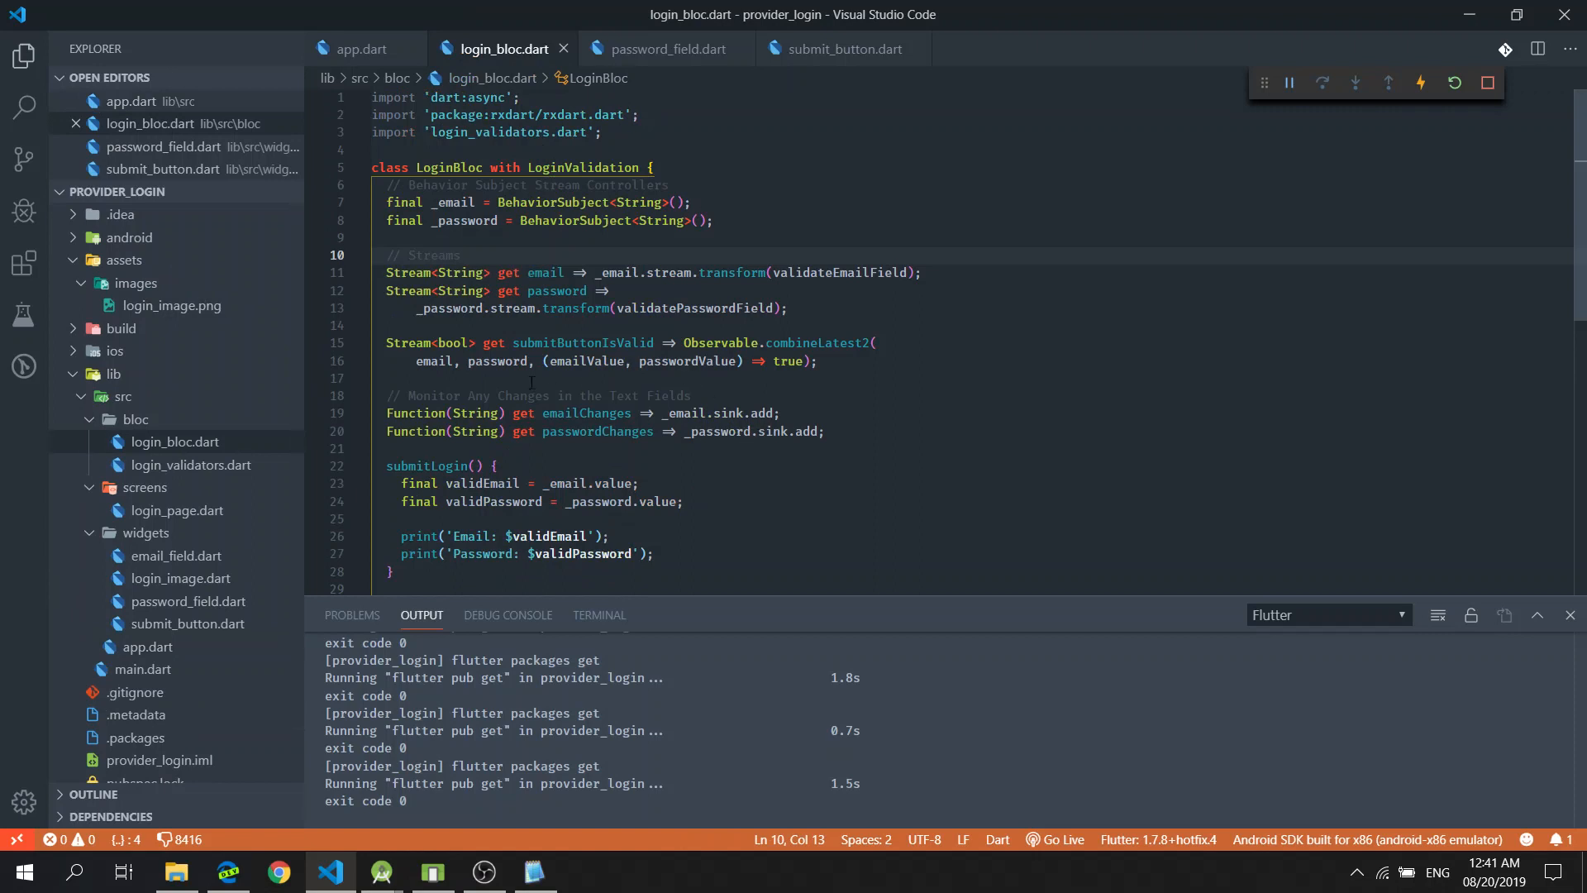
double_click(545, 272)
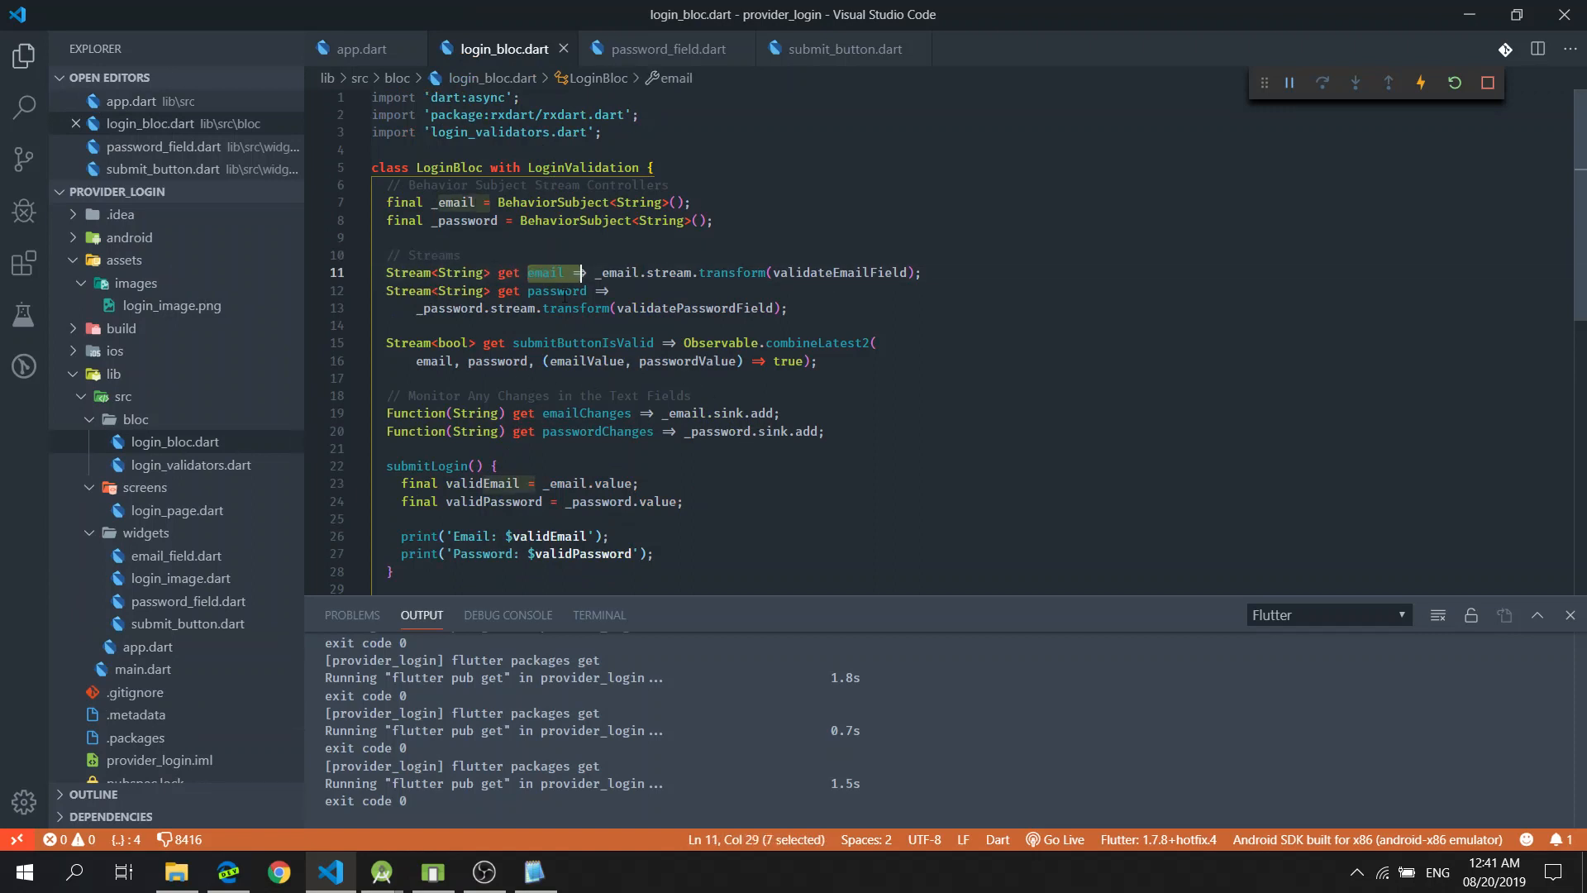
double_click(584, 342)
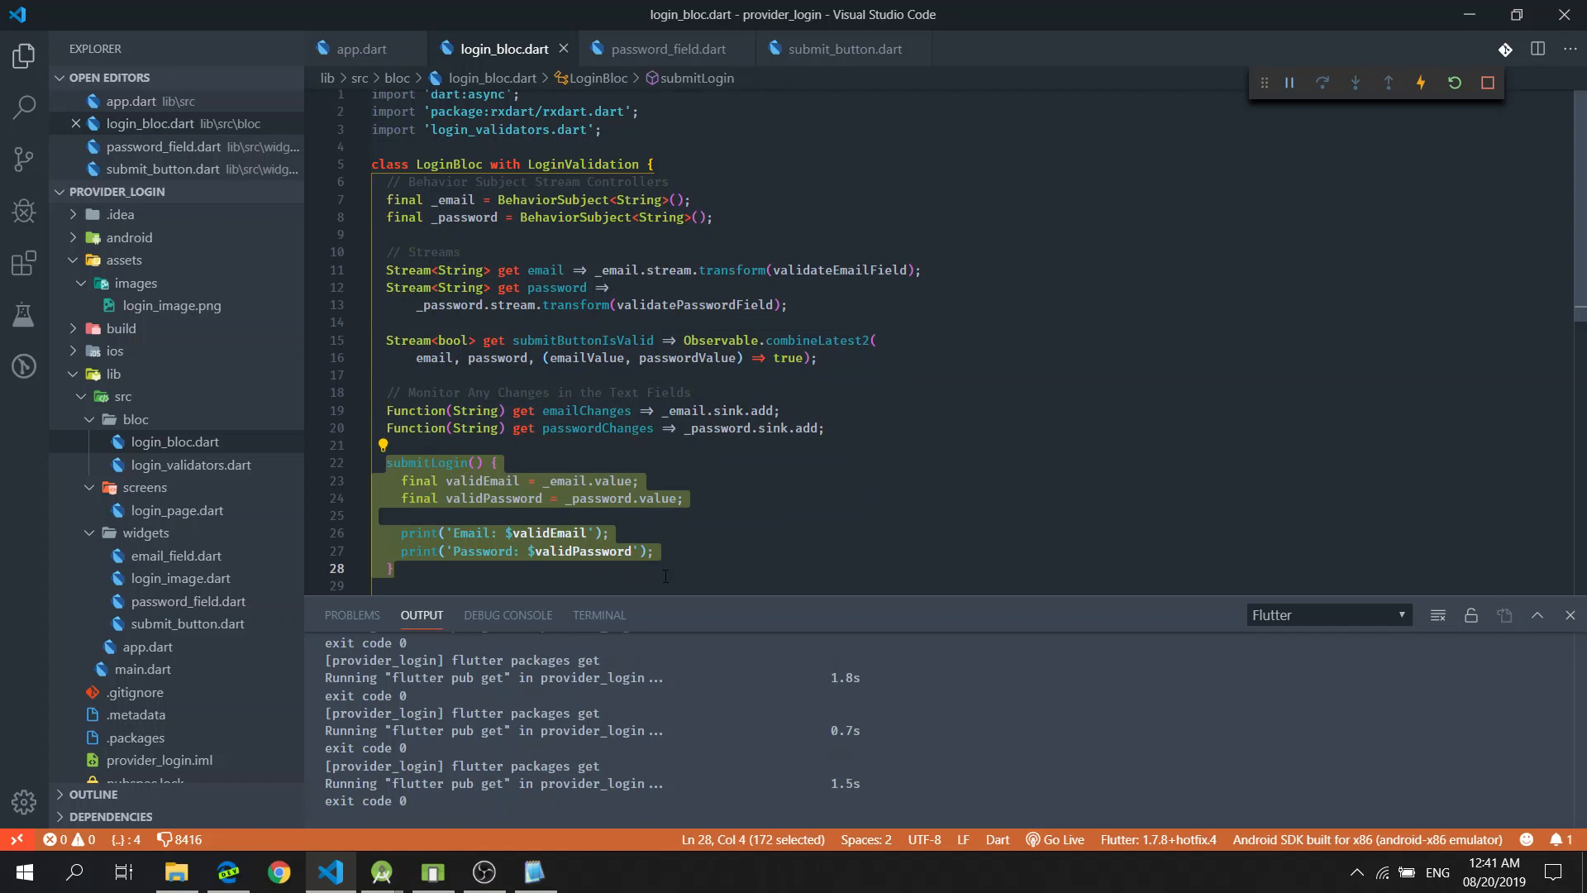
left_click(361, 49)
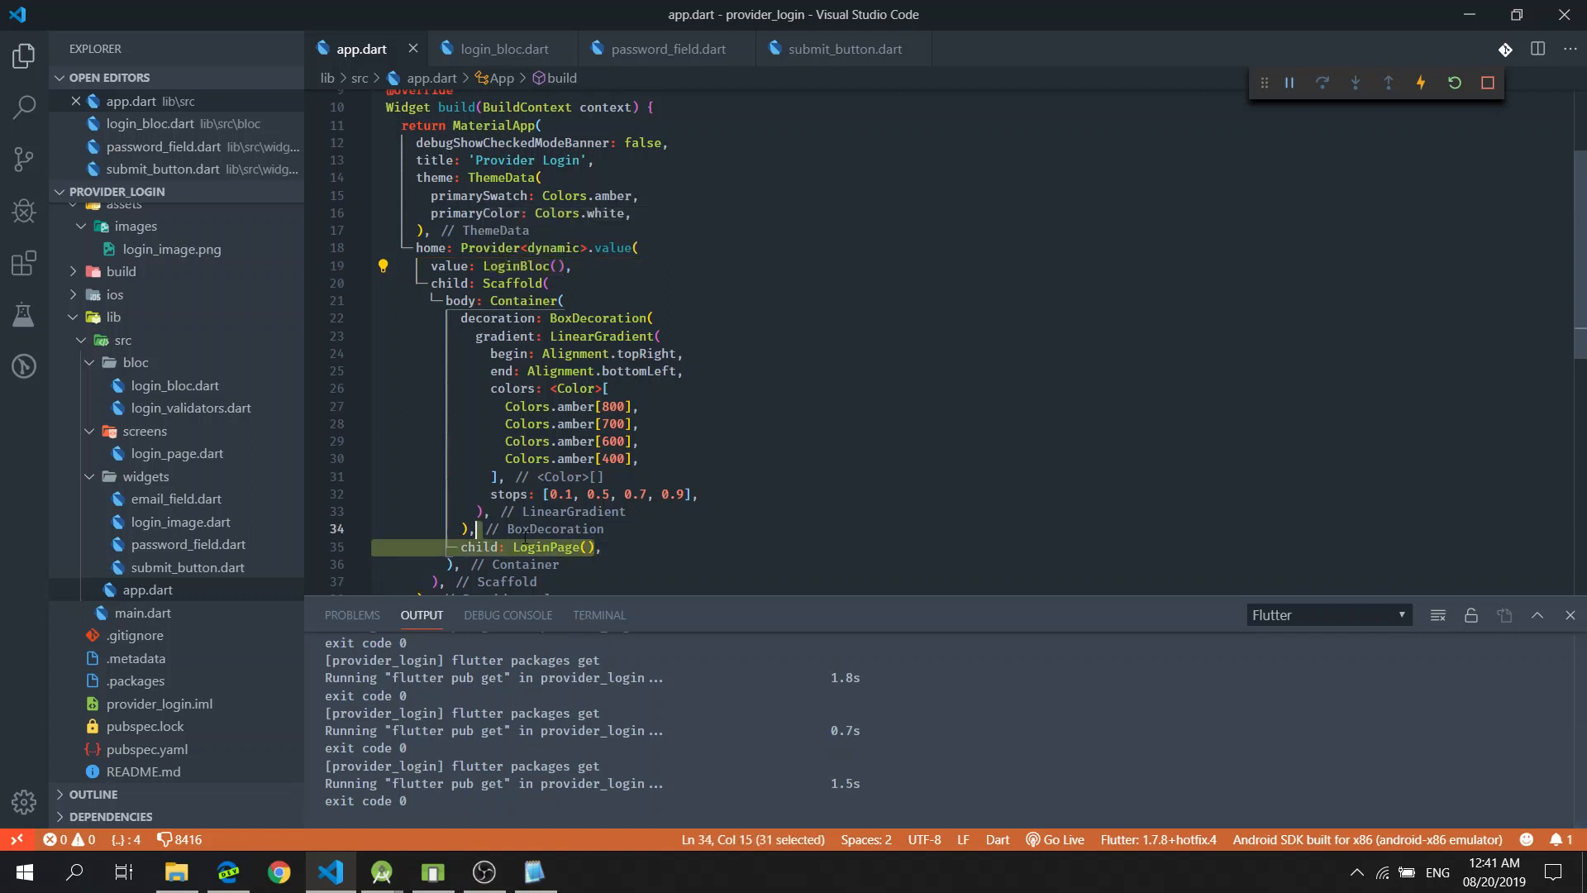
Highlight LoginPage, open login_image.dart and email_field.dart, then return to app.dart
double_click(547, 547)
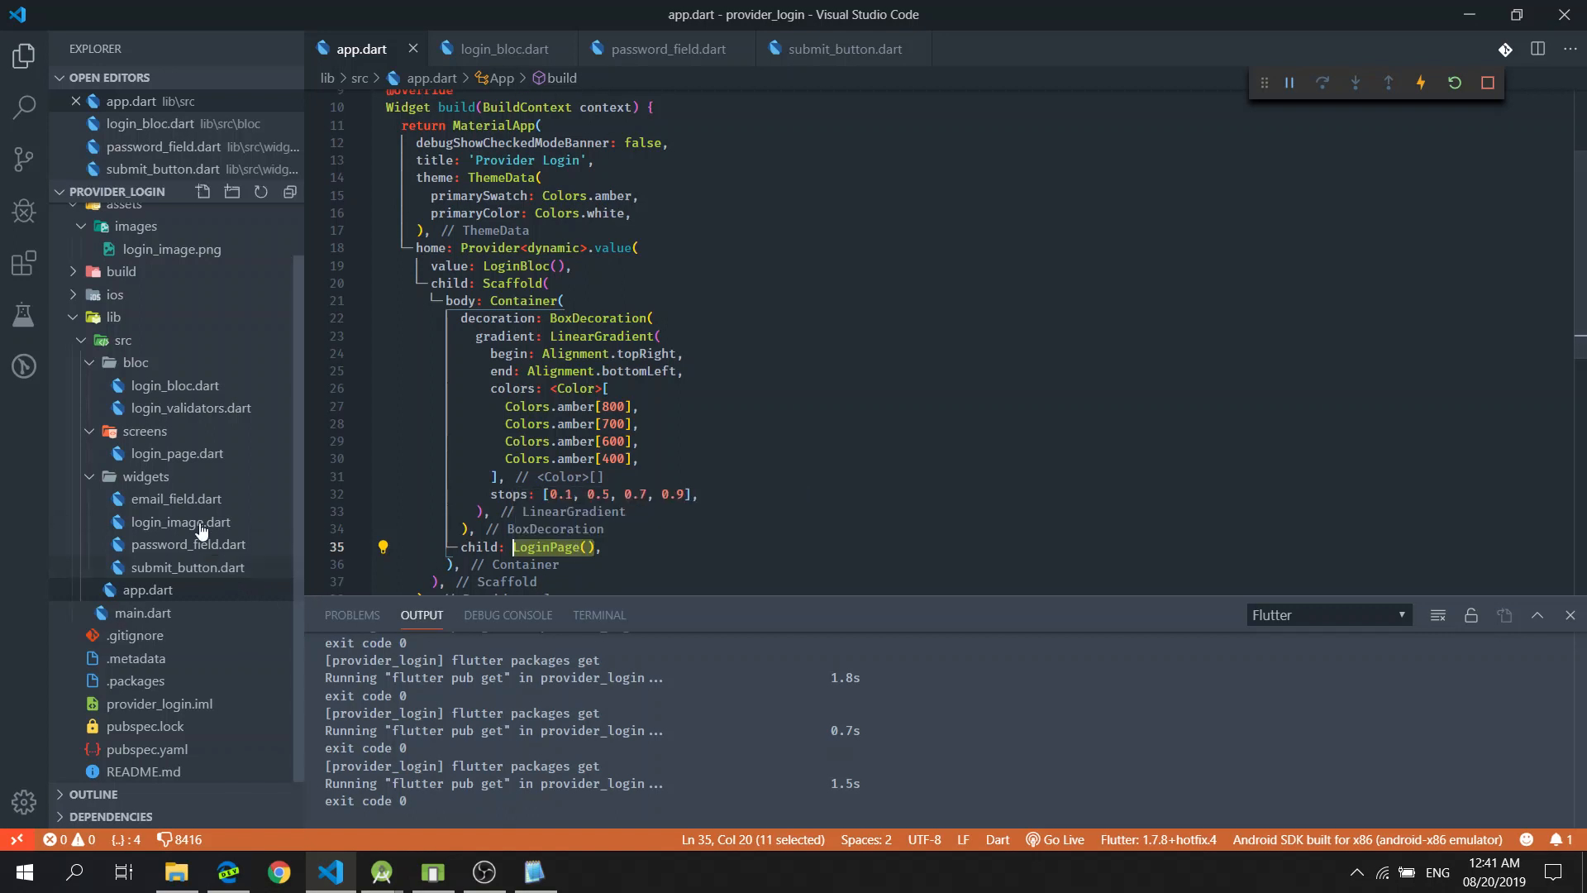
mouse_move(175, 498)
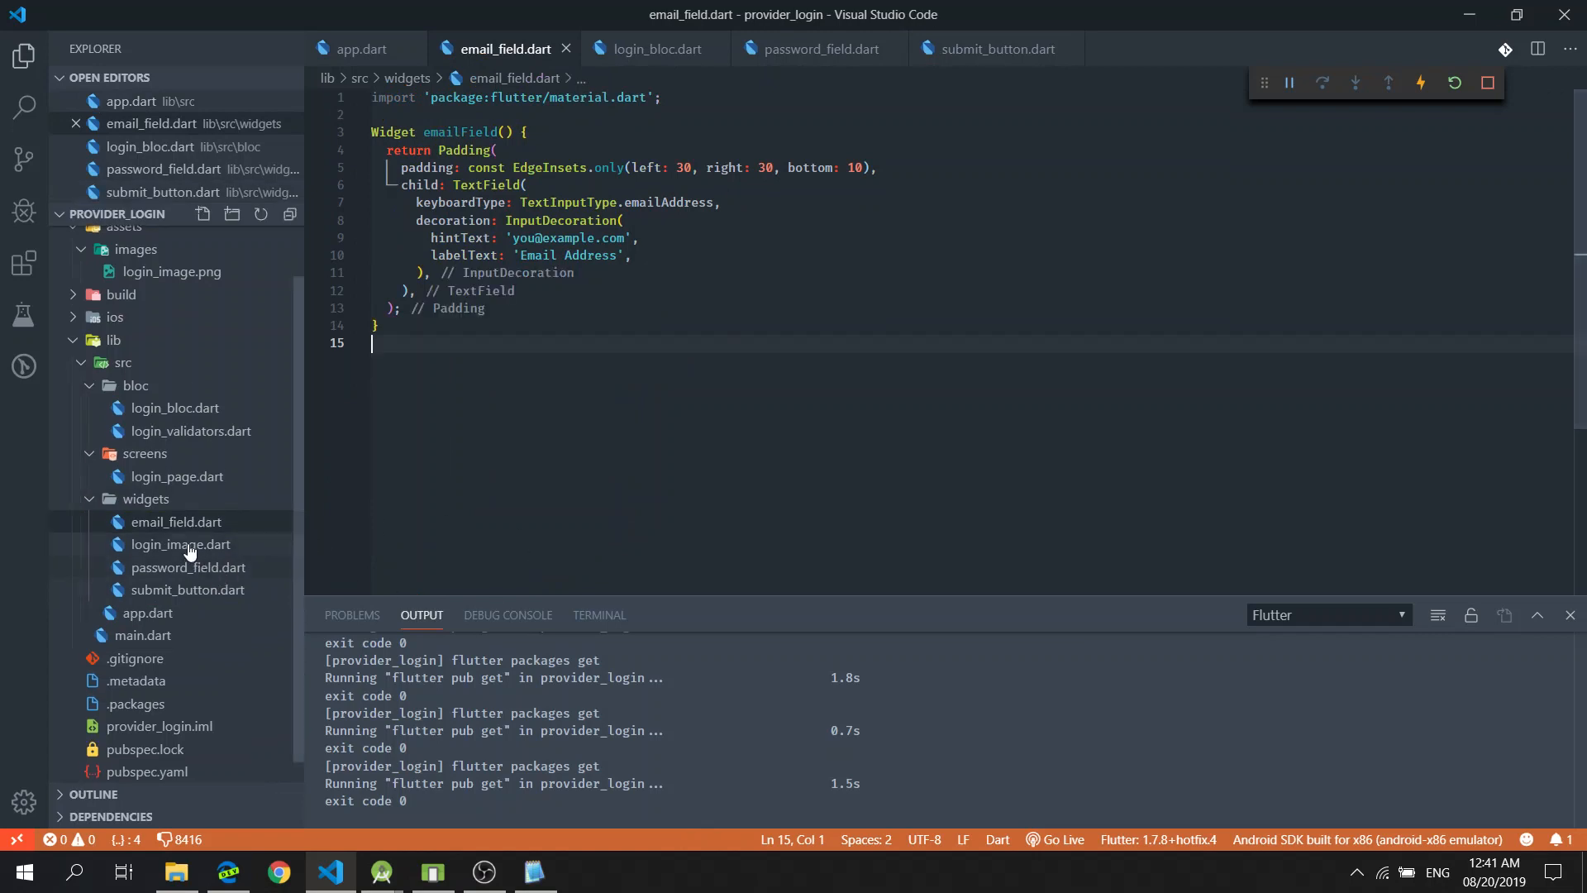
left_click(181, 544)
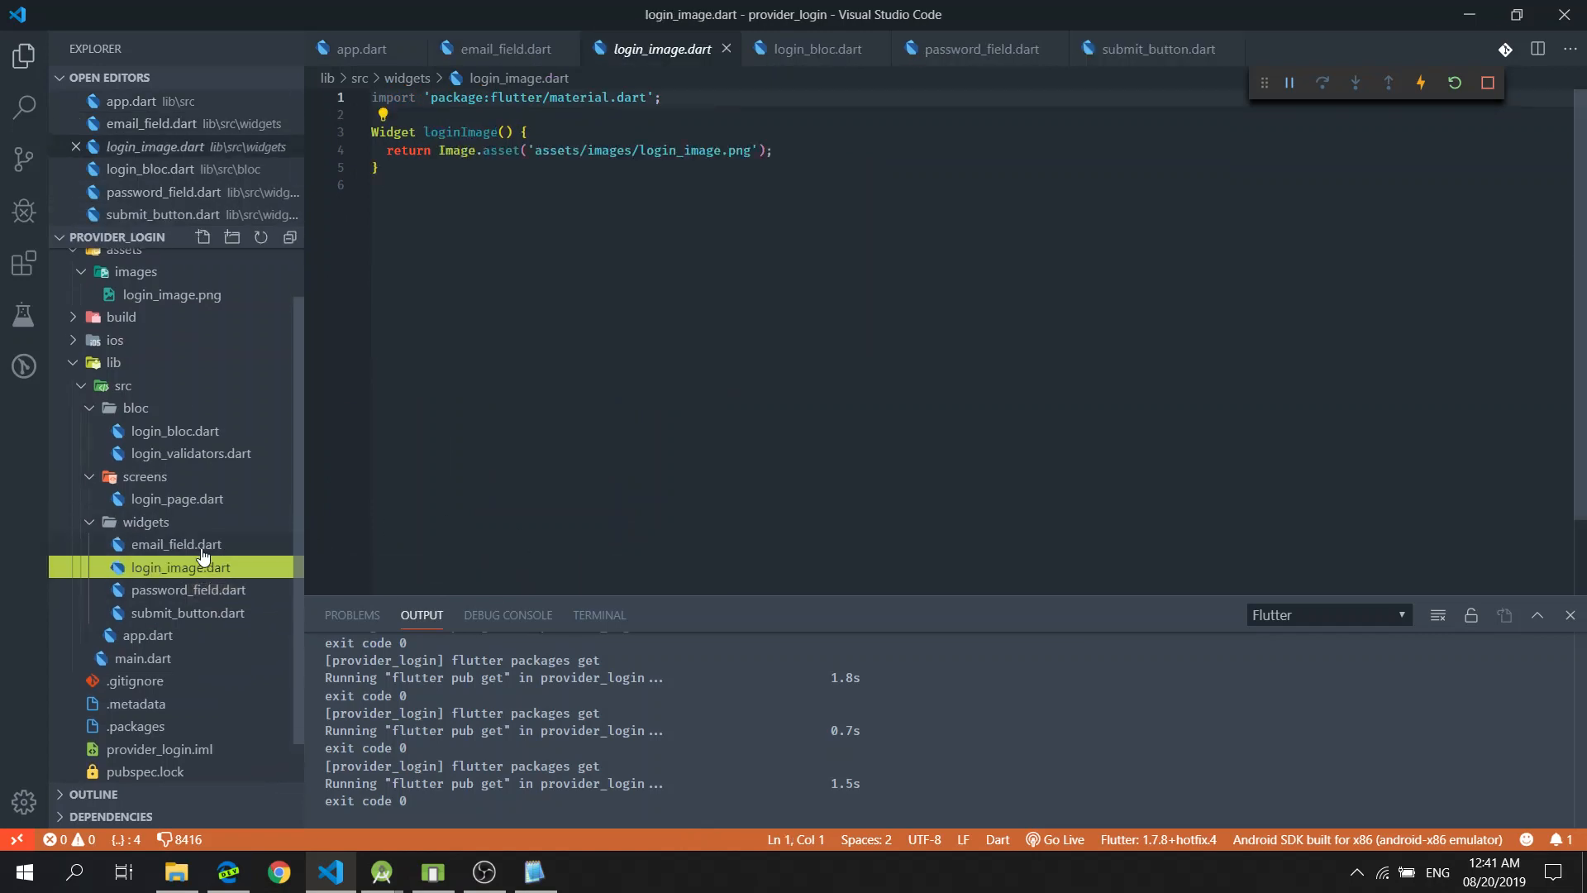
left_click(190, 590)
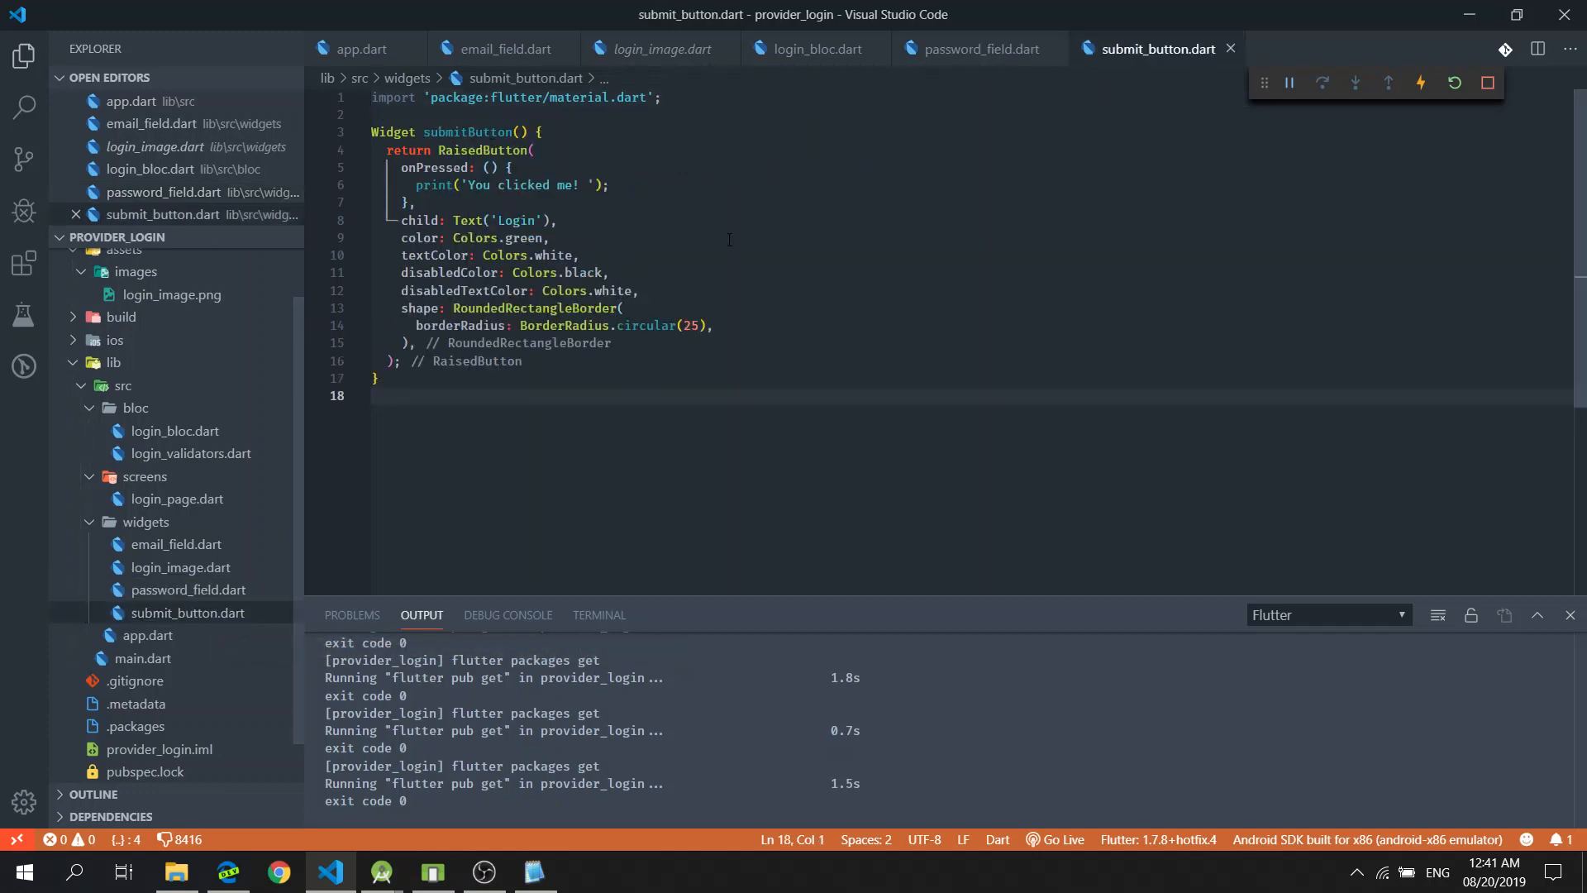
left_click(360, 49)
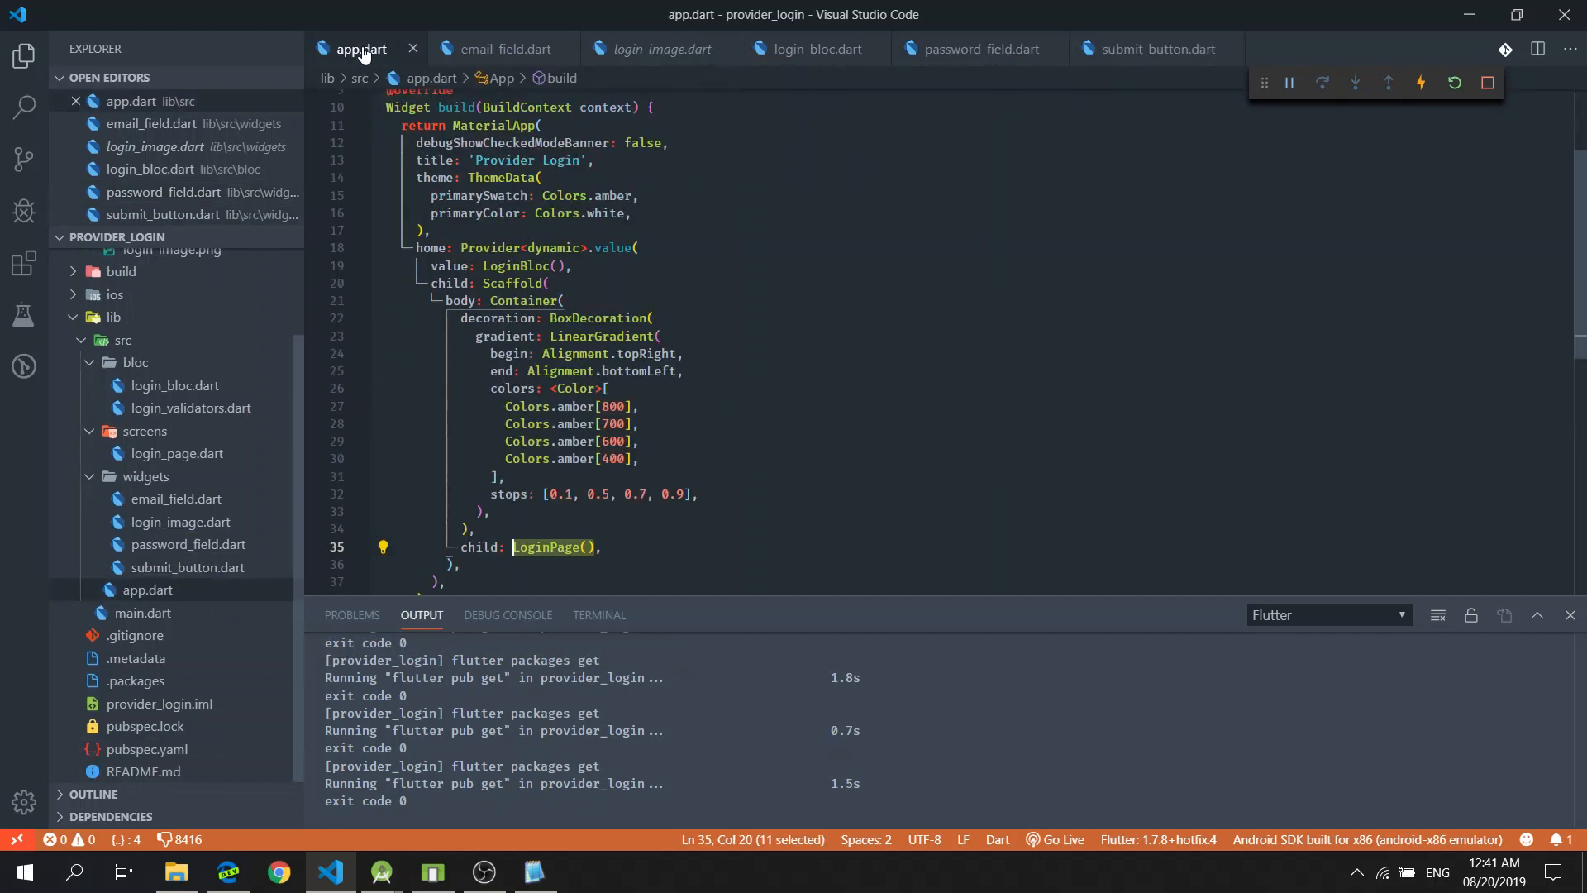
Select the LoginBloc name on the provider's value line in app.dart
right_click(361, 48)
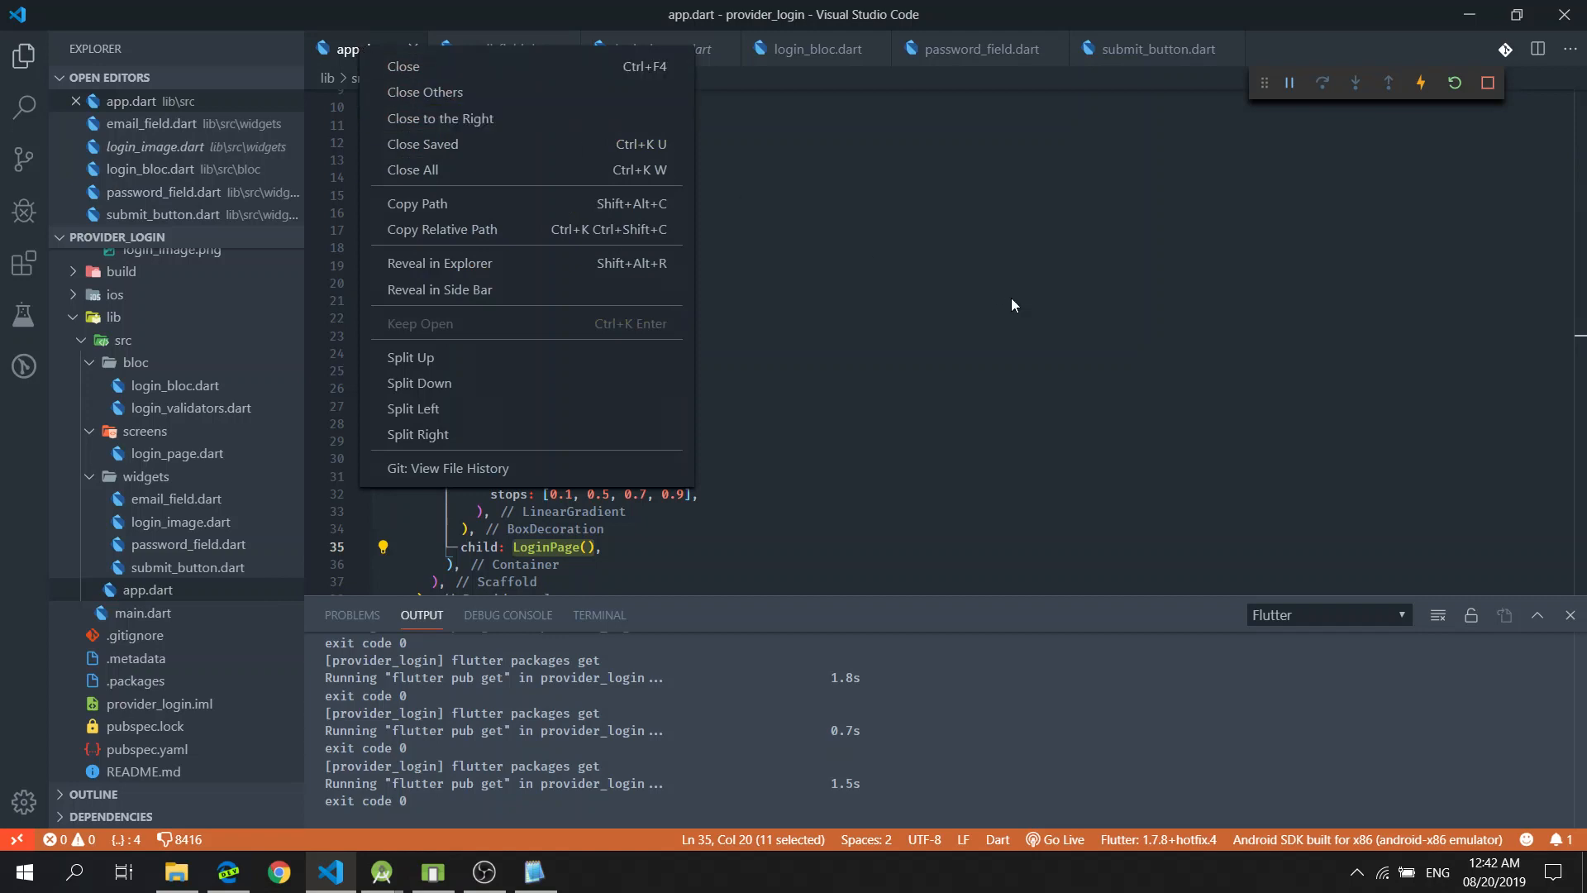
left_click(1013, 303)
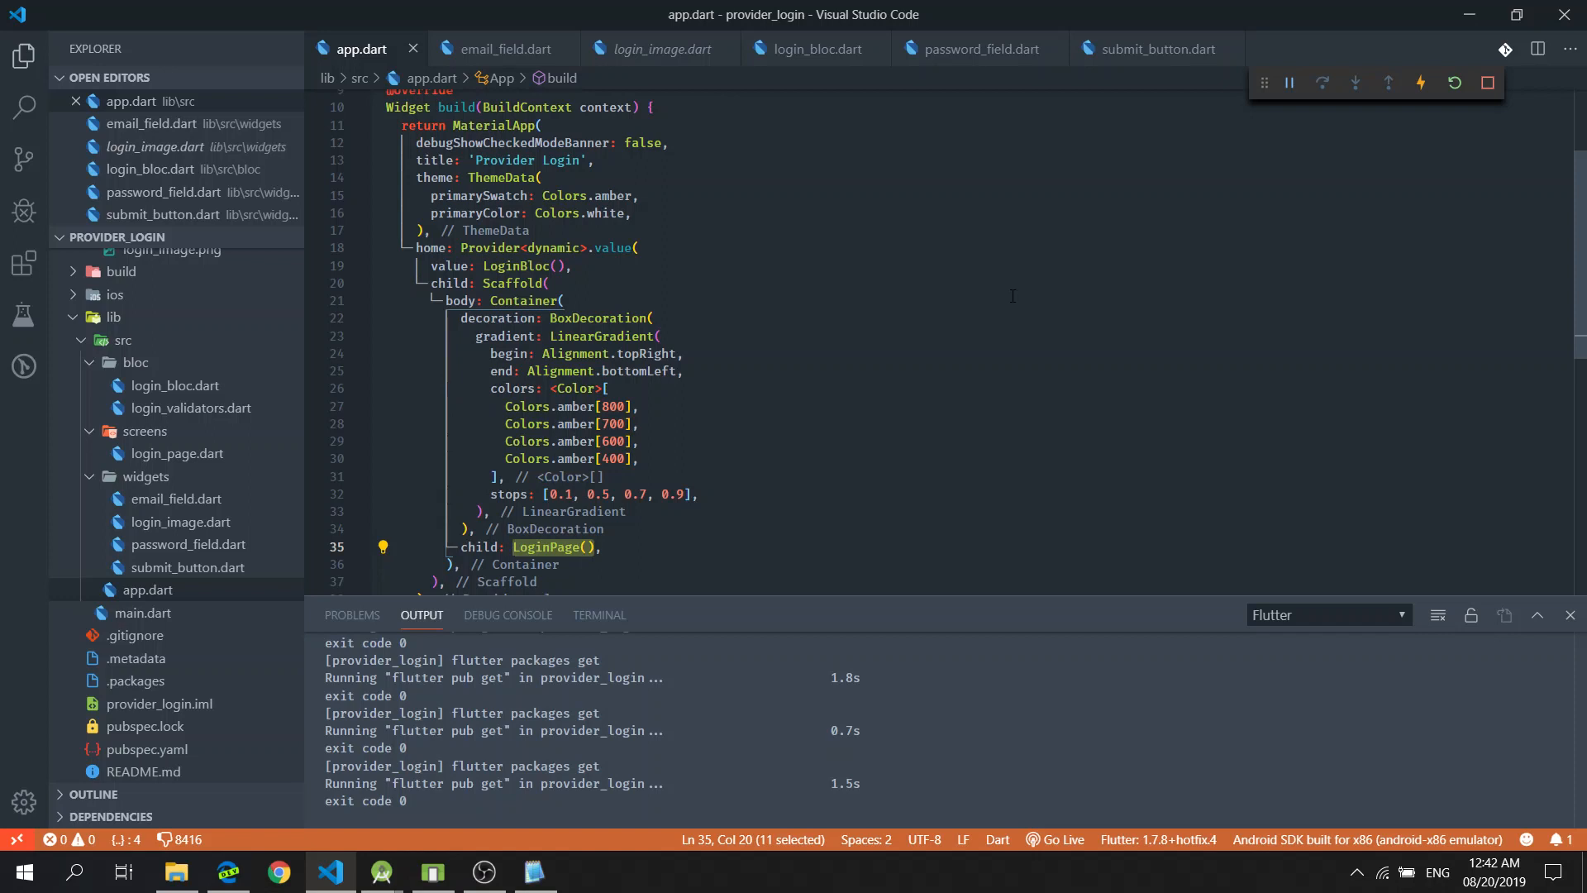
mouse_move(955, 364)
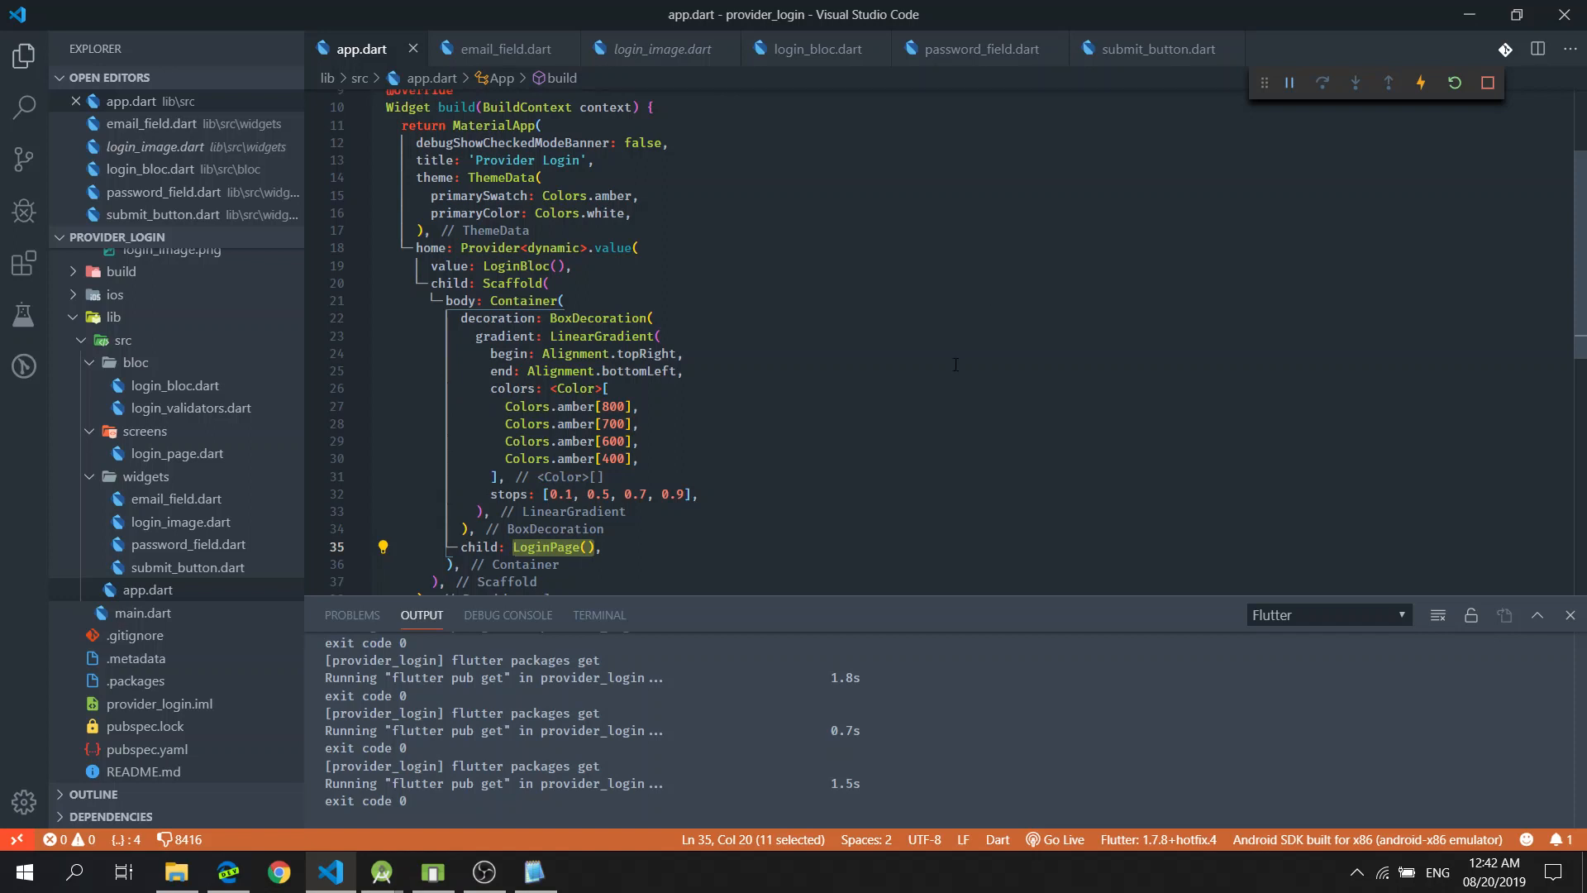
mouse_move(352, 60)
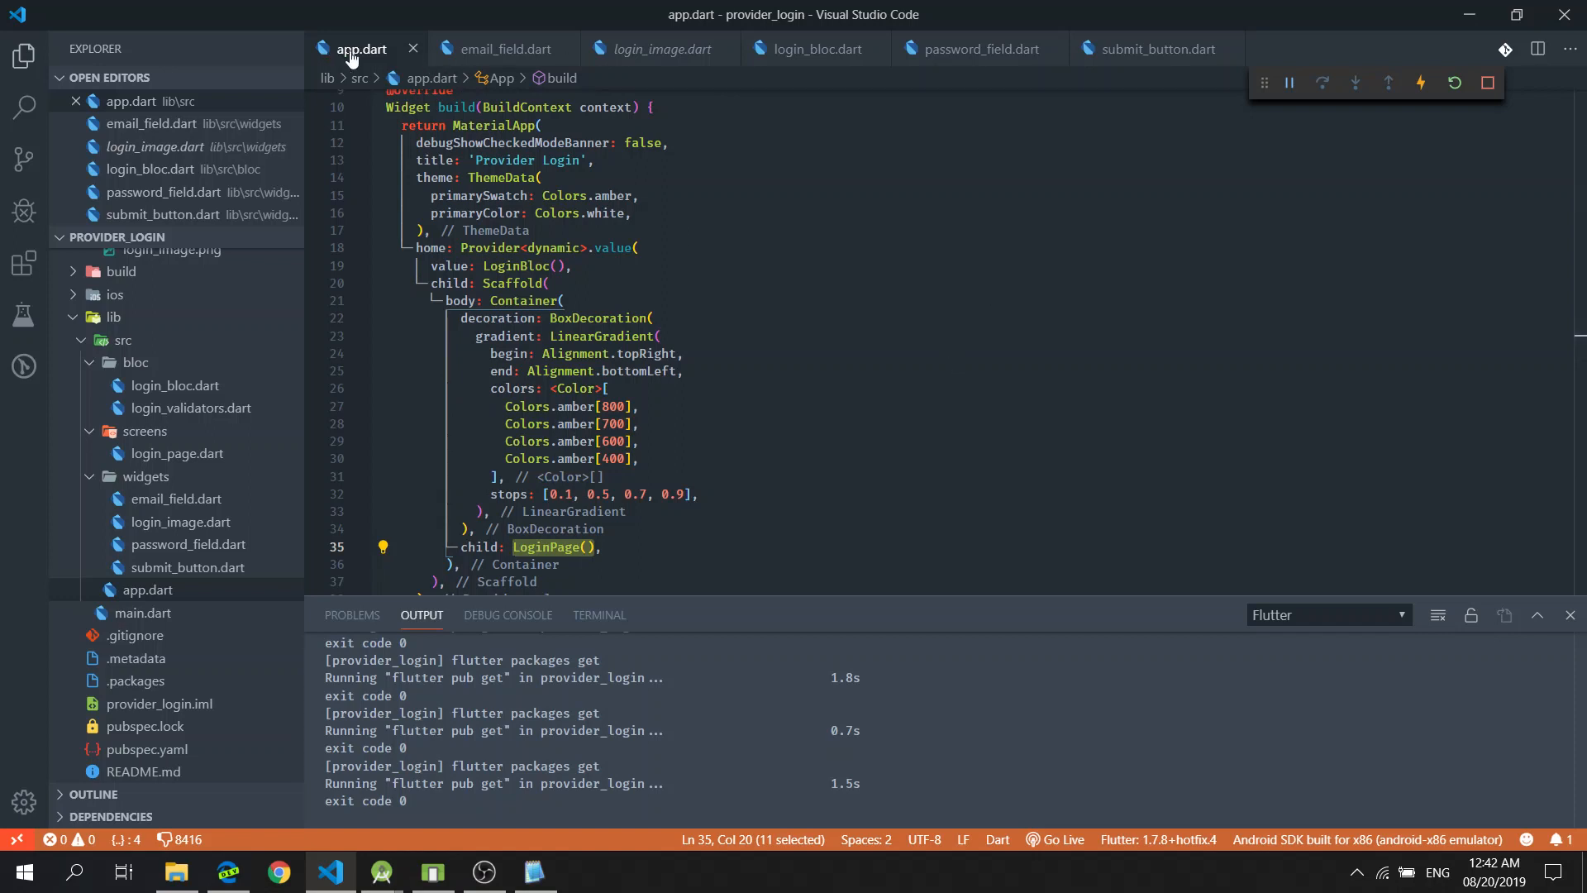
right_click(368, 48)
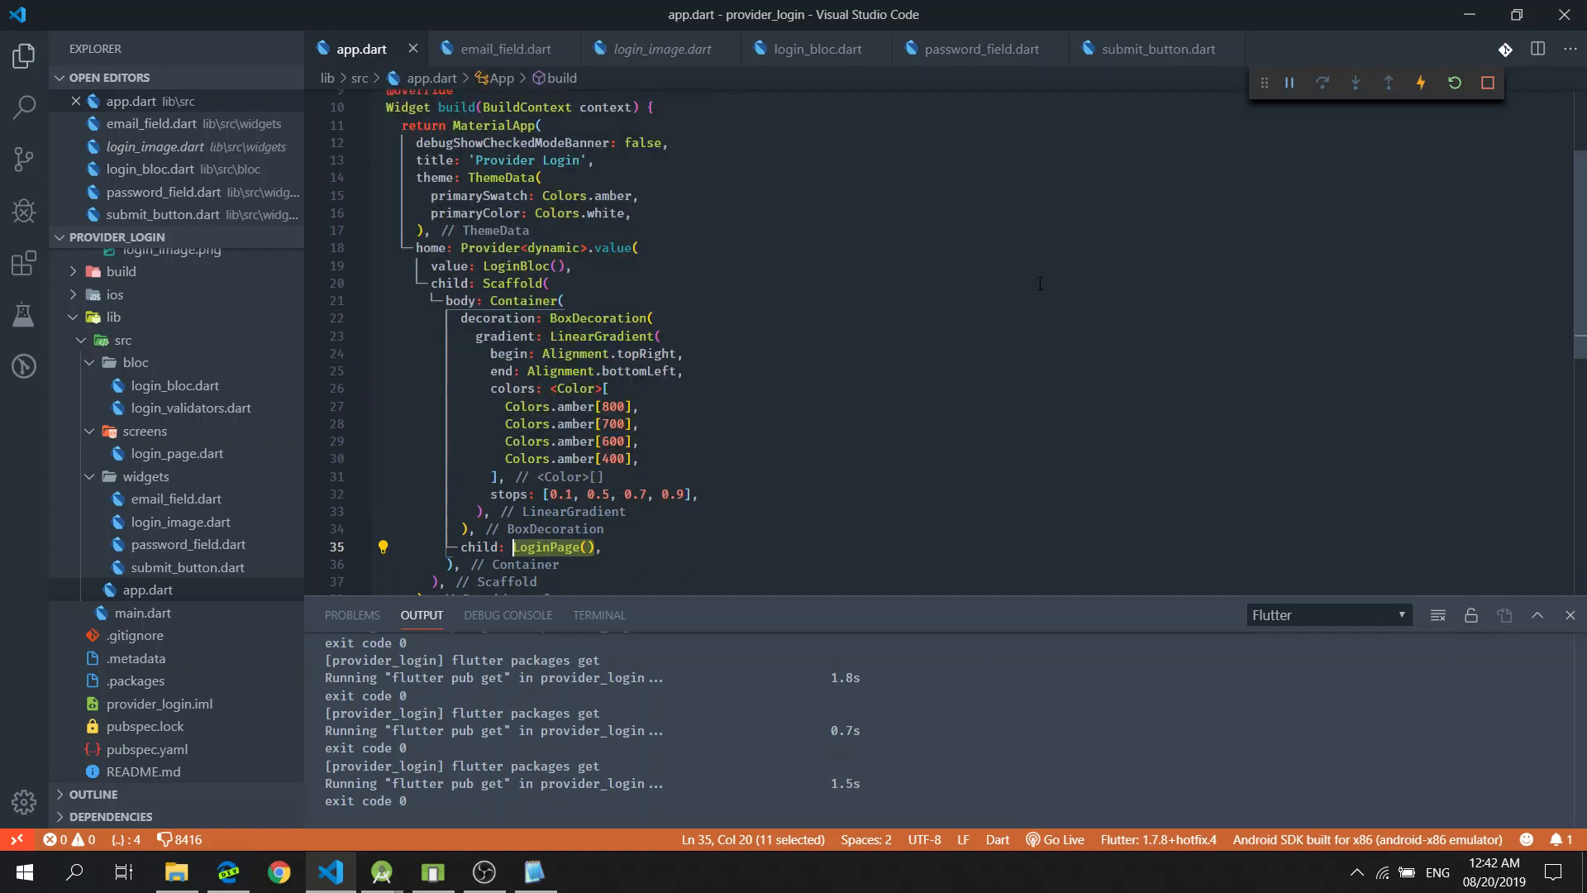
left_click(568, 265)
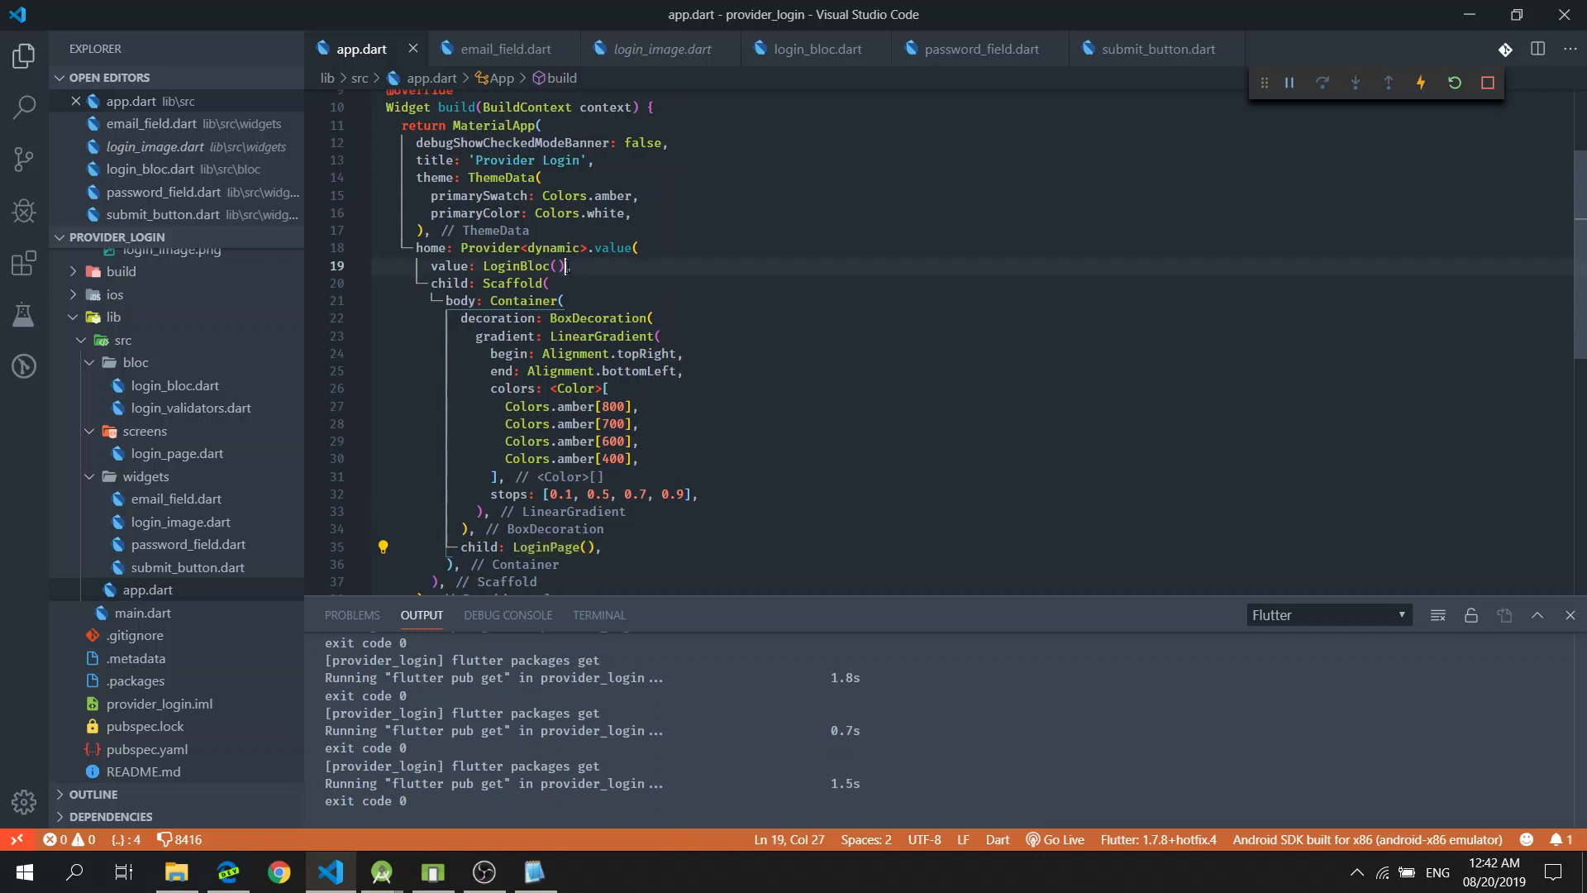
double_click(521, 265)
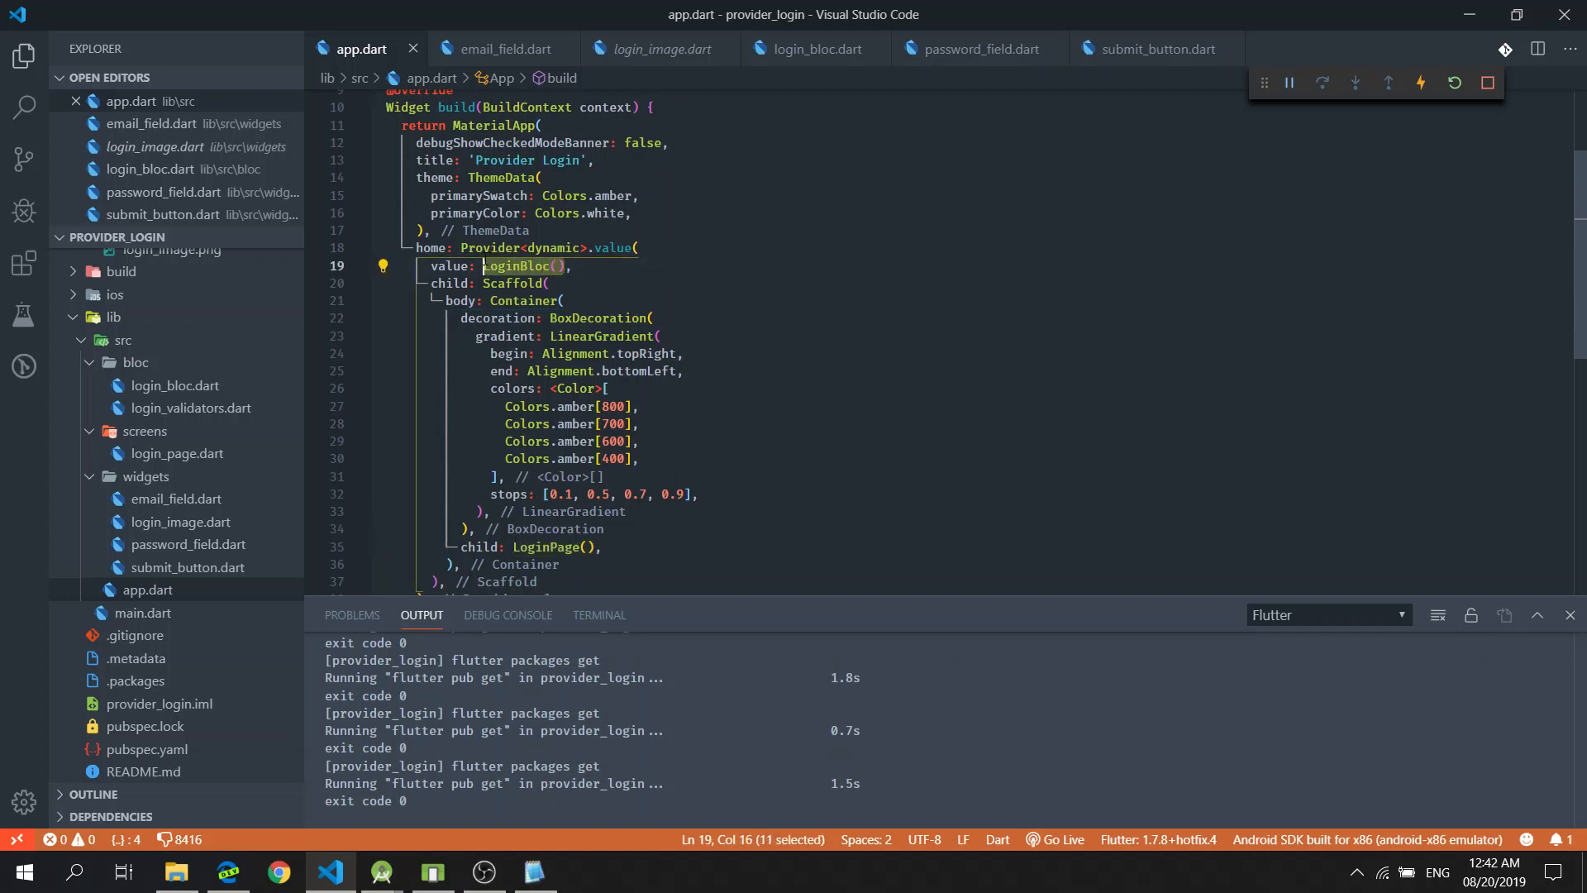
mouse_move(519, 266)
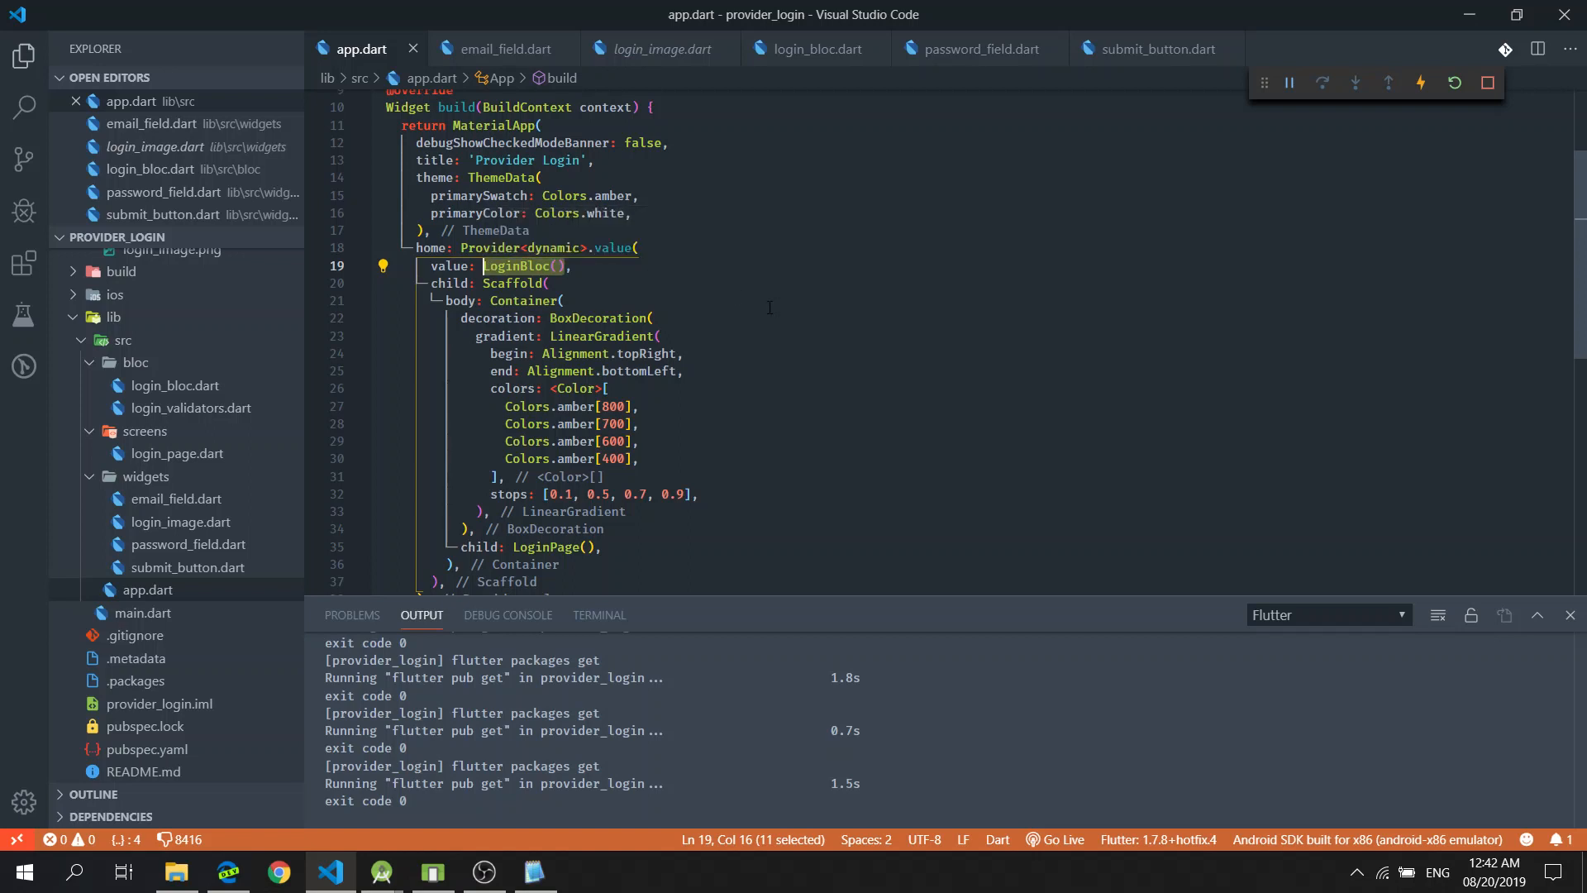
mouse_move(748, 290)
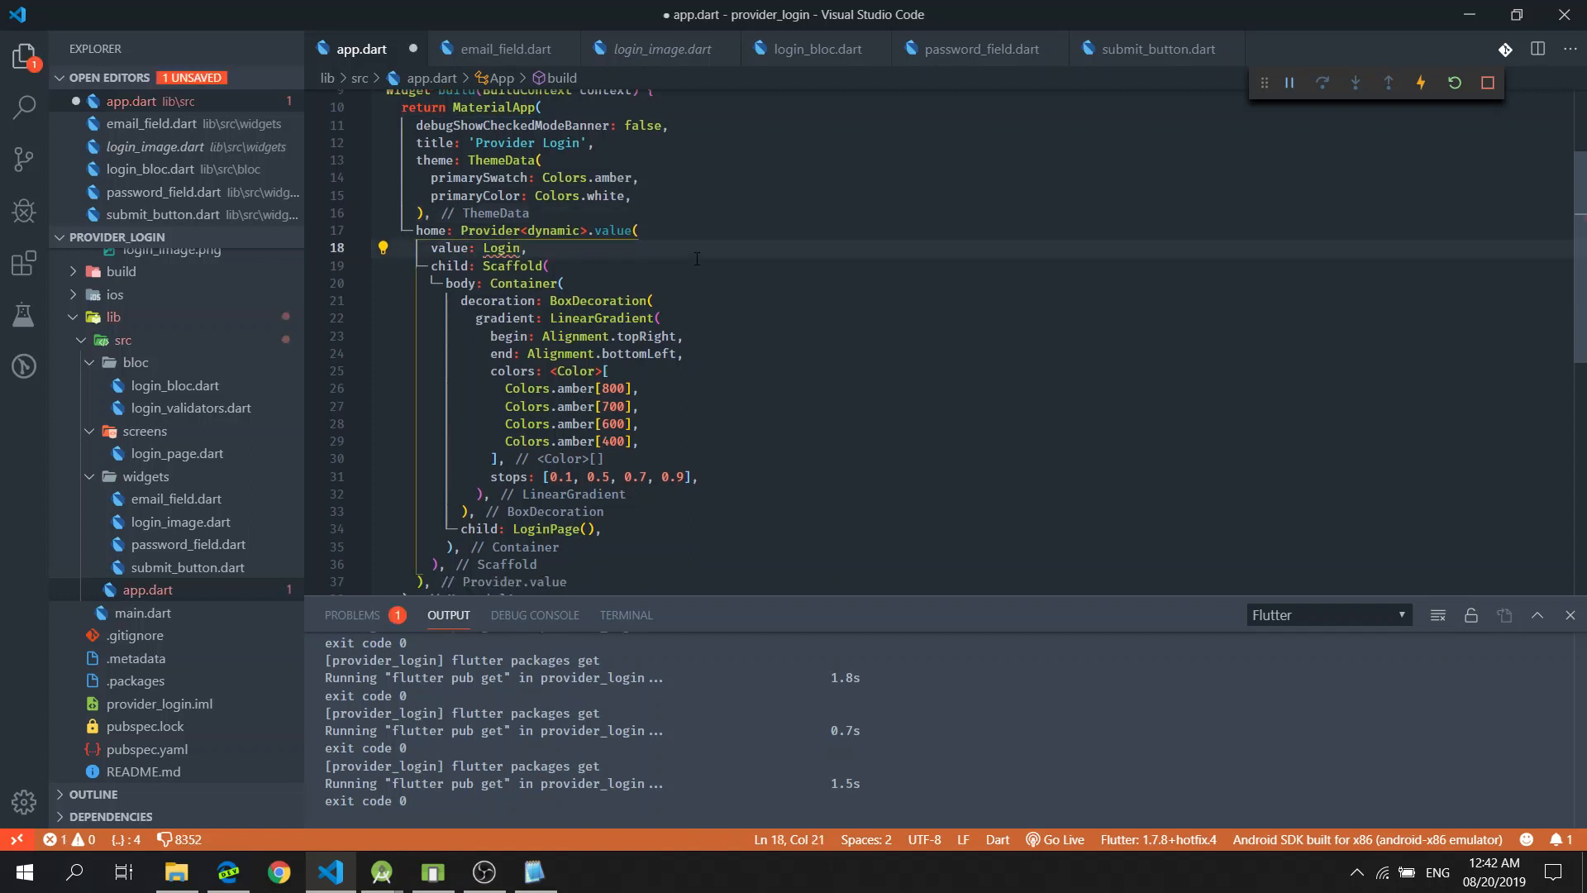
Rename the wrapper to MultiProvider, delete the value: LoginBloc() line, and start a providers list
type("LoginBloc()")
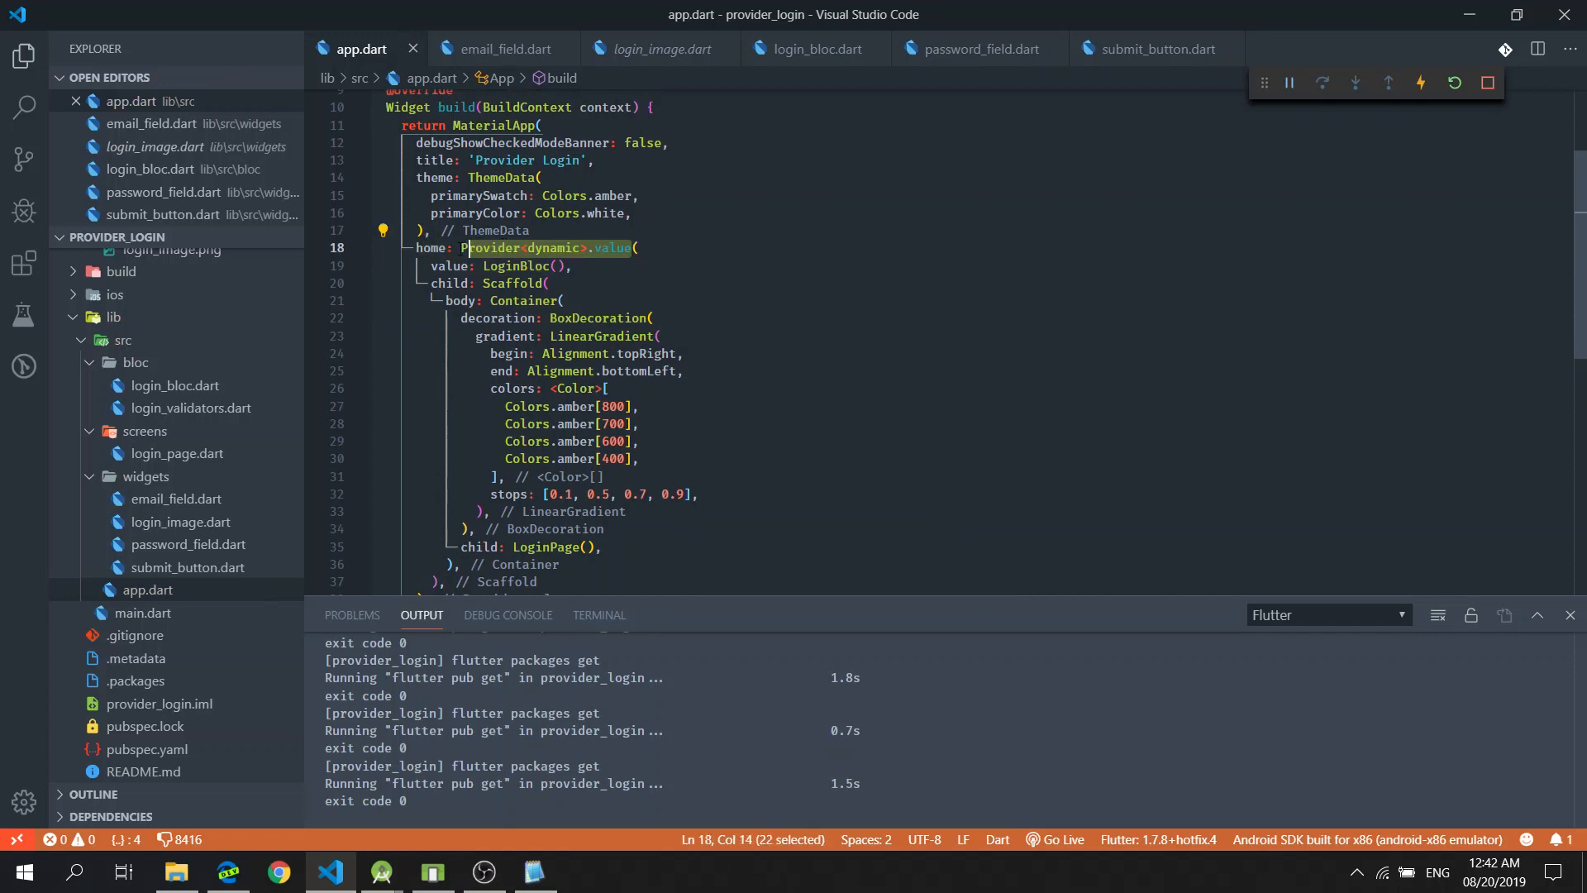
type("M(")
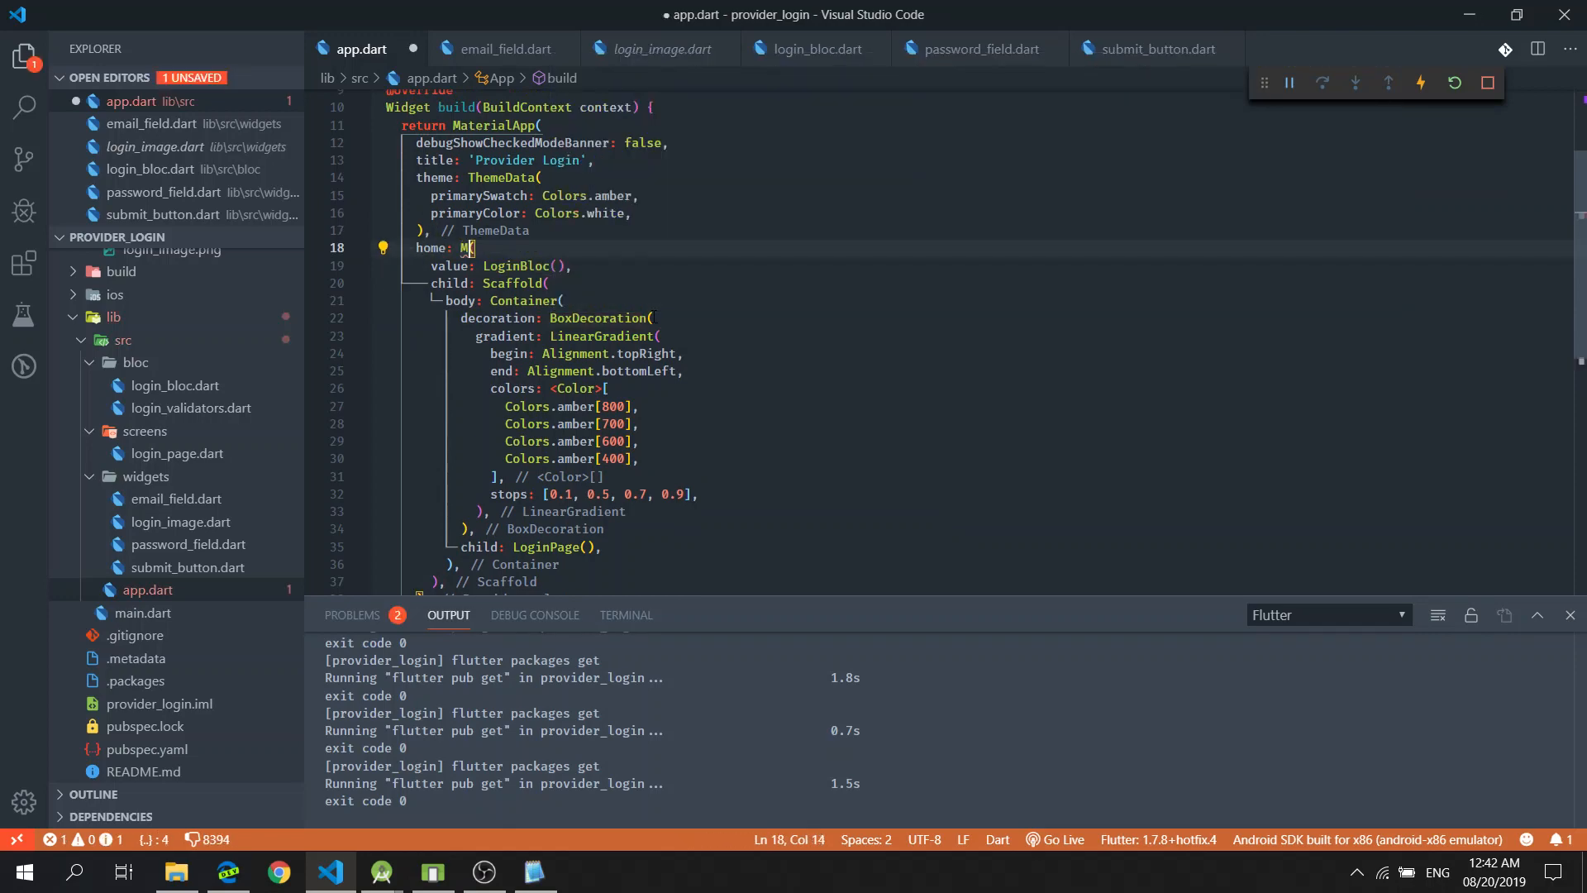
type("ultiProvider")
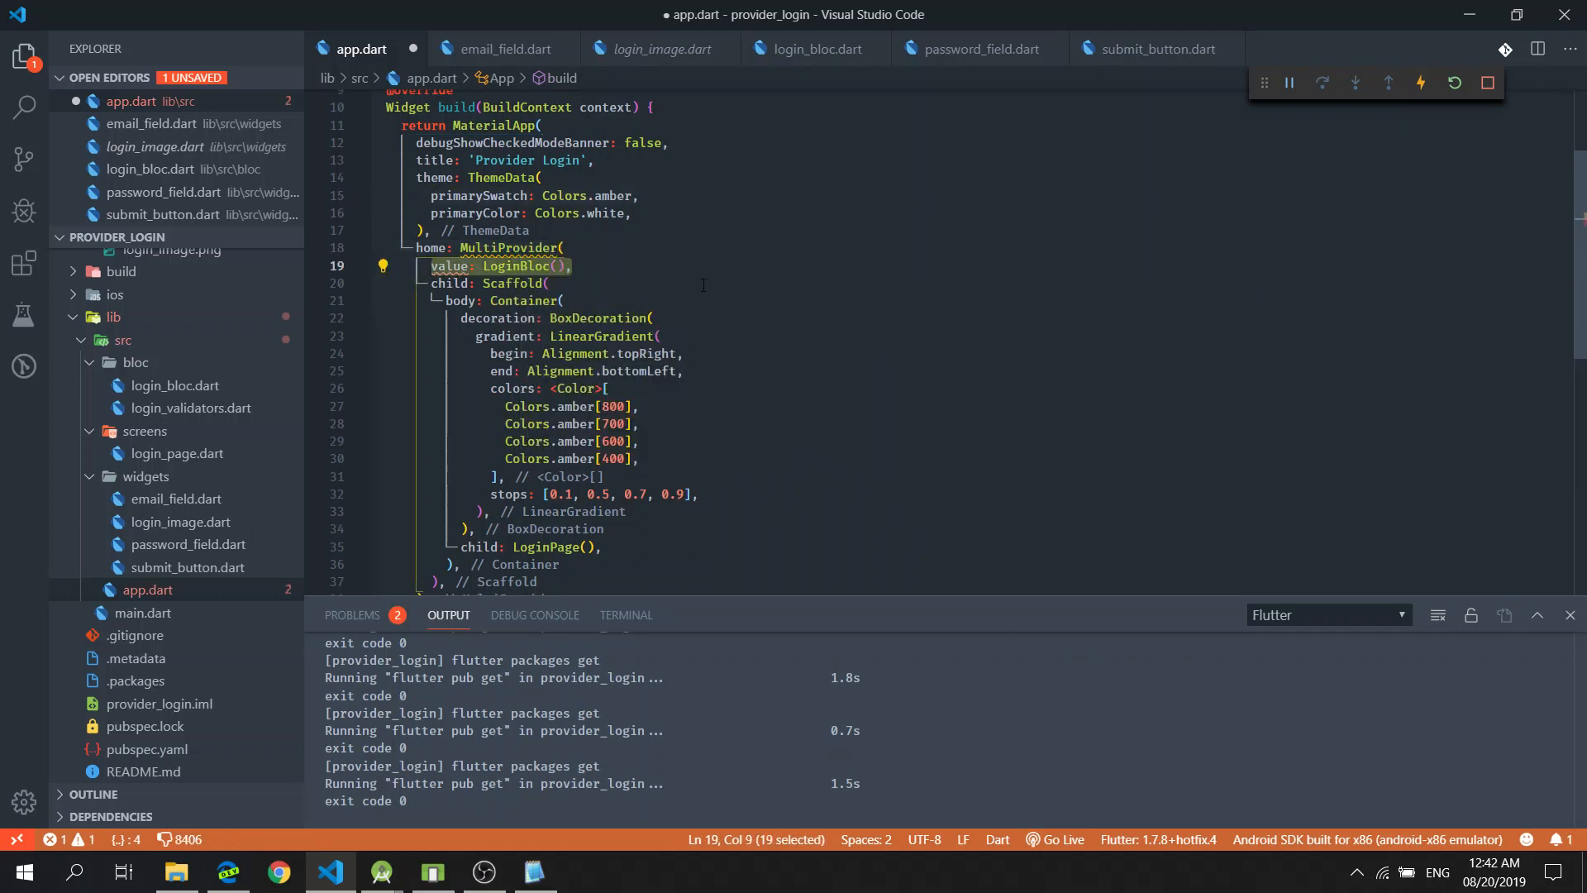
mouse_move(735, 293)
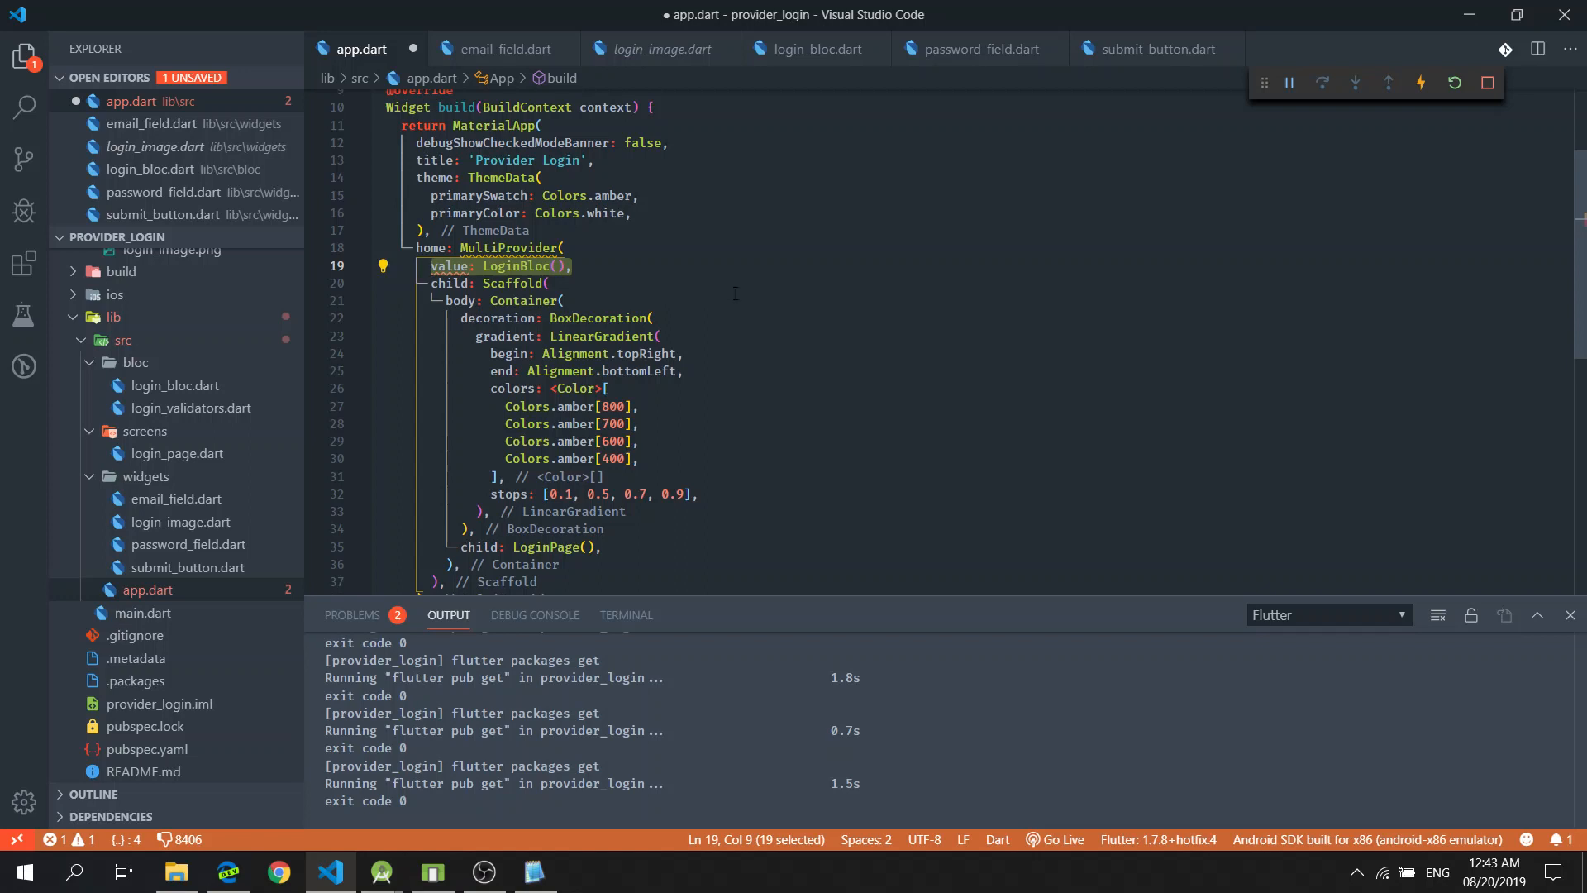
key("Delete")
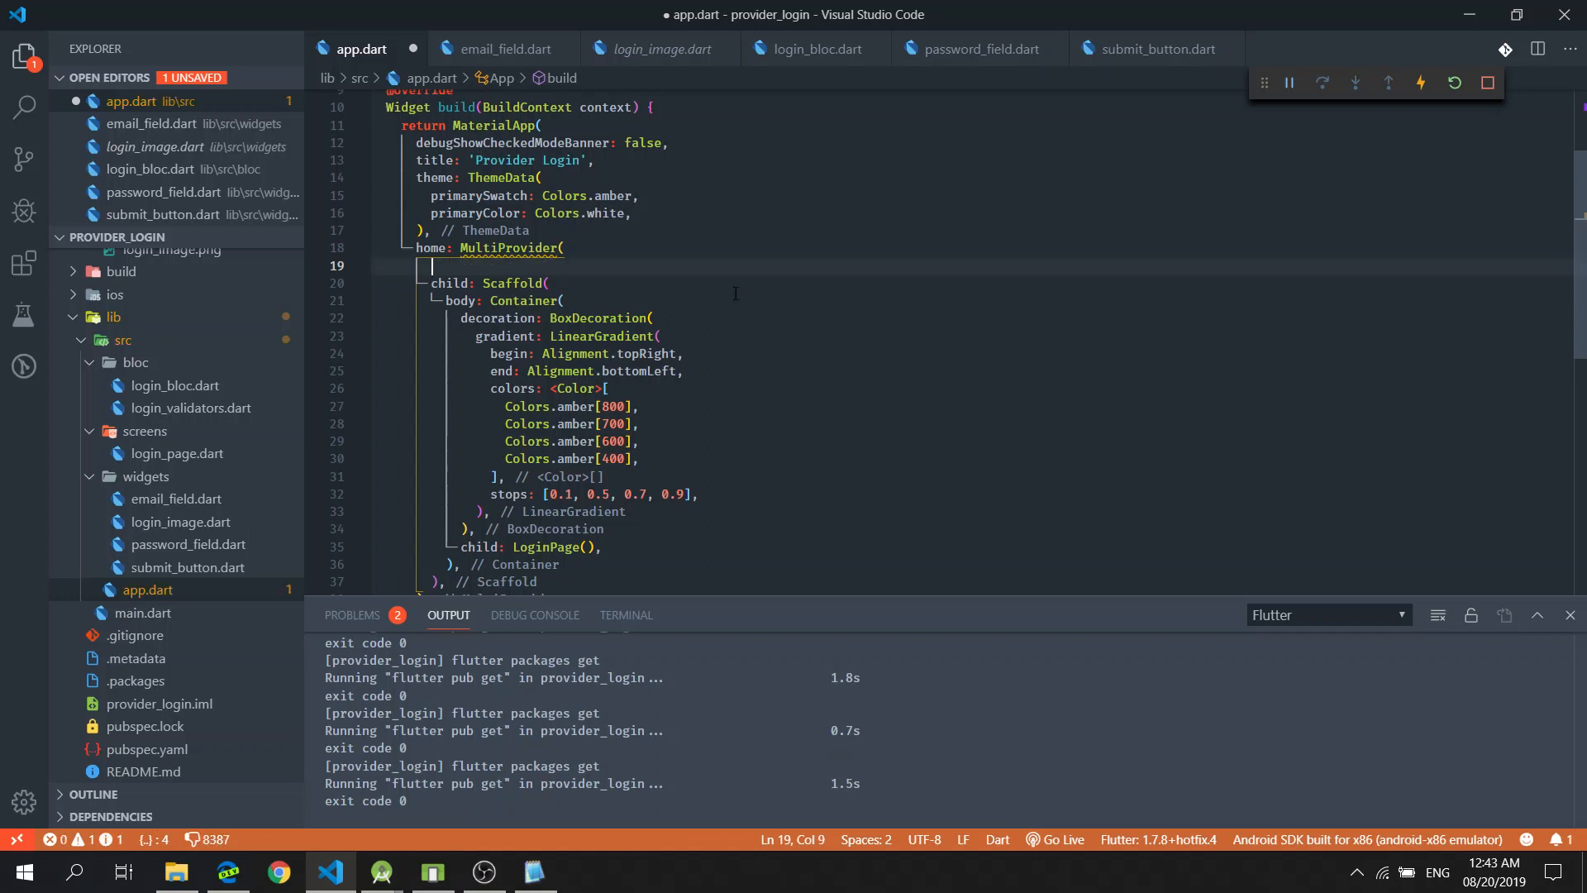
type("providers: [],")
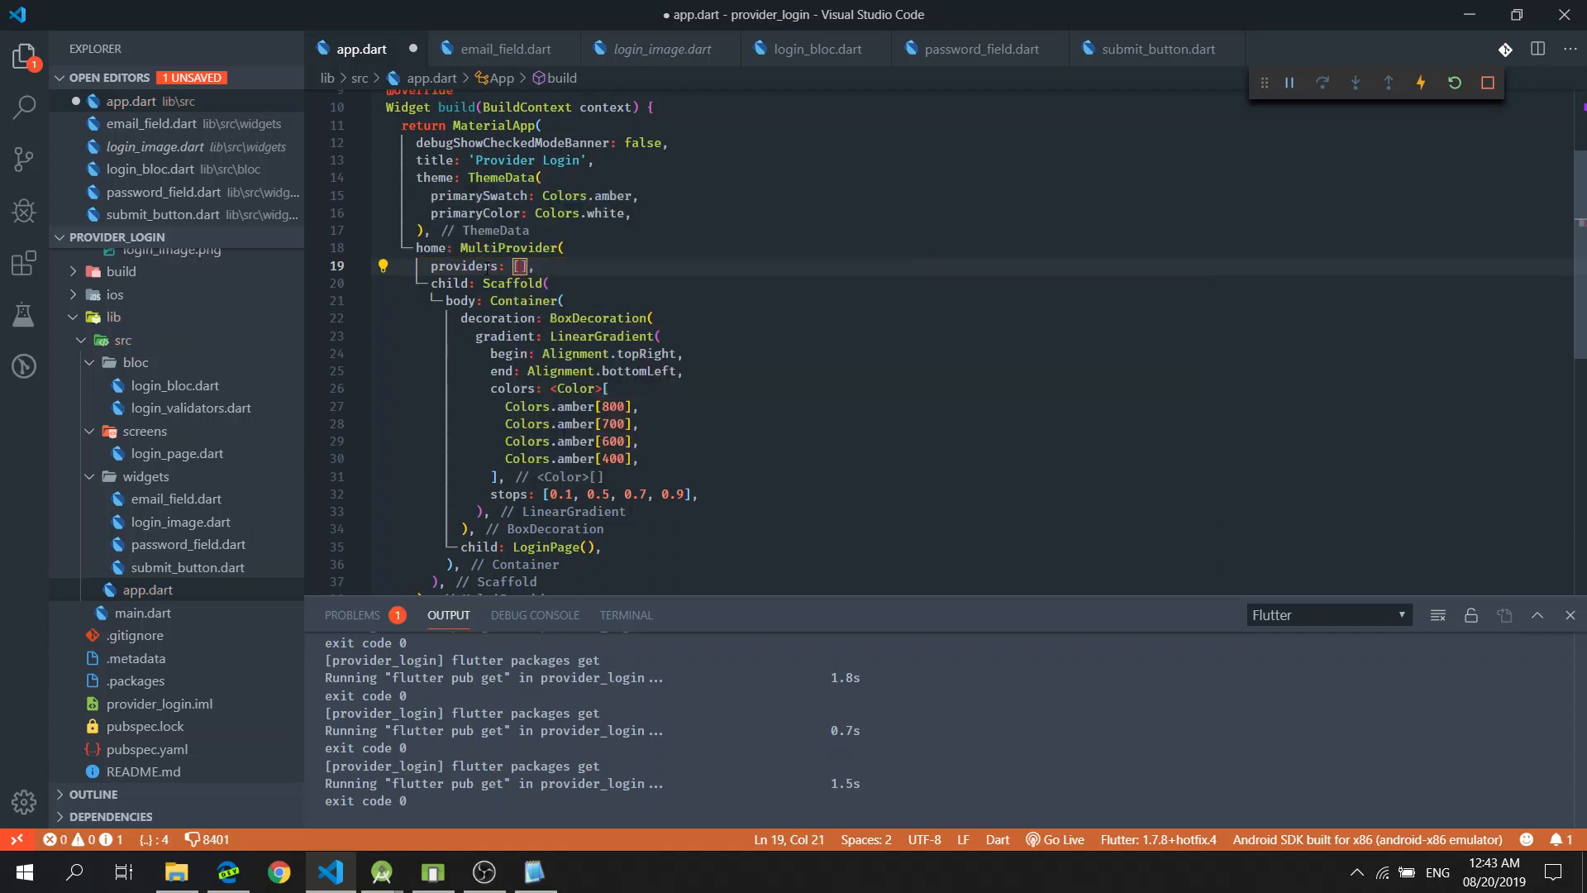
Add a Provider<dynamic>.value(value: LoginBloc()) entry to the MultiProvider's providers list and format it
key("Enter")
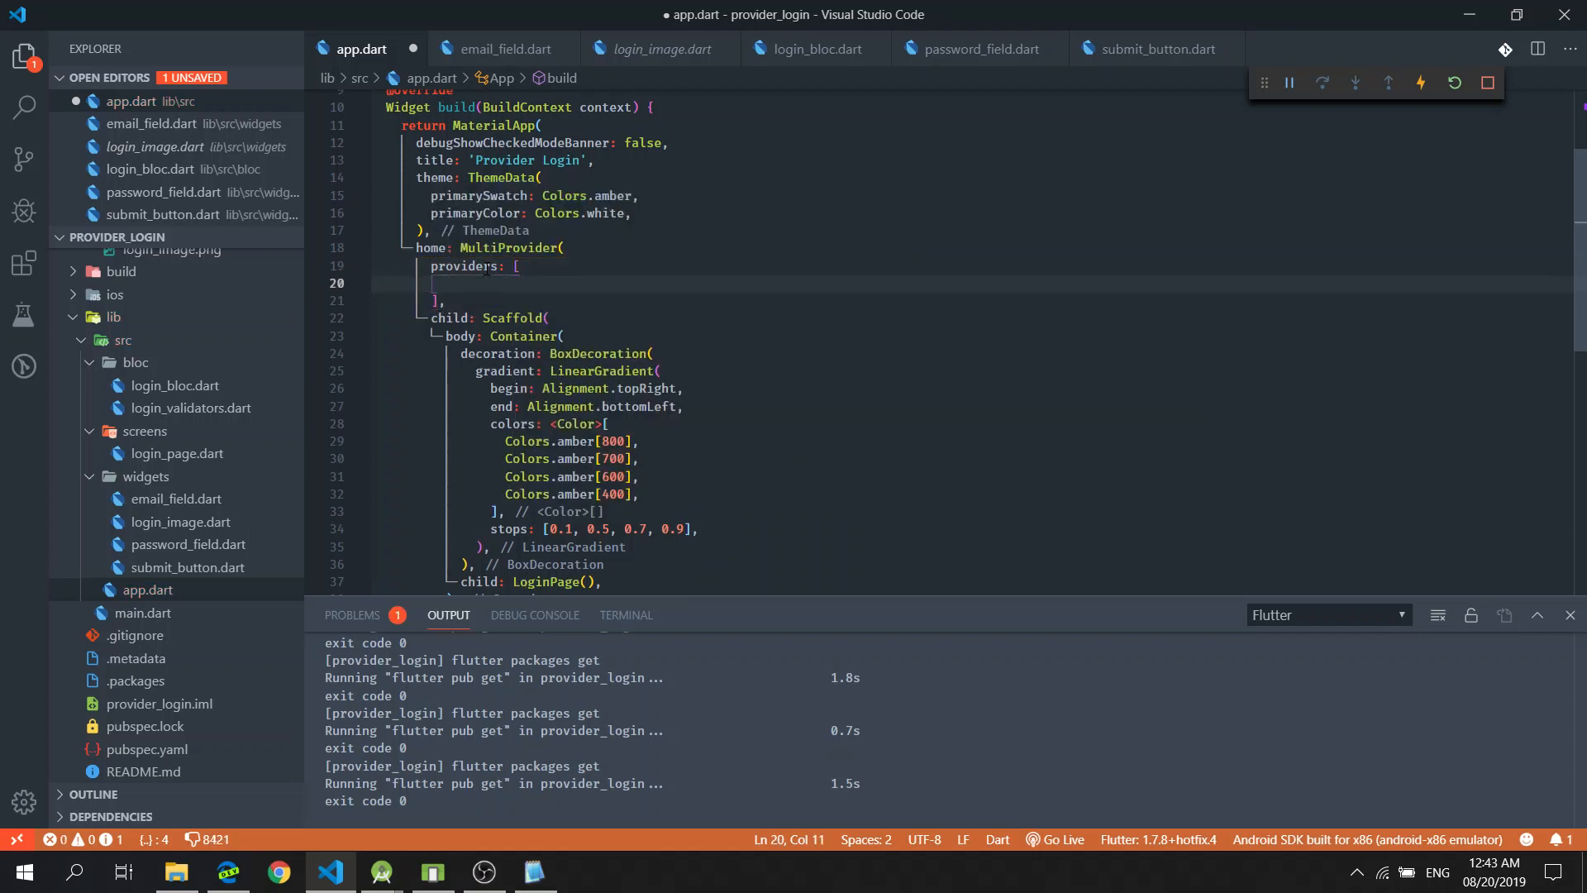
type("Pro")
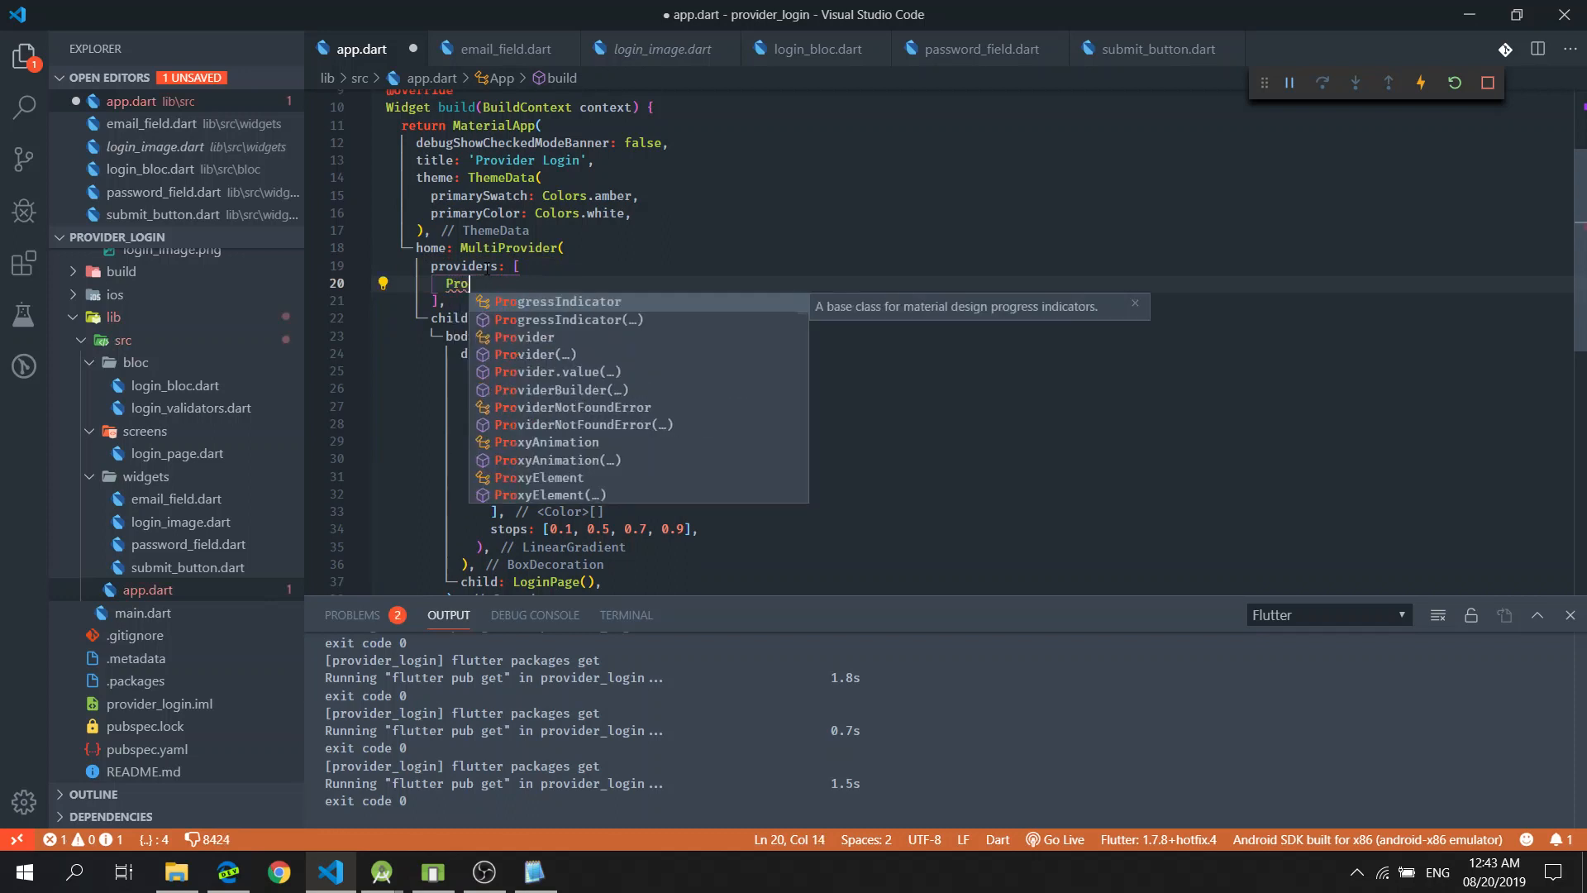
type("vider")
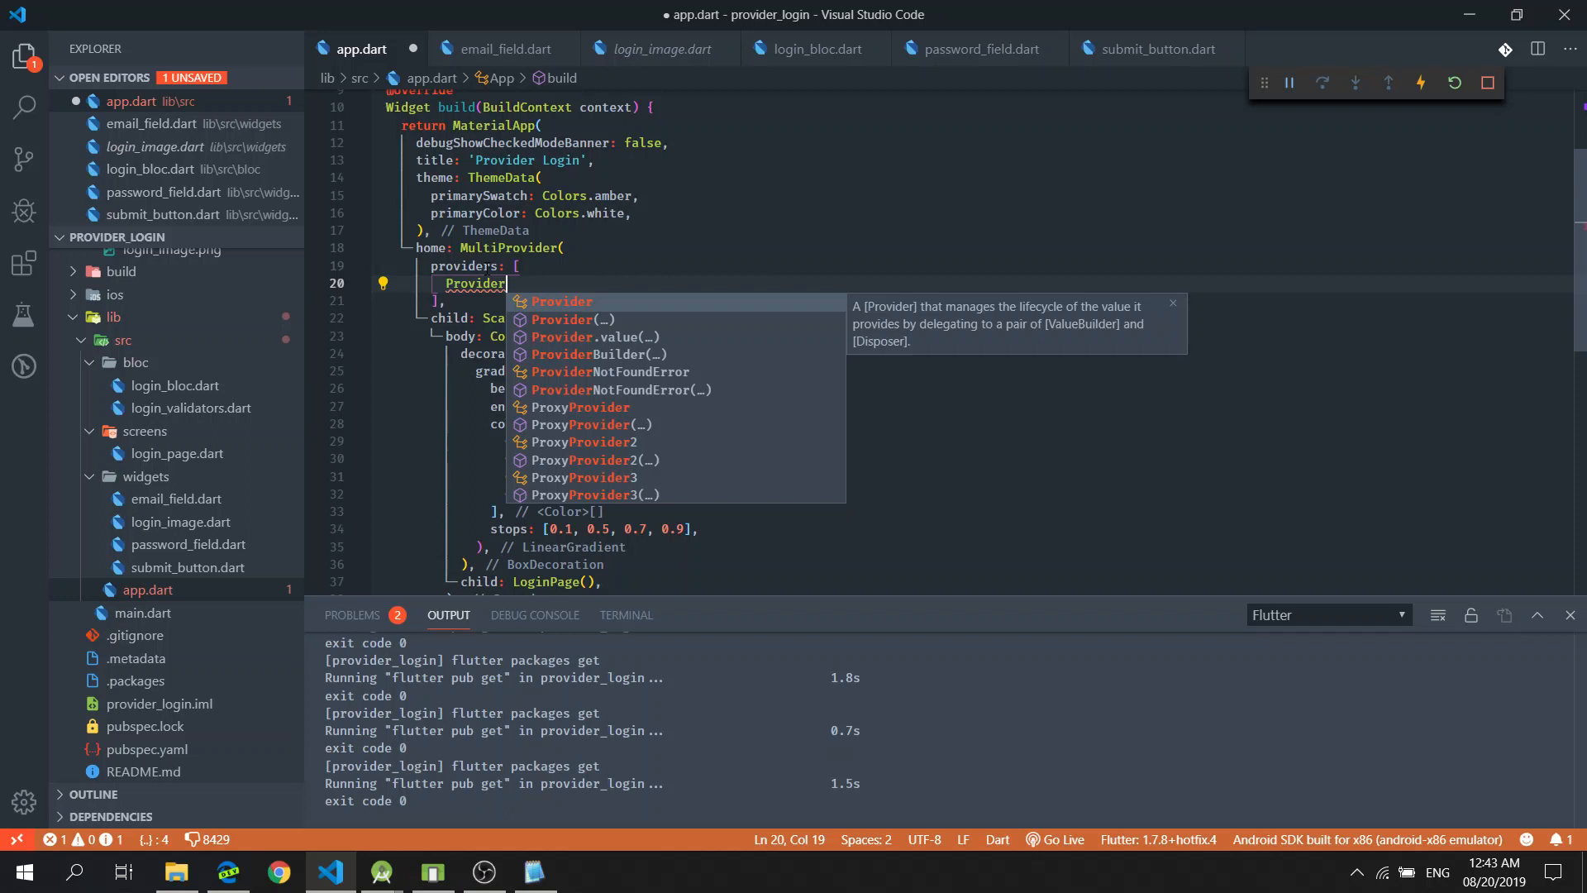
type("<")
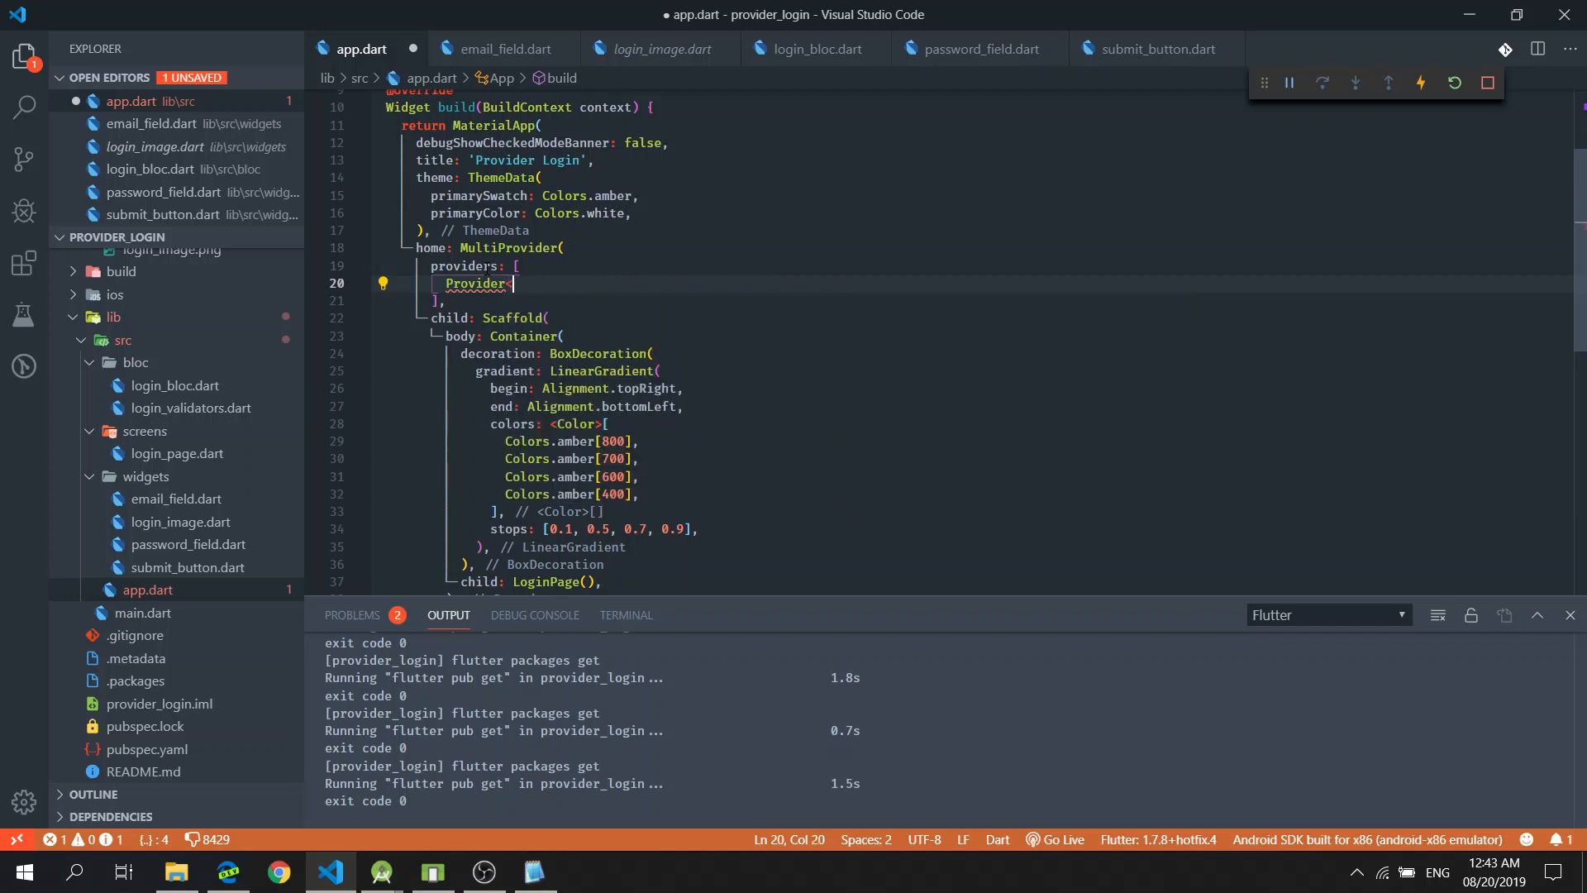
type("<dynamic>.")
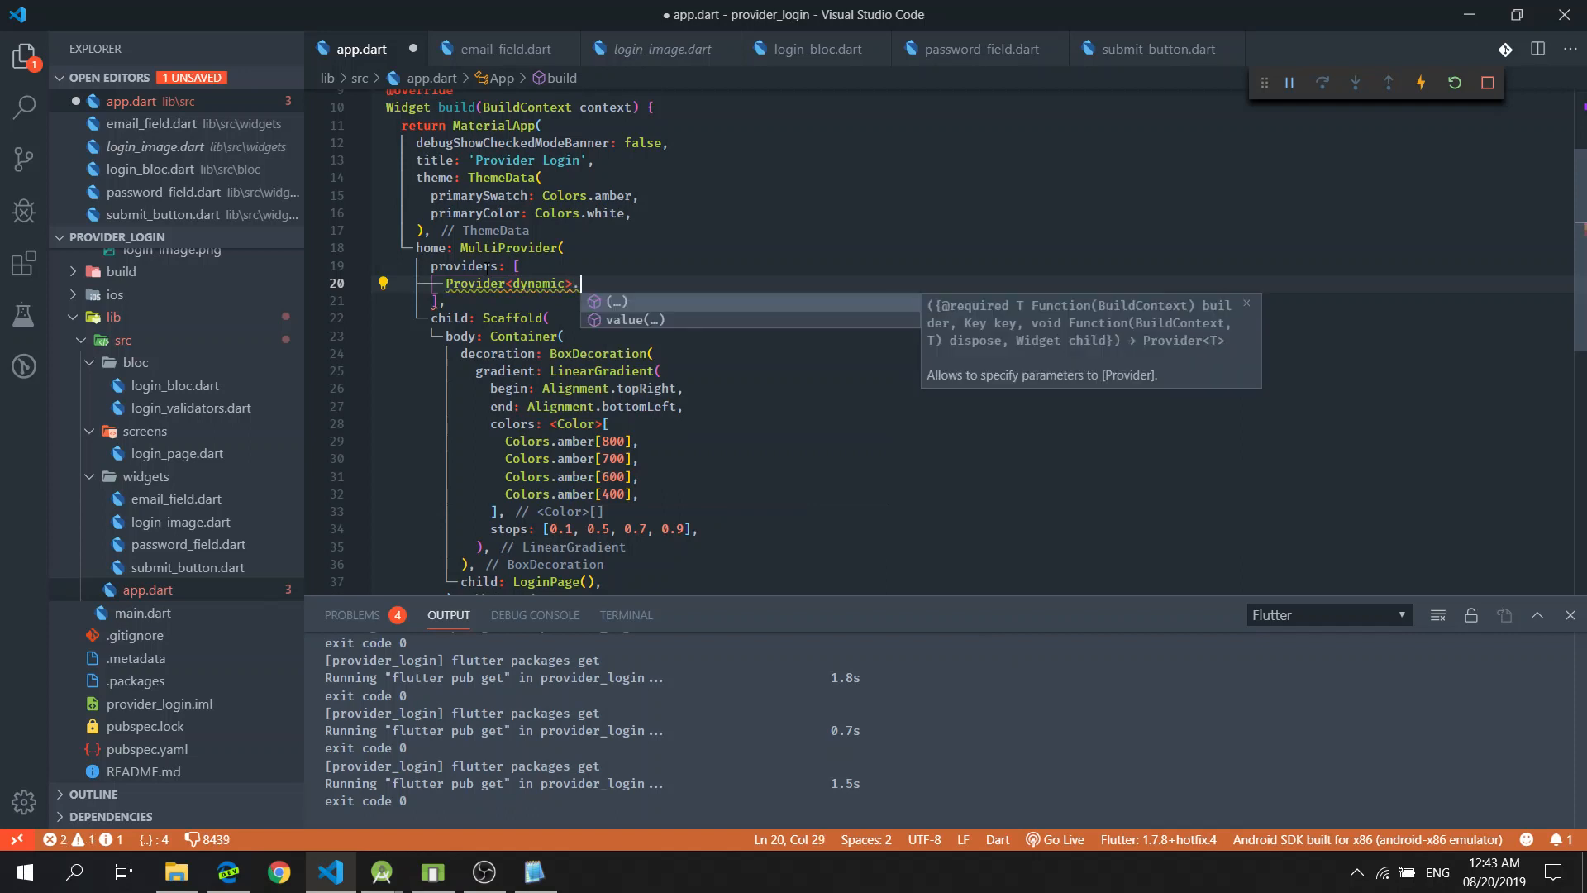
left_click(633, 319)
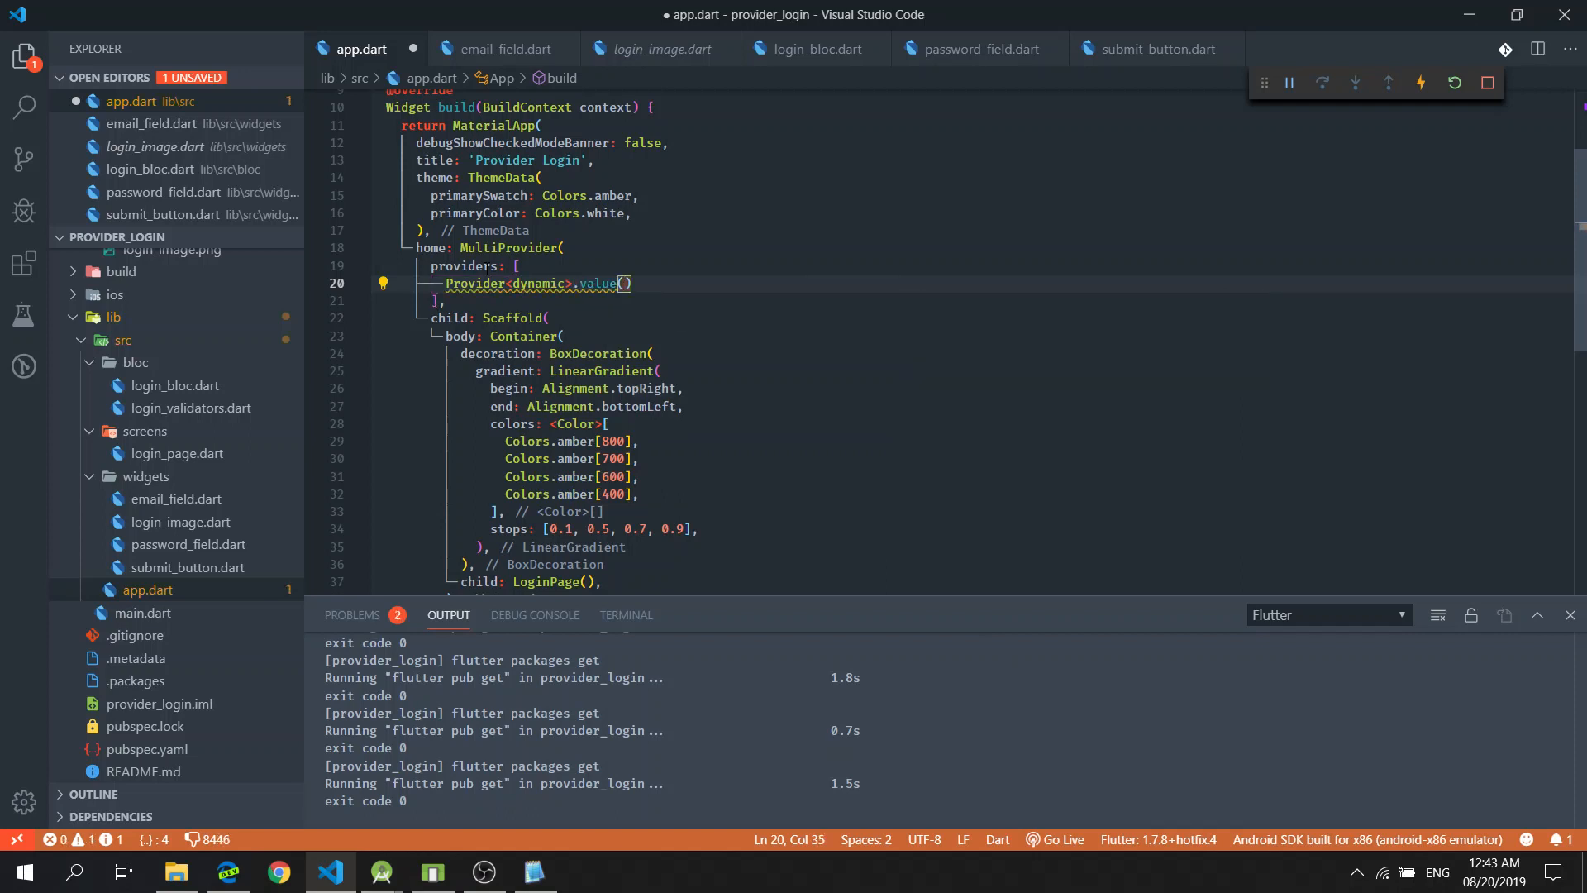
type("value: ,")
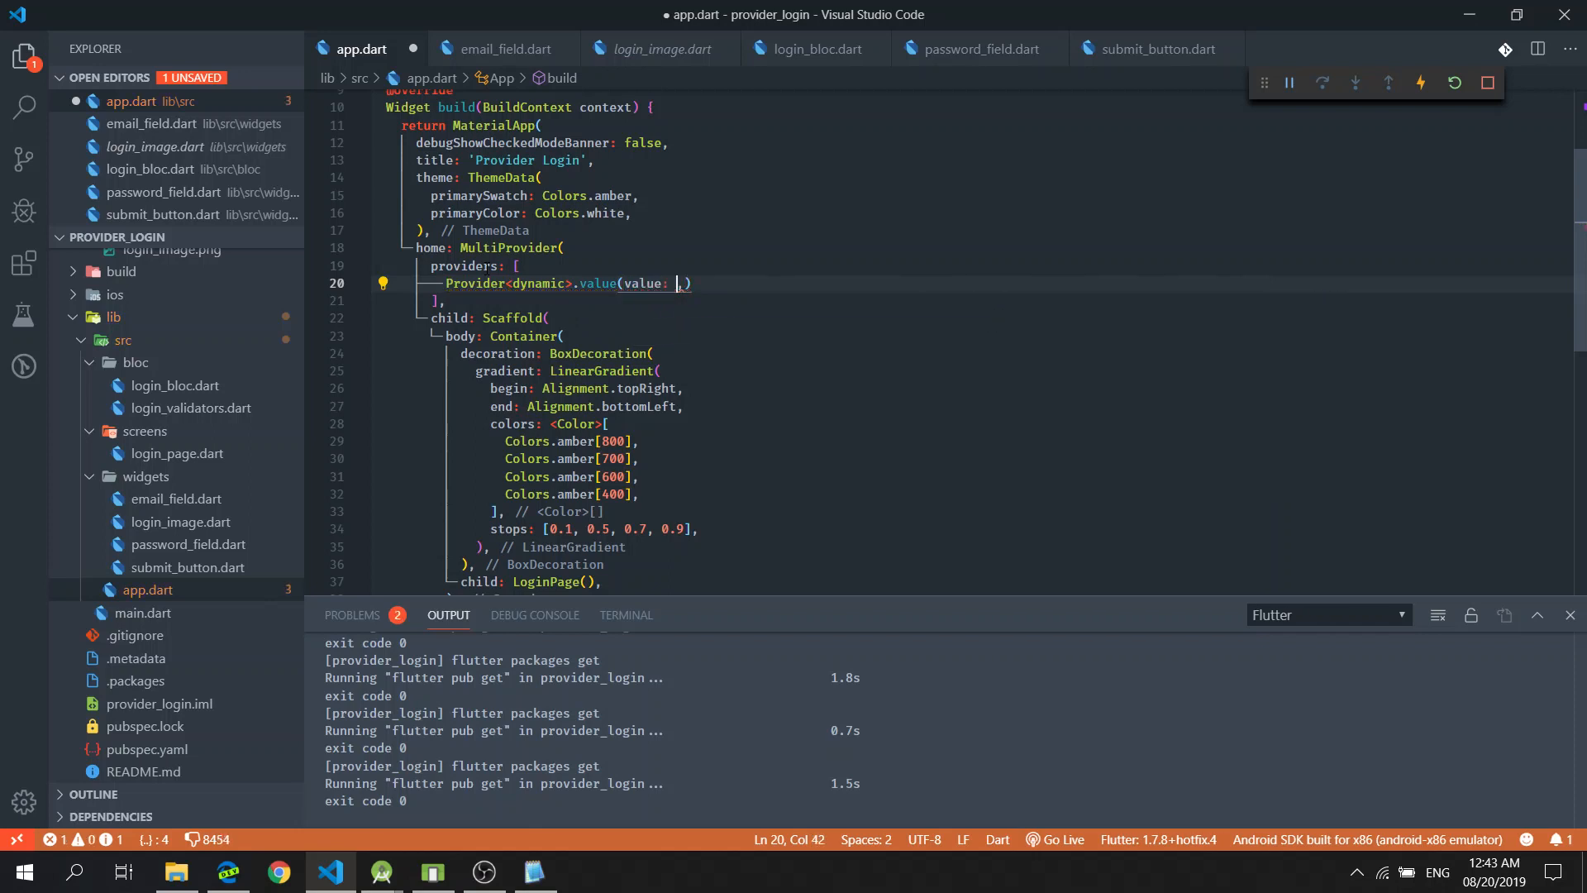
type("Log")
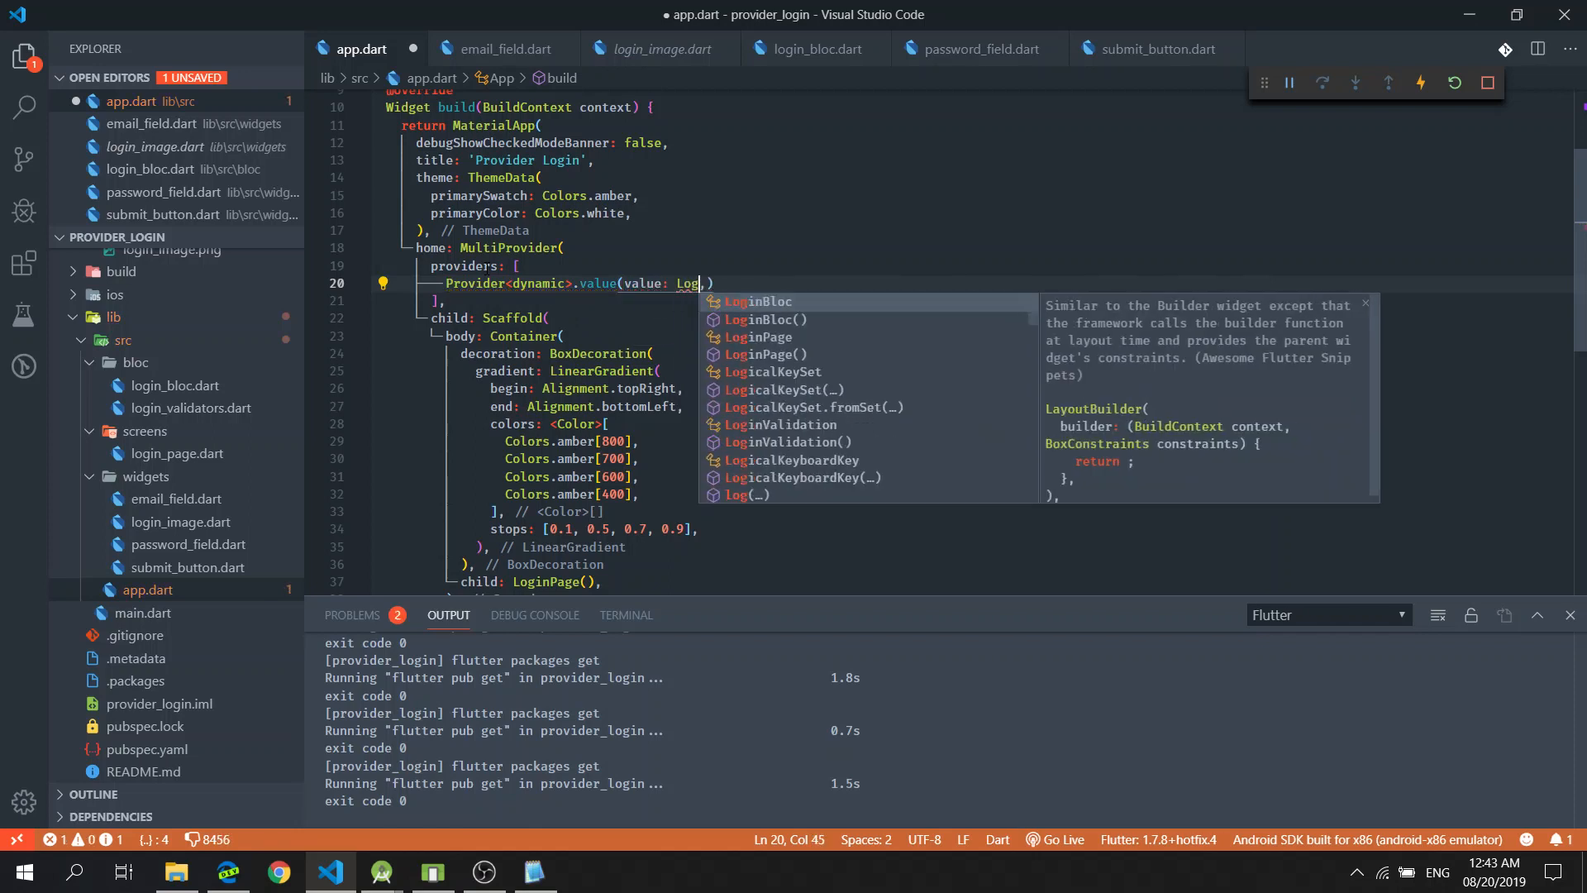
left_click(765, 319)
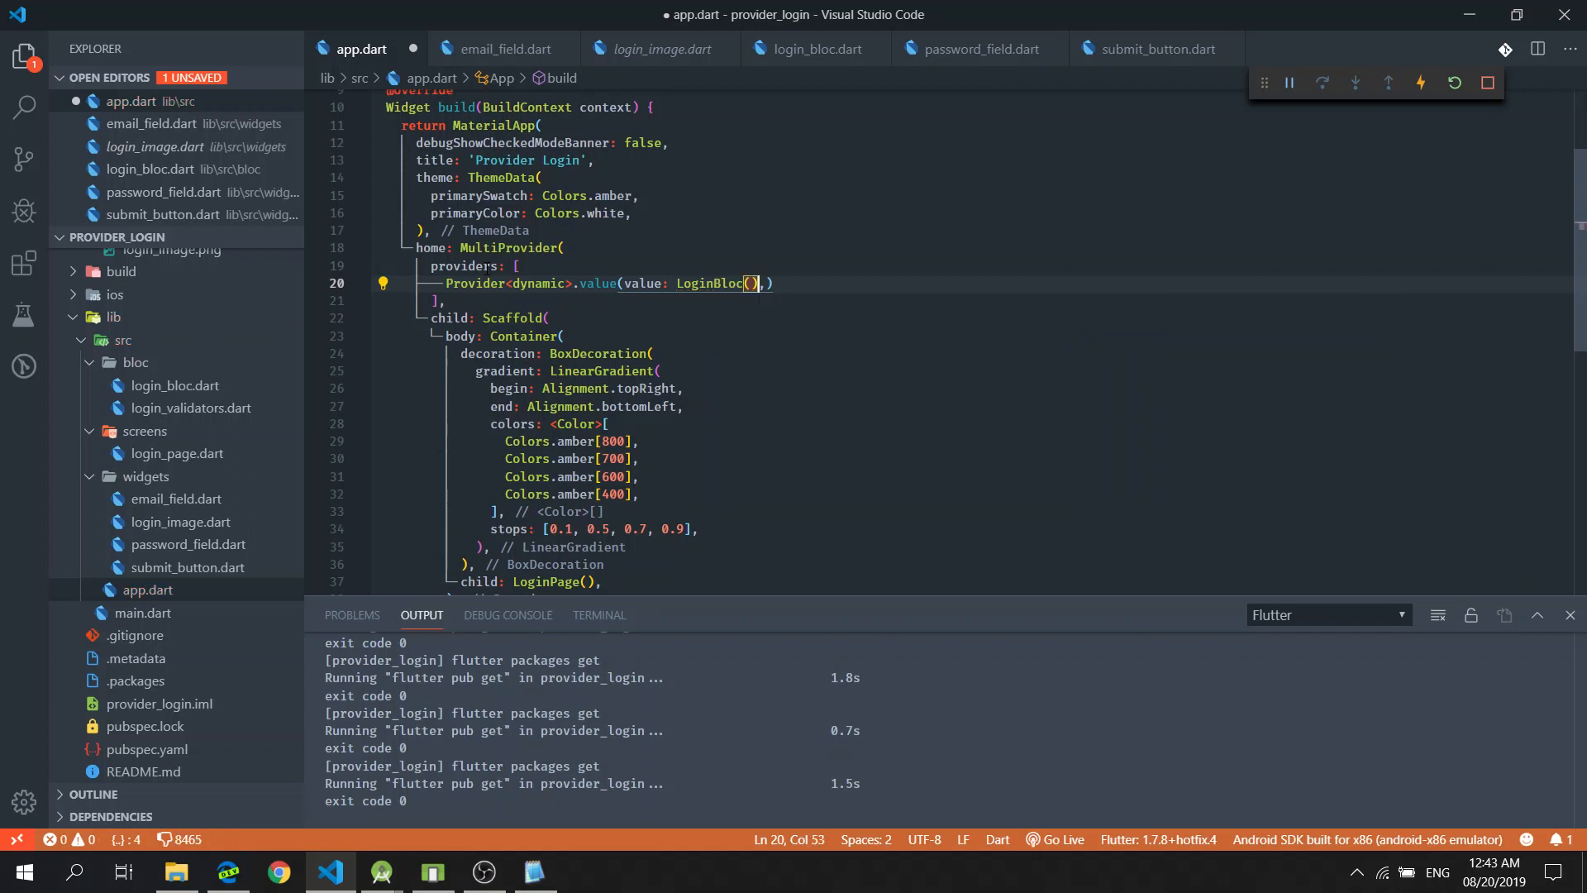
key("Enter")
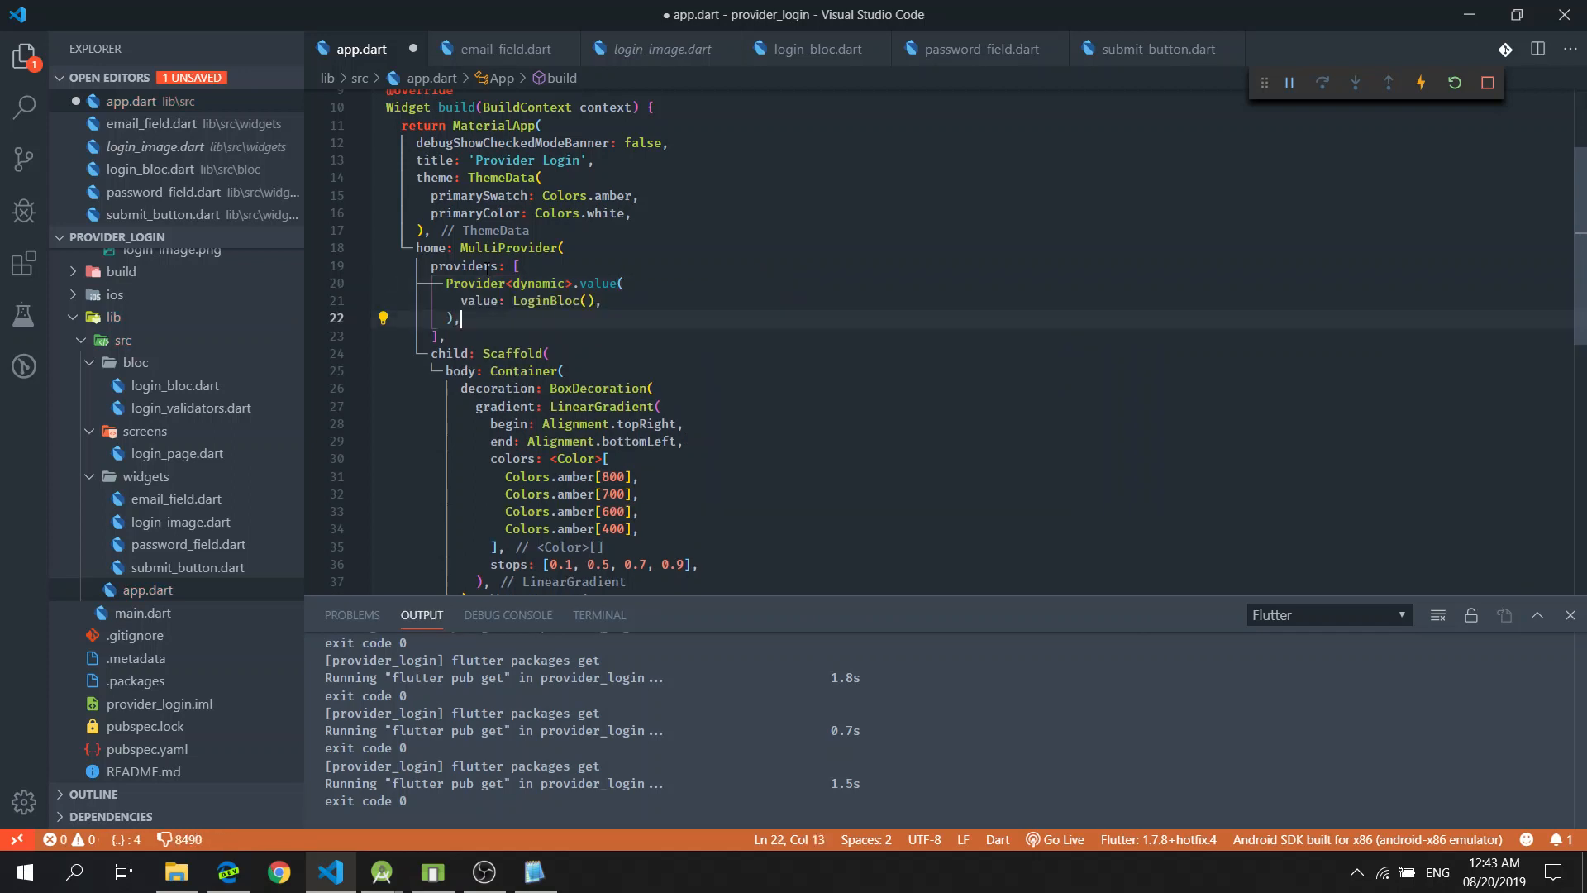
Save app.dart with the new LoginBloc provider entry (Ctrl+S)
key("ctrl+s")
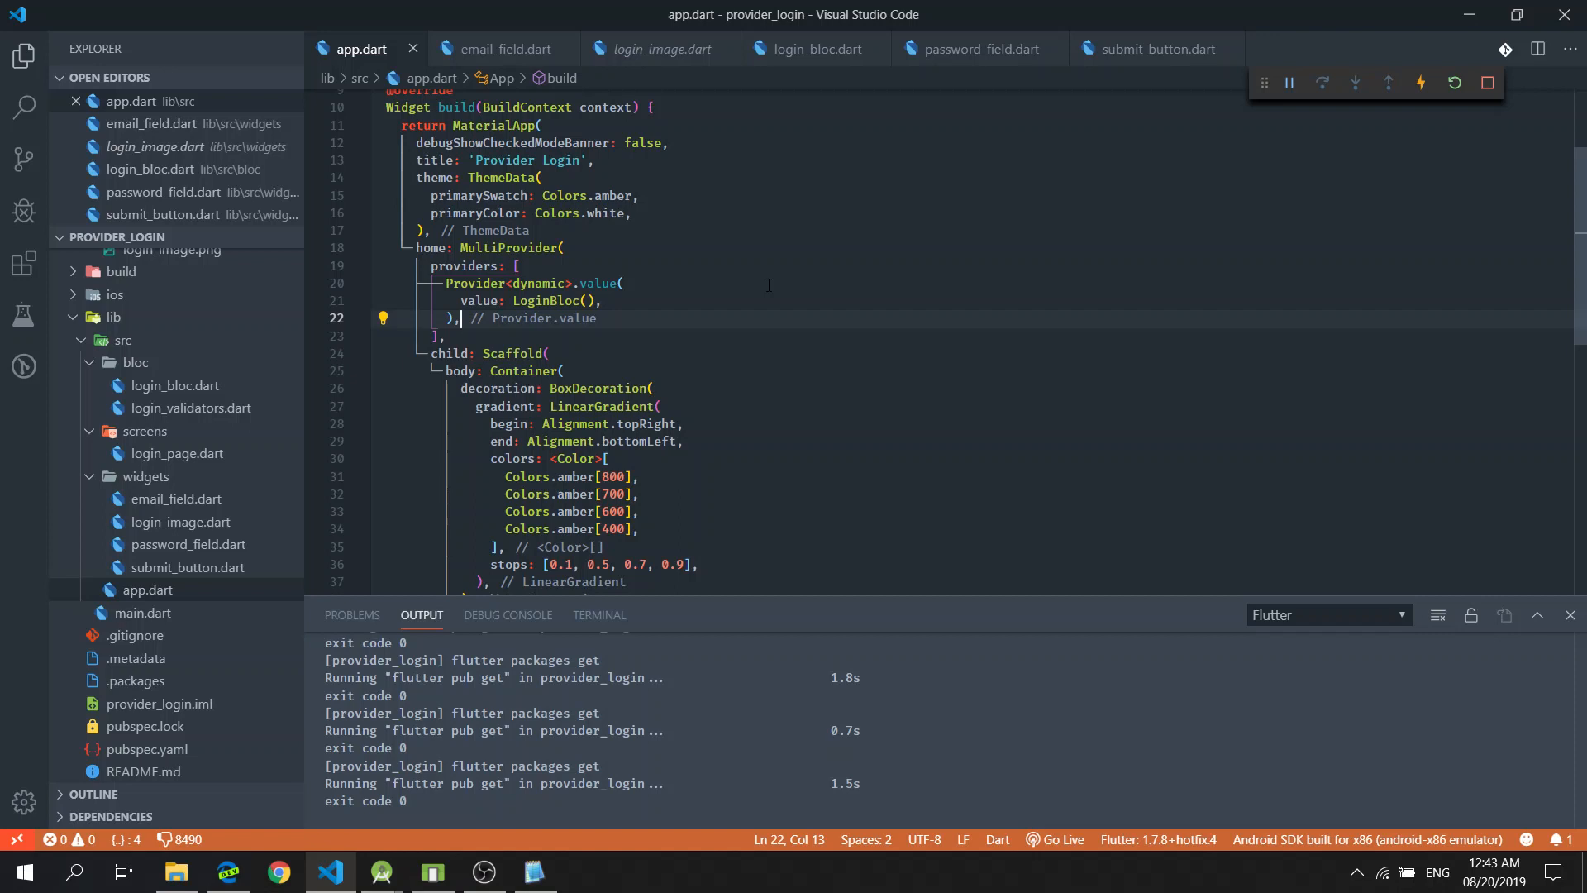
mouse_move(769, 285)
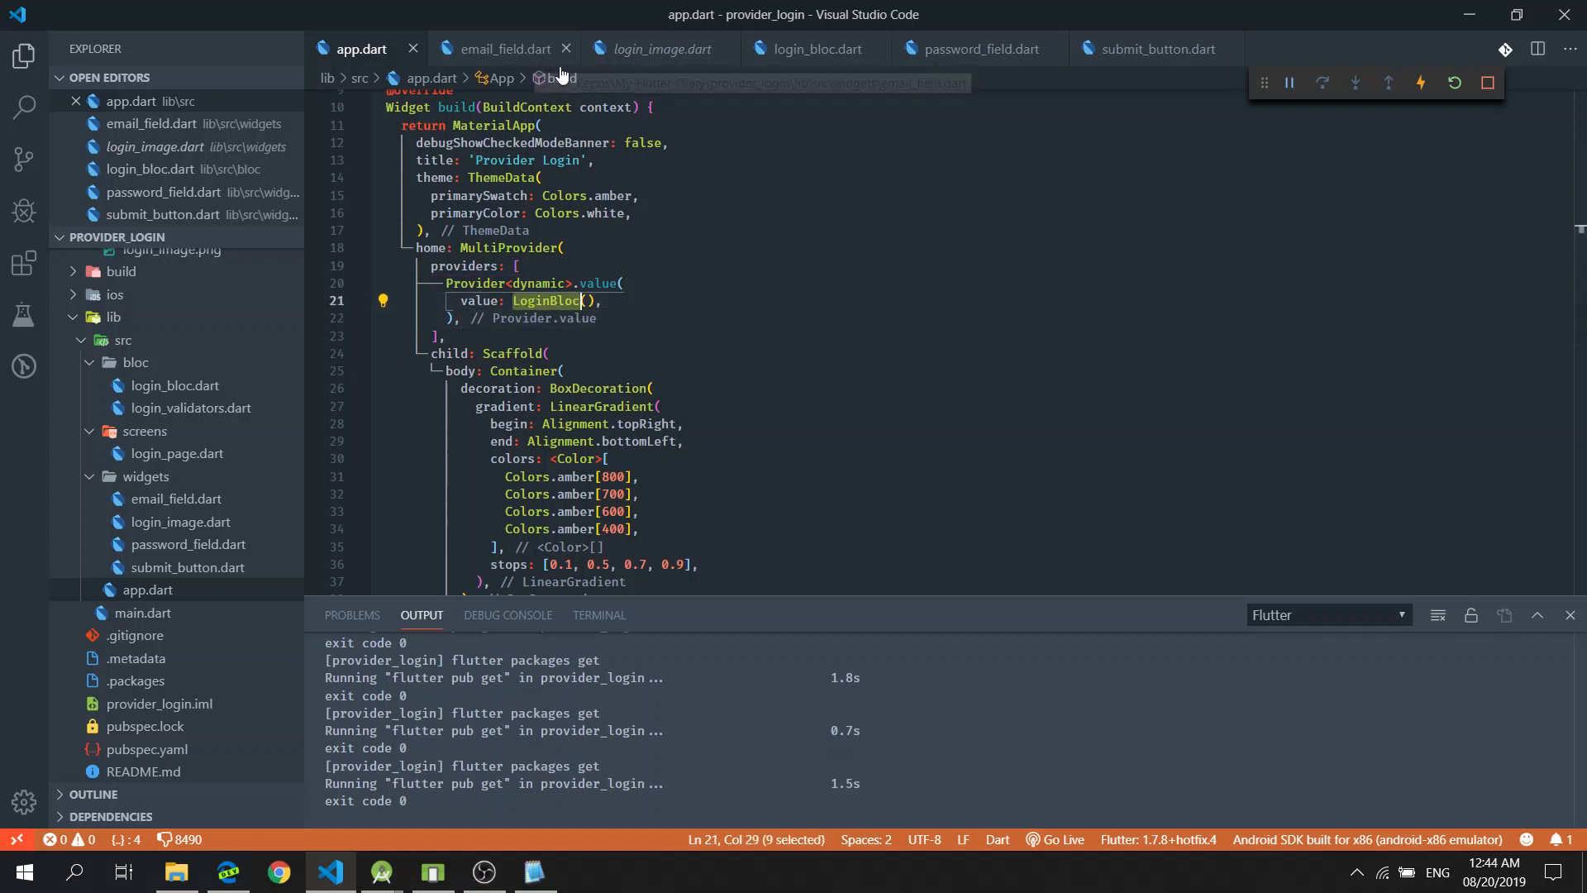
mouse_move(540, 61)
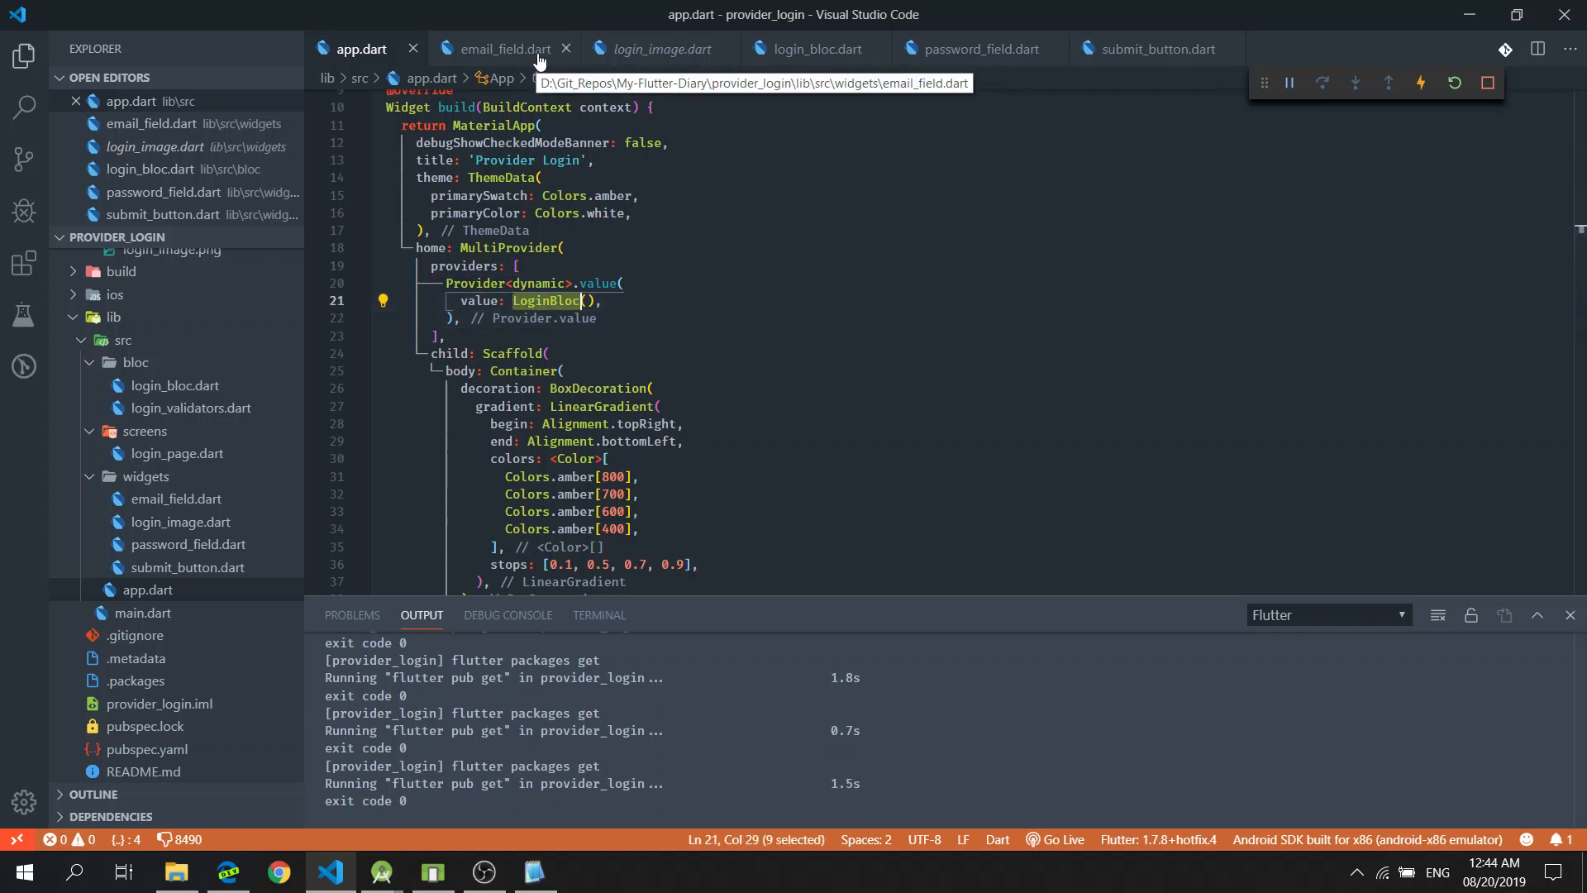